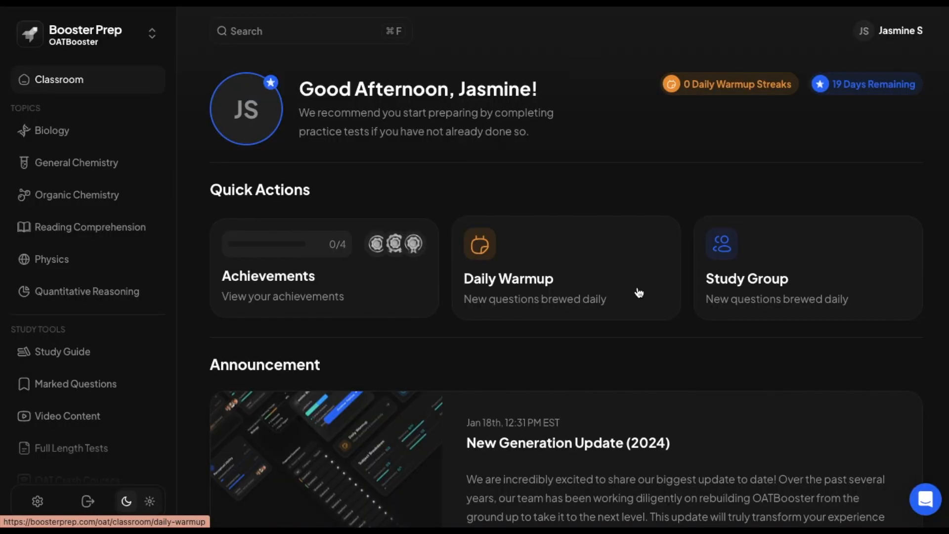
pyautogui.moveTo(270, 109)
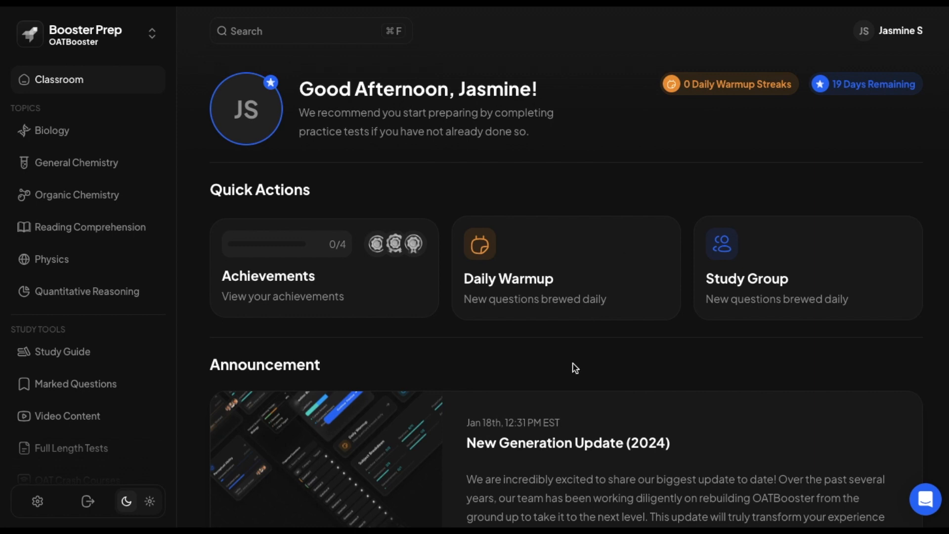
pyautogui.moveTo(330, 286)
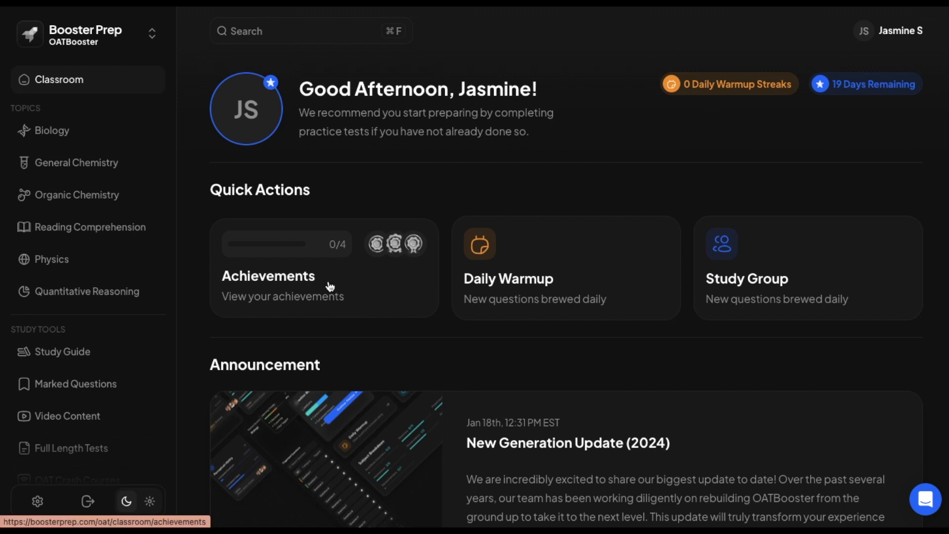
pyautogui.moveTo(344, 287)
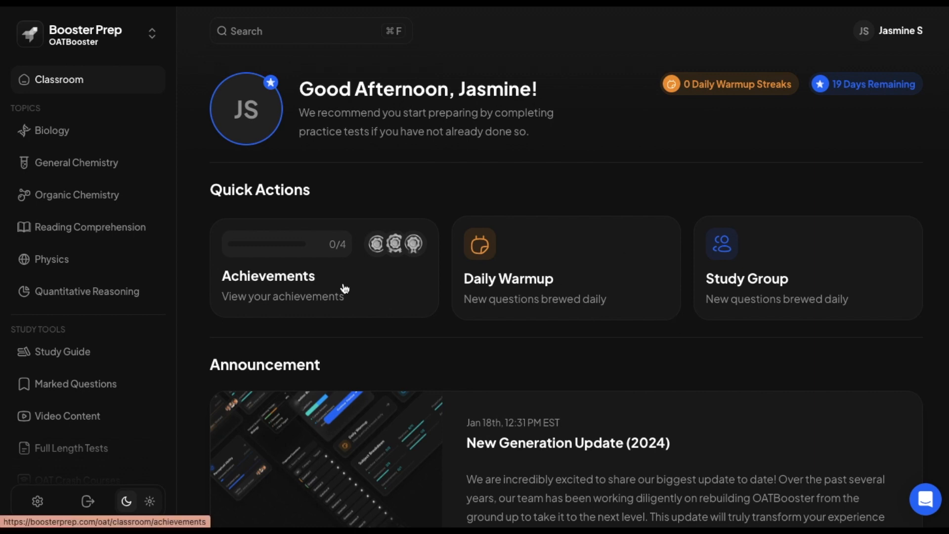
pyautogui.moveTo(442, 290)
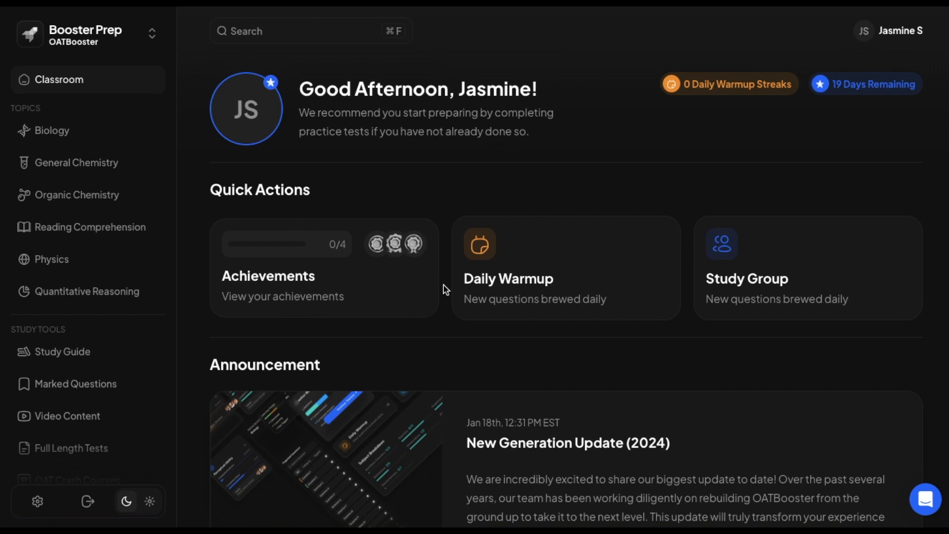
pyautogui.moveTo(523, 296)
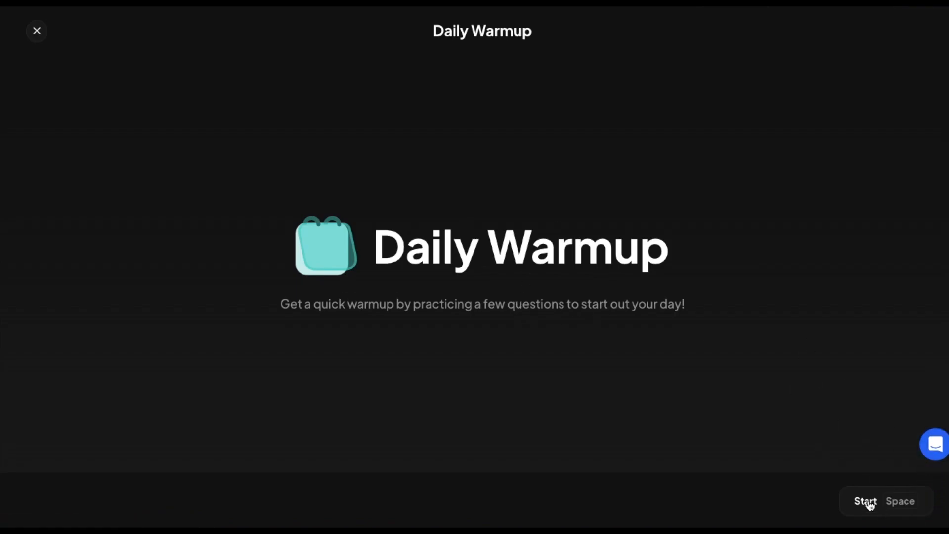
# Step: Start the daily warmup and answer question 1 correctly with option A, reviewing the explanation
pyautogui.click(865, 501)
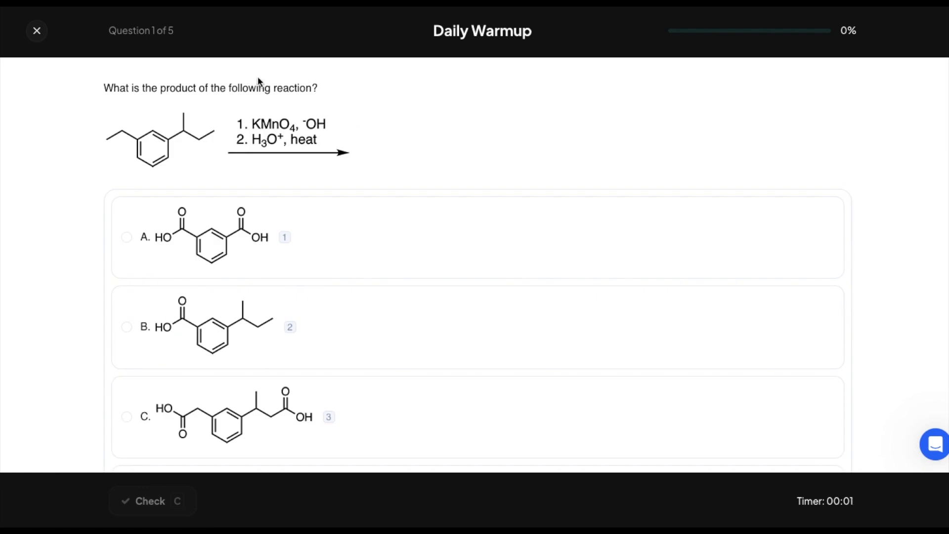
pyautogui.moveTo(260, 163)
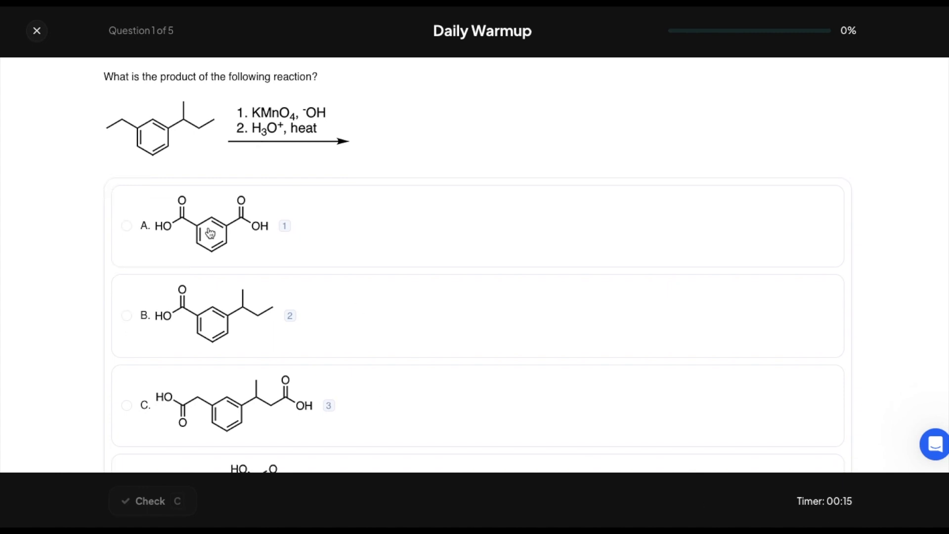
pyautogui.click(212, 236)
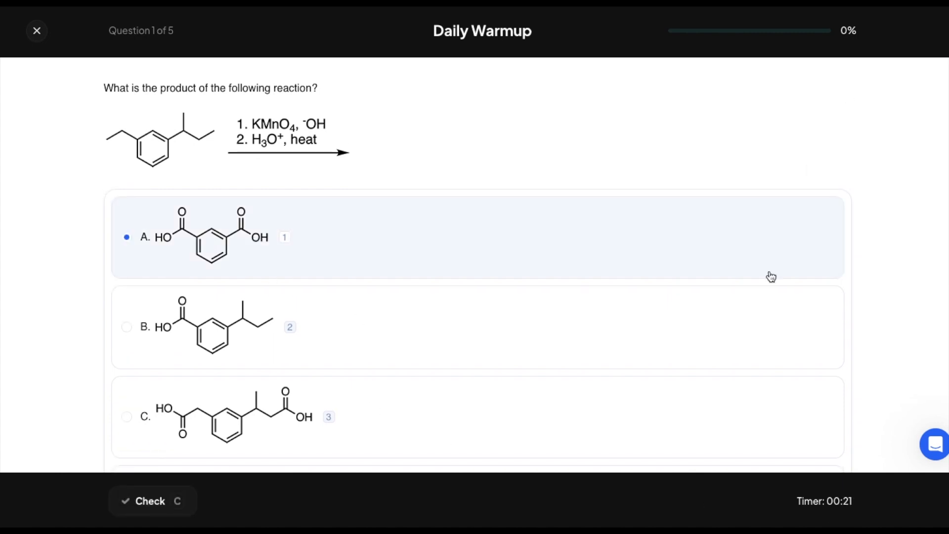
pyautogui.click(150, 500)
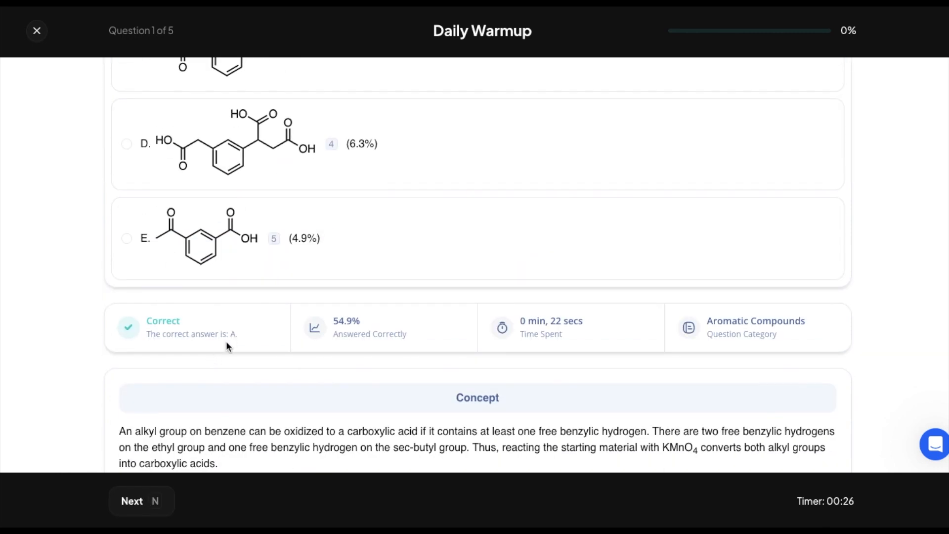
pyautogui.moveTo(604, 333)
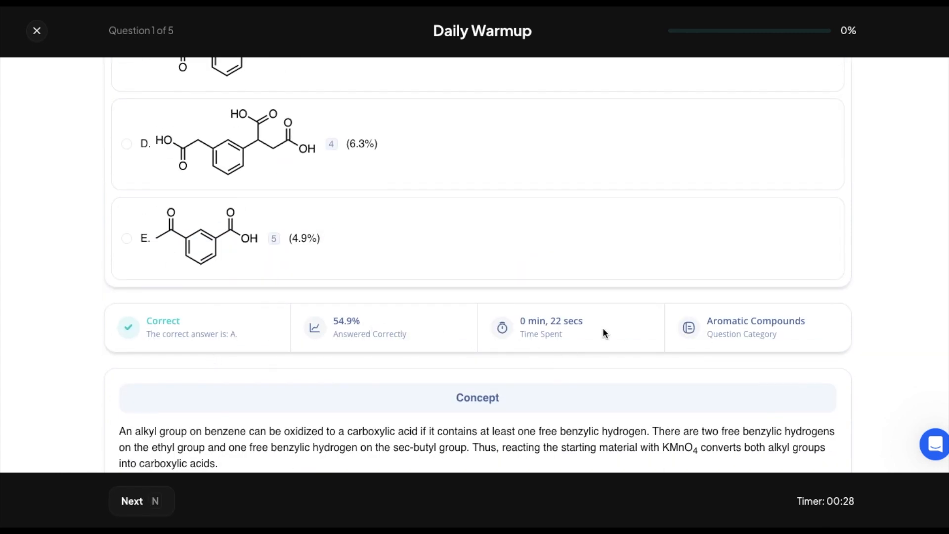
pyautogui.scroll(-3)
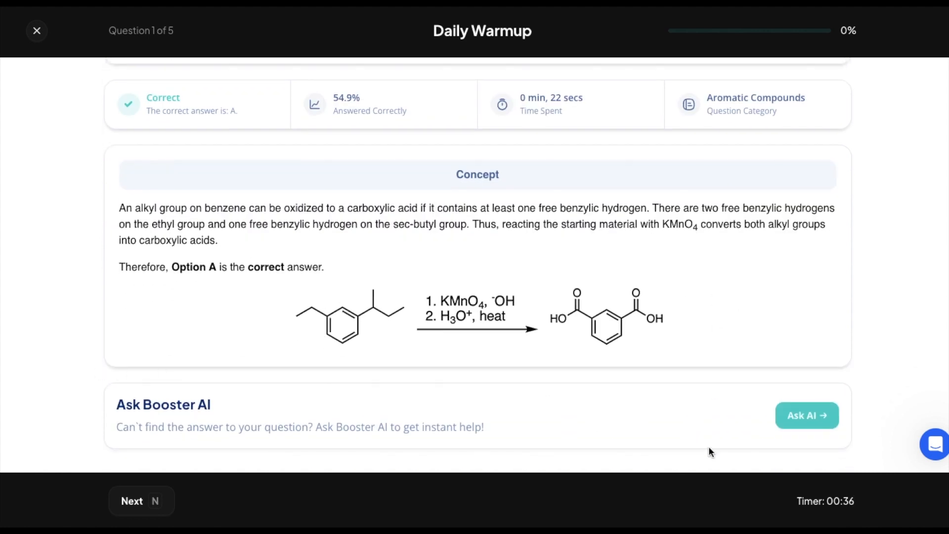
pyautogui.moveTo(244, 433)
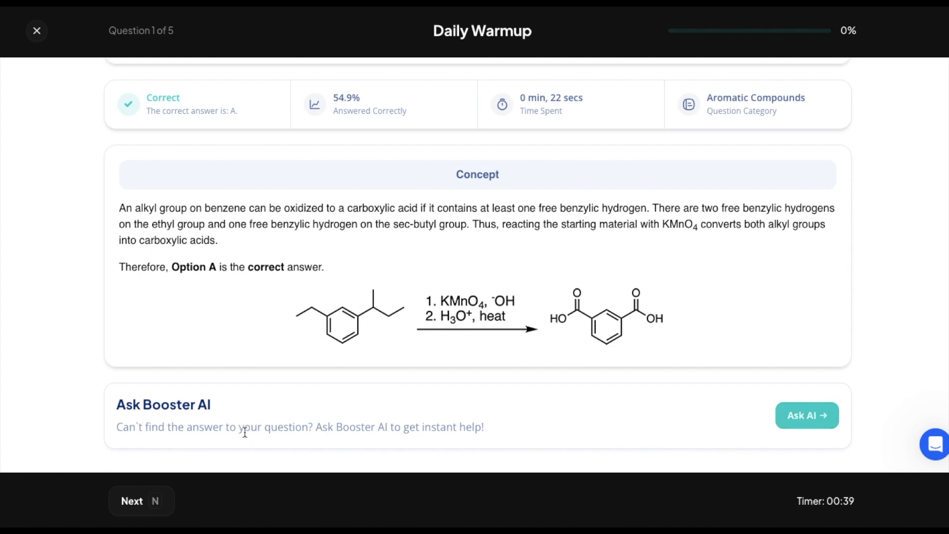
pyautogui.moveTo(129, 427); pyautogui.dragTo(483, 426)
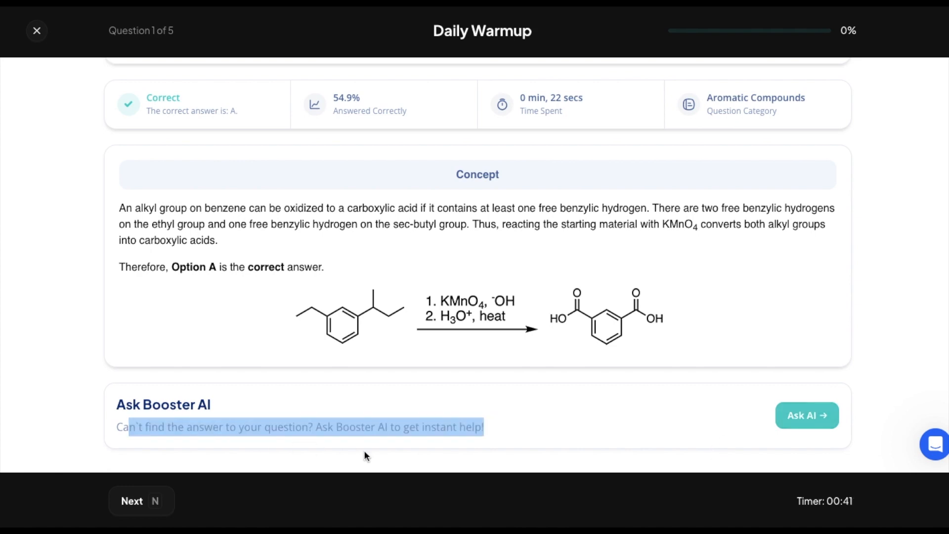
# Step: Answer question 2 on blood flow with Atrial systole and check it to show its explanation
pyautogui.click(132, 500)
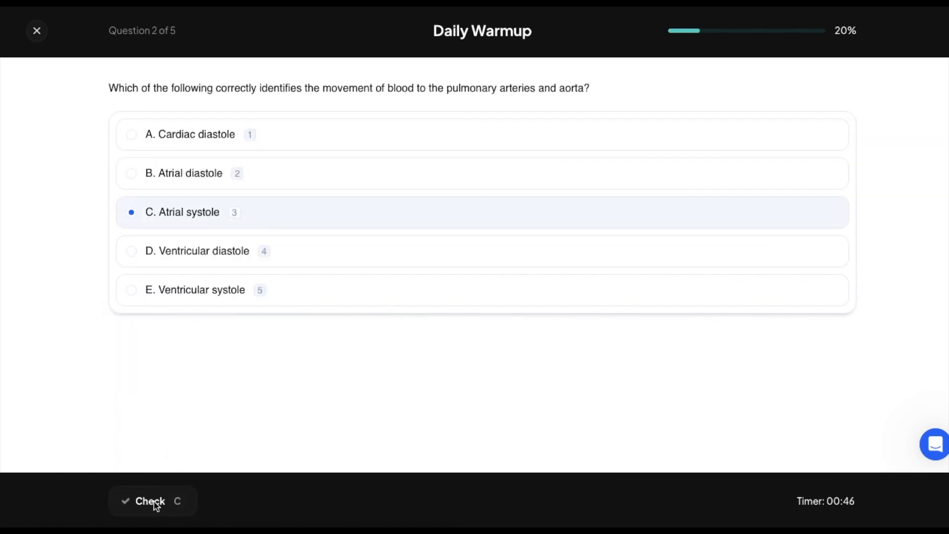
pyautogui.click(151, 500)
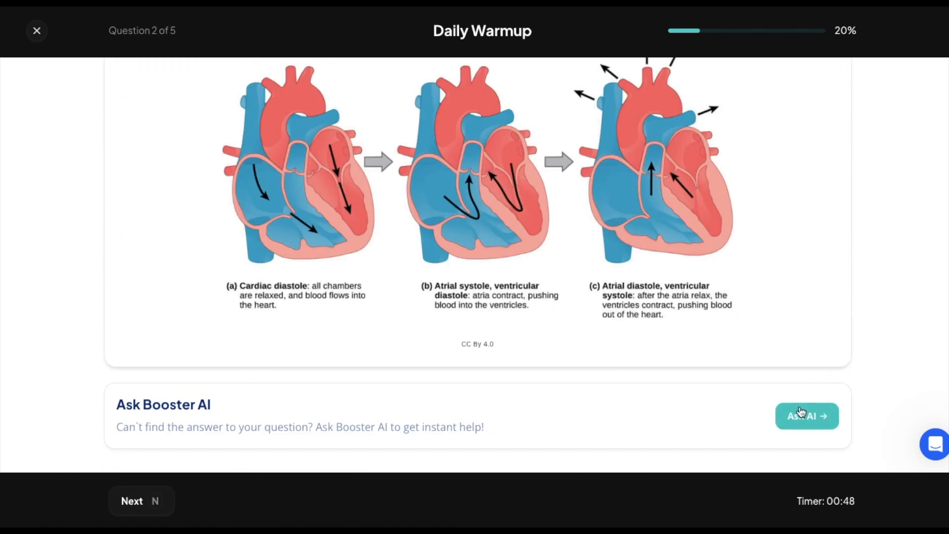
# Step: Exit the Daily Warmup and browse the Classroom dashboard's subject progress overview
pyautogui.click(36, 31)
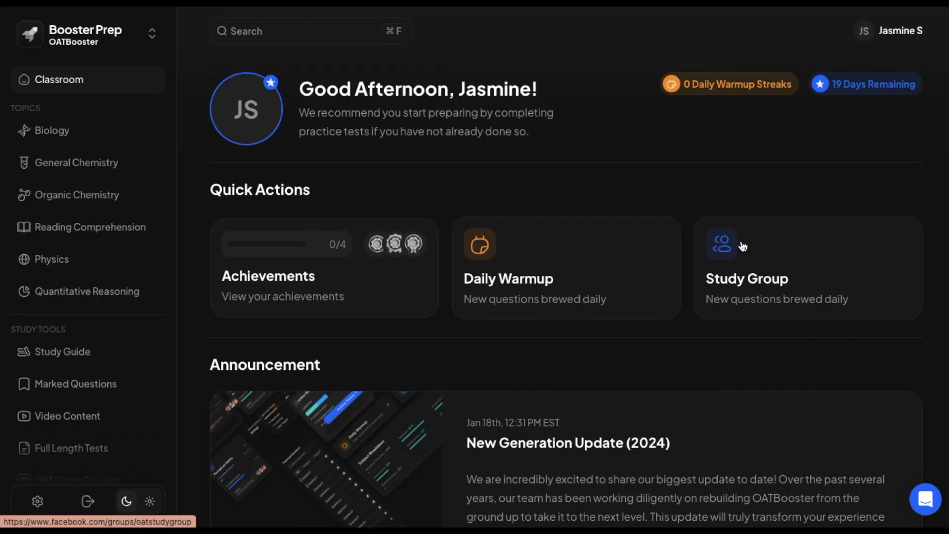
pyautogui.moveTo(740, 285)
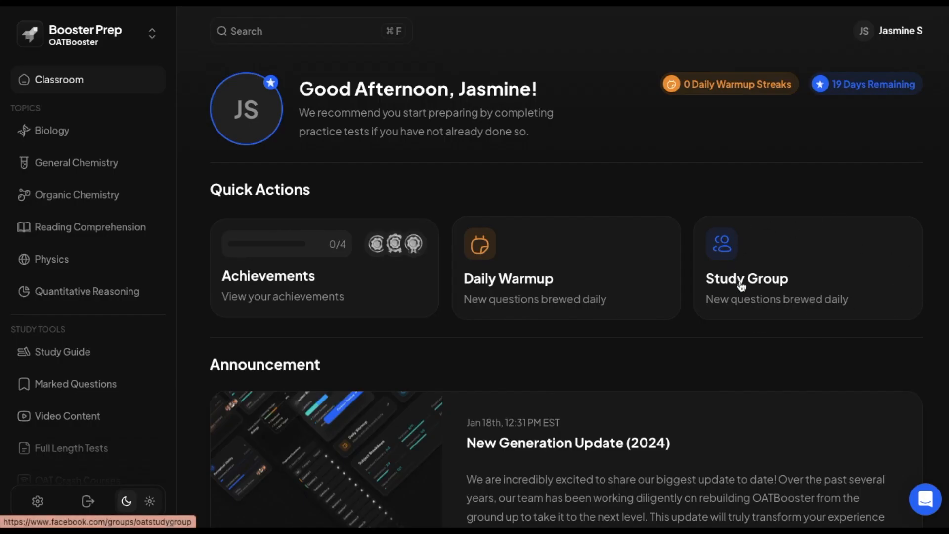
pyautogui.moveTo(768, 194)
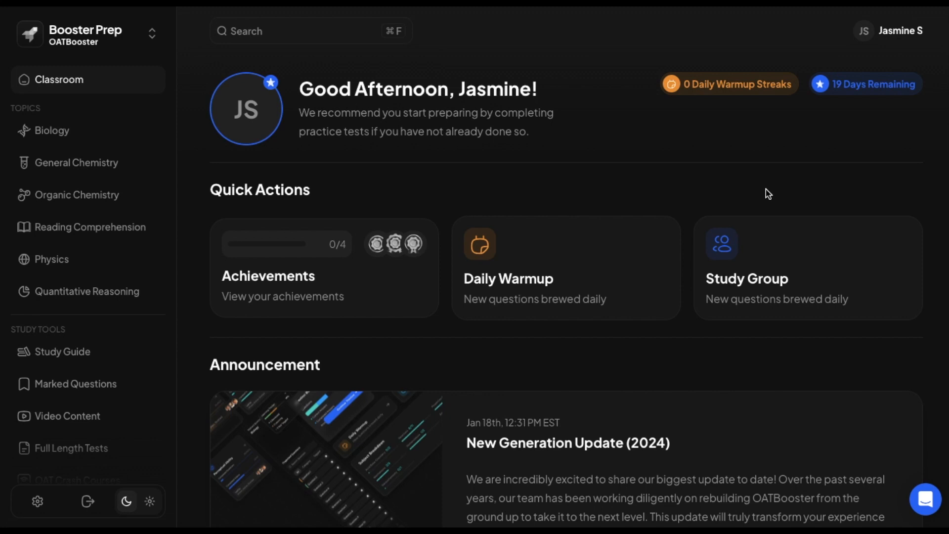
pyautogui.moveTo(758, 292)
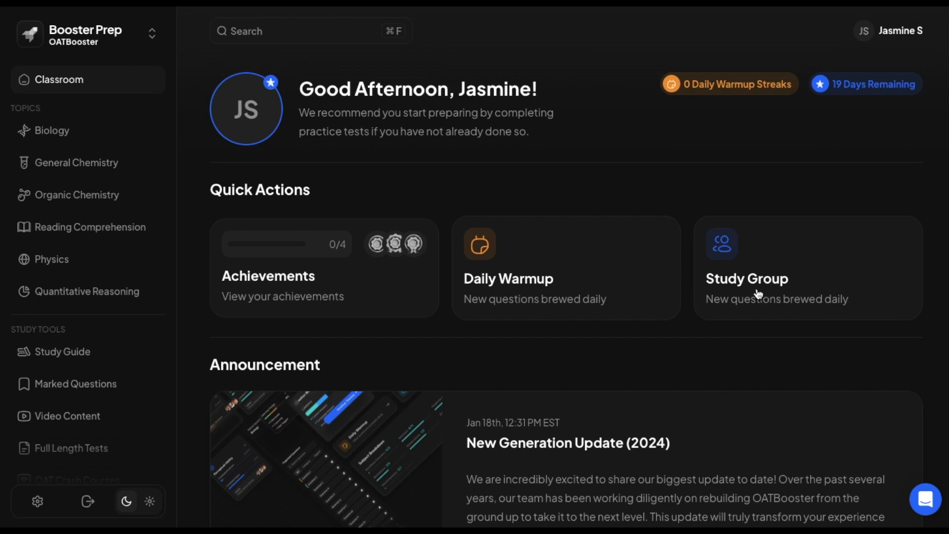
pyautogui.scroll(-3)
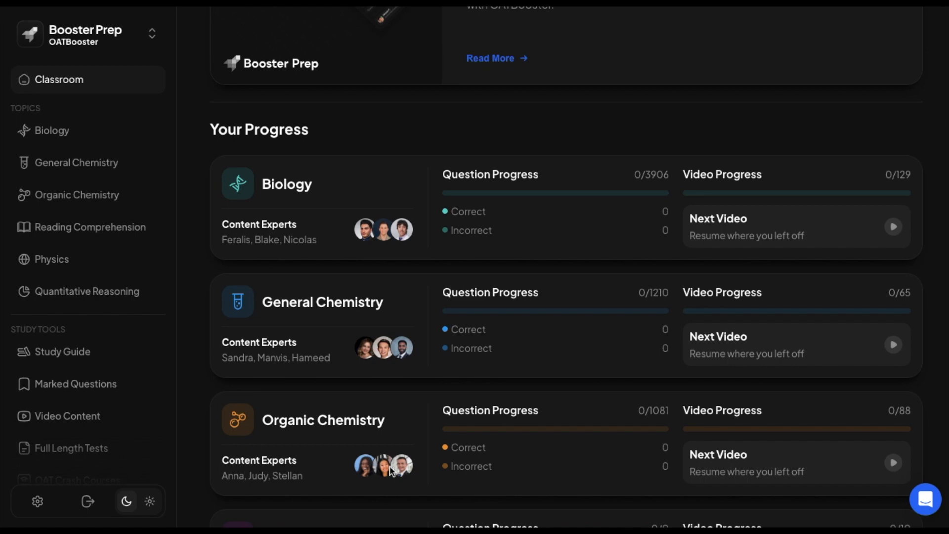
pyautogui.scroll(-3)
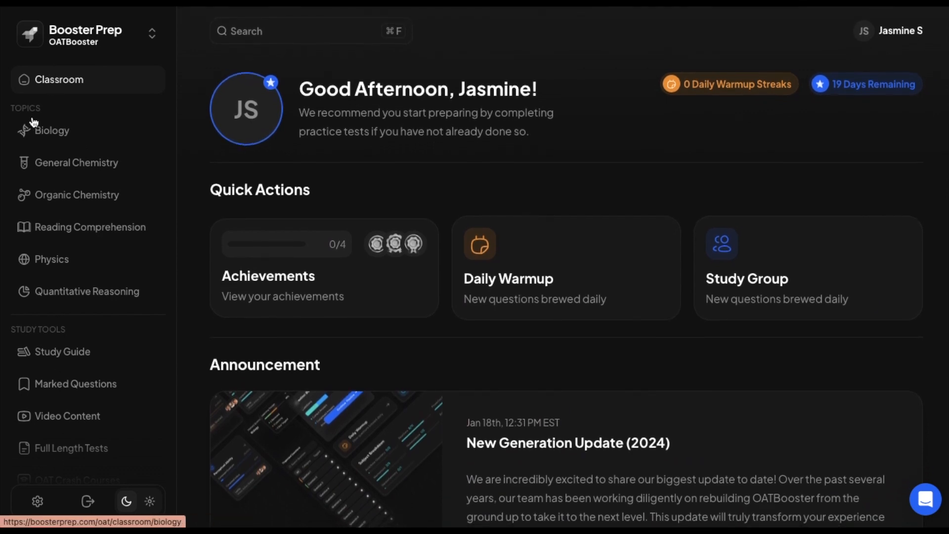
pyautogui.moveTo(49, 109)
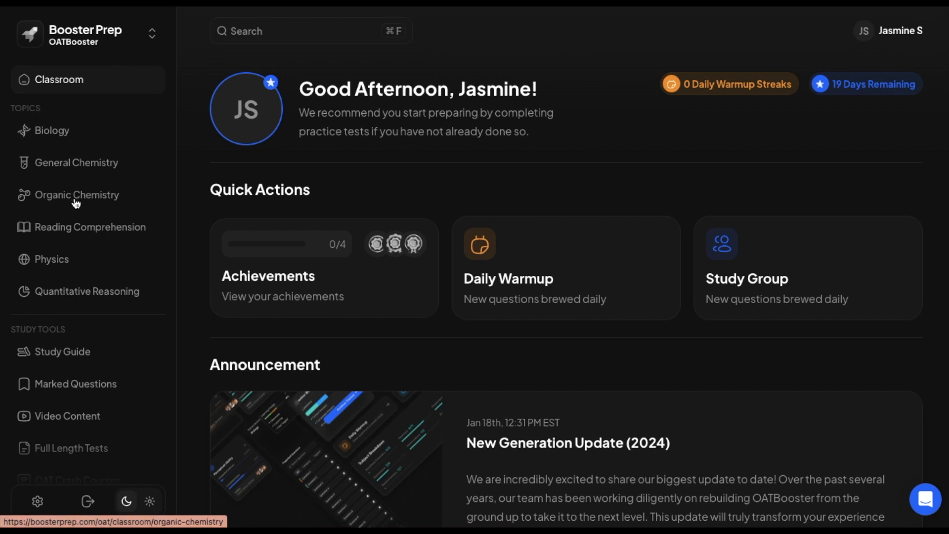
pyautogui.moveTo(68, 262)
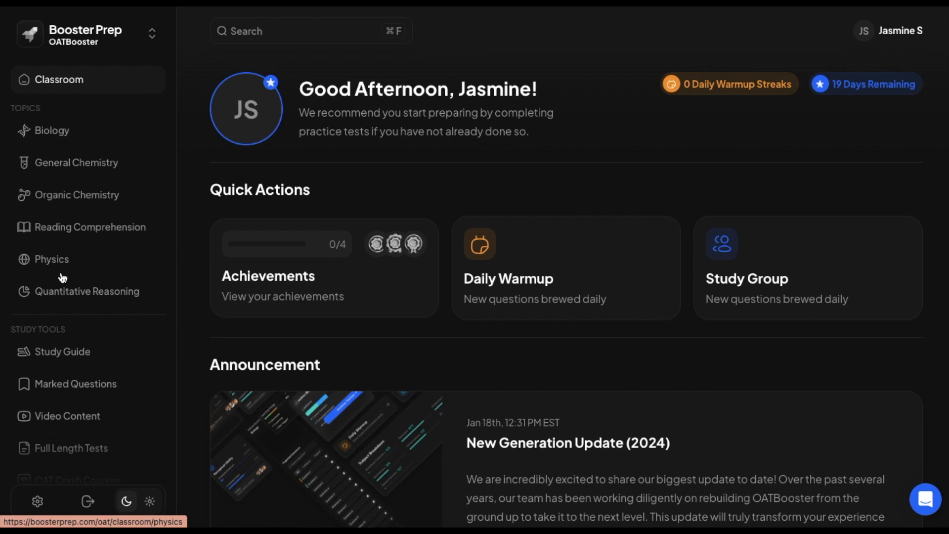
pyautogui.moveTo(52, 131)
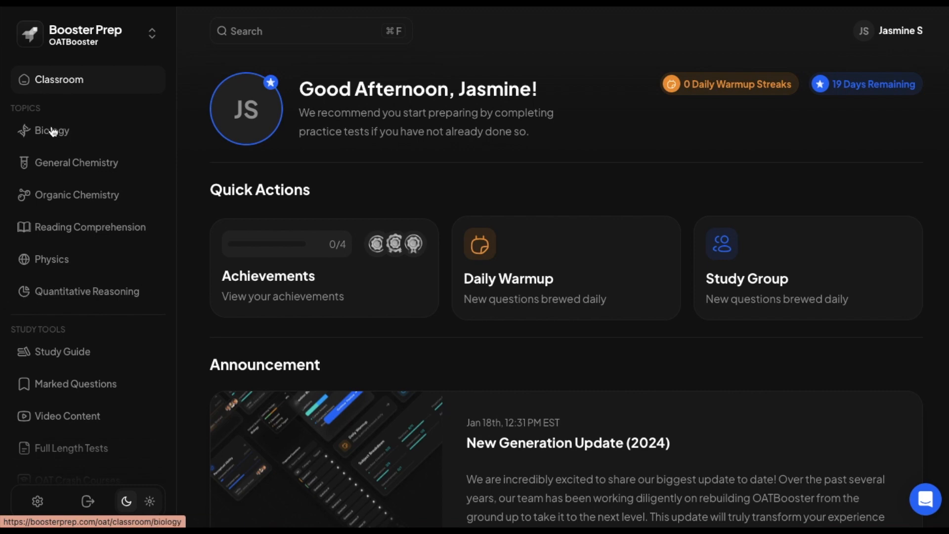
pyautogui.click(51, 130)
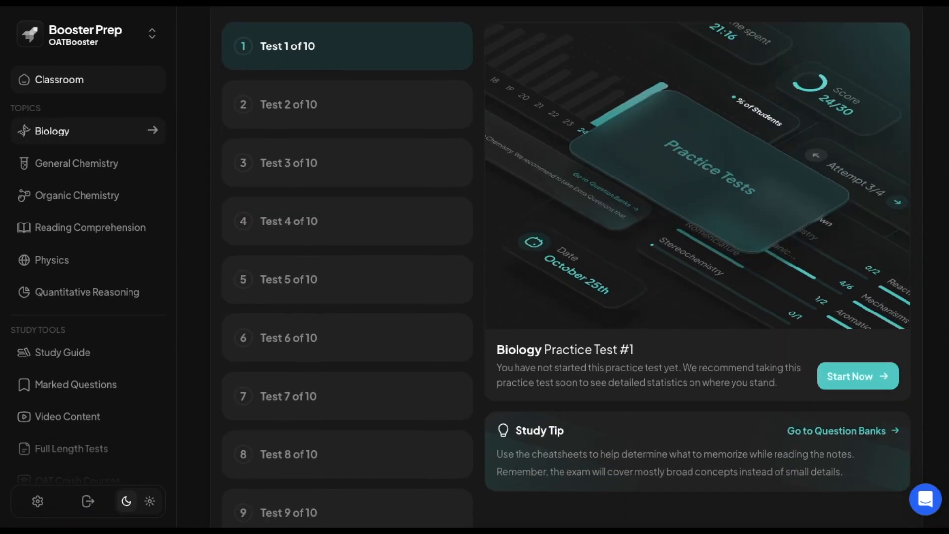
pyautogui.click(51, 131)
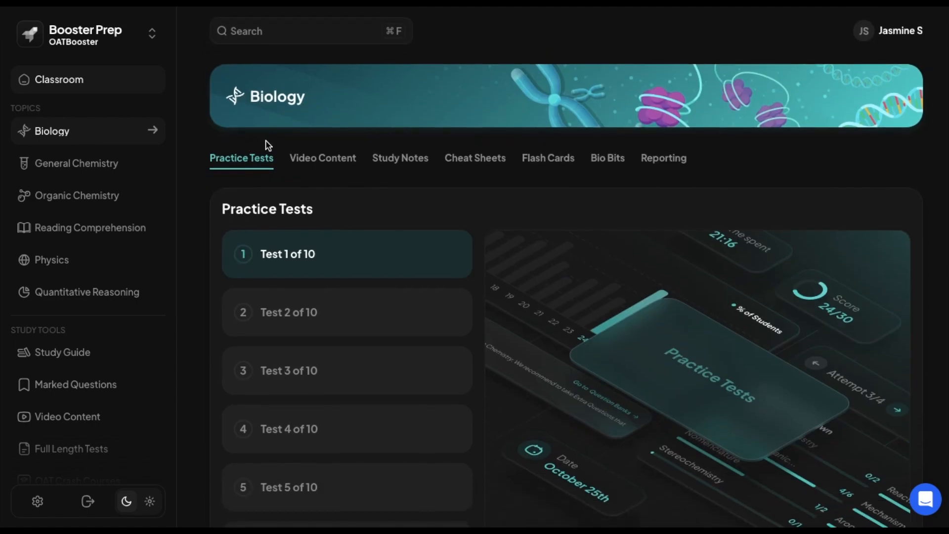
pyautogui.scroll(-3)
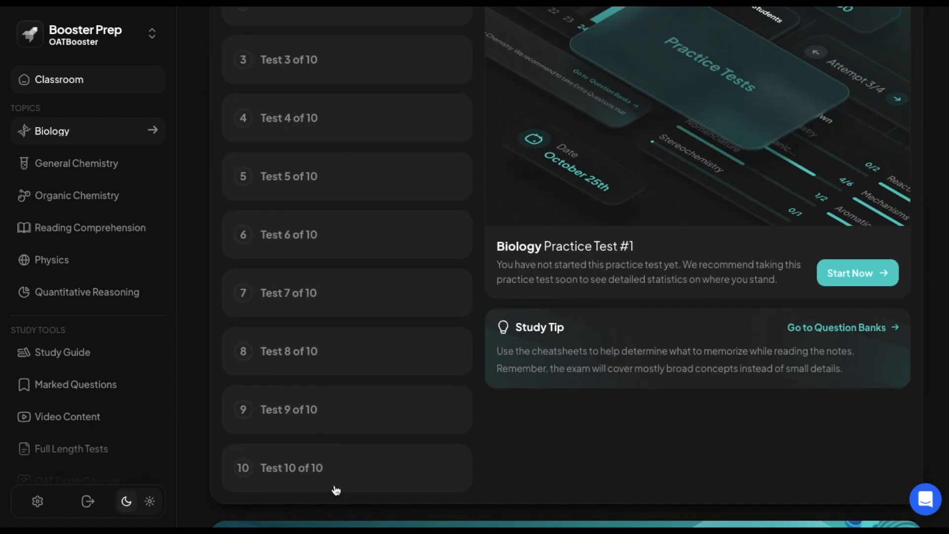
pyautogui.scroll(-3)
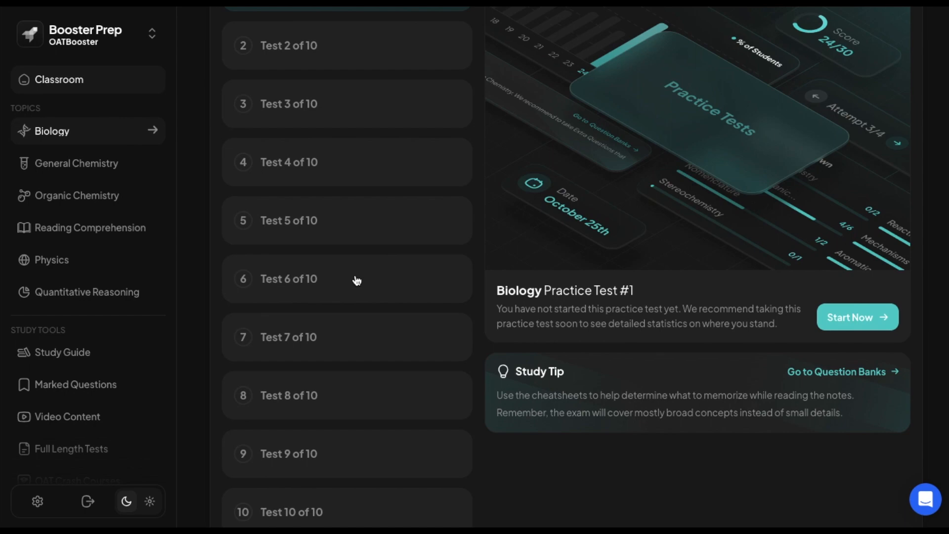
pyautogui.scroll(3)
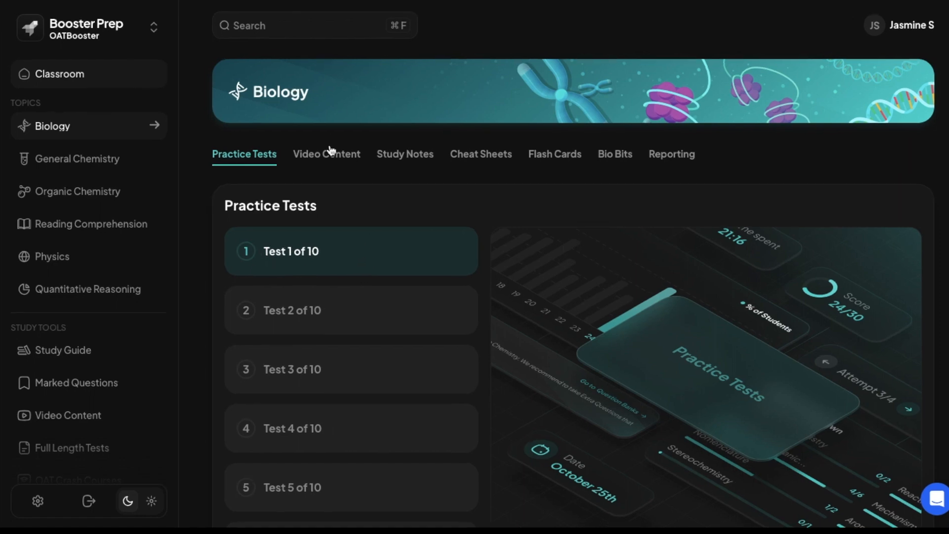
# Step: Browse the Biochemistry chapter videos, briefly play 2.3 Micromolecules, then return to the chapter list
pyautogui.click(326, 153)
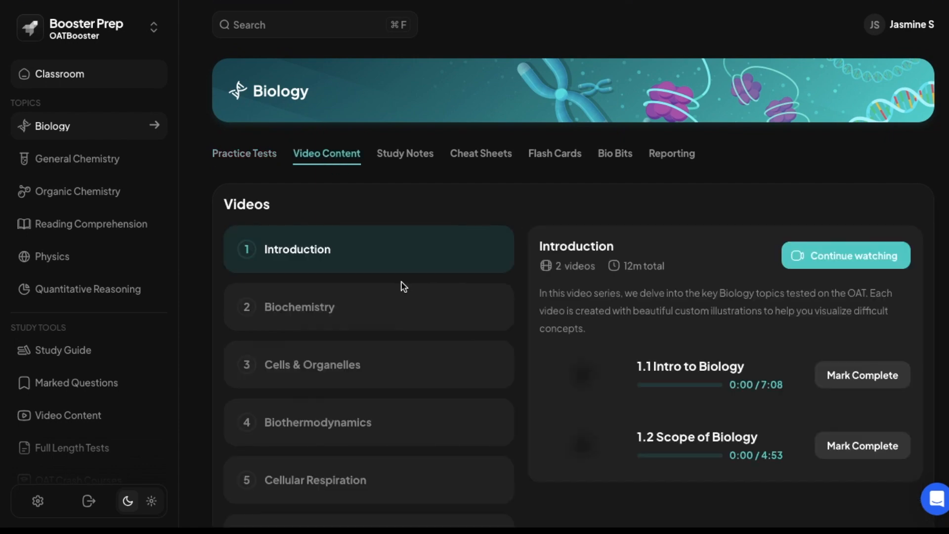
pyautogui.scroll(-3)
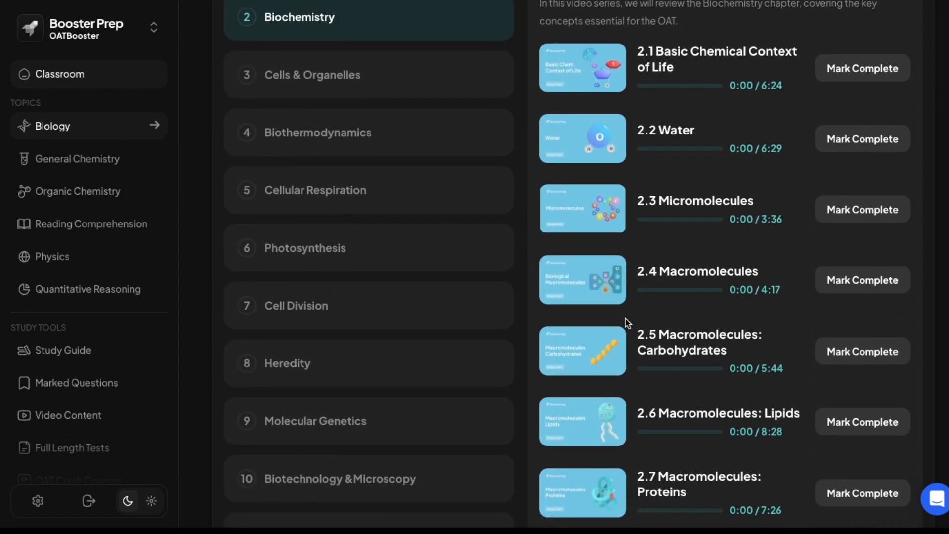
pyautogui.scroll(-3)
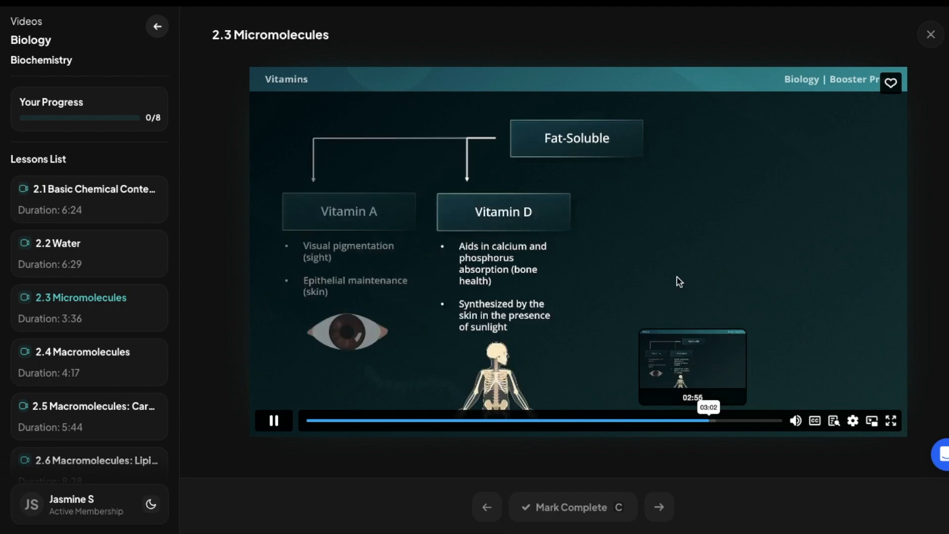
pyautogui.click(273, 420)
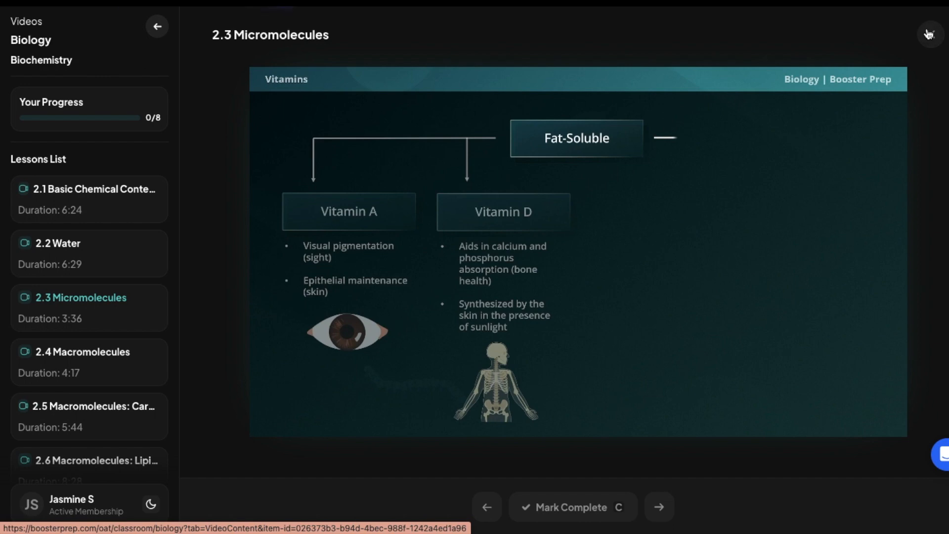
pyautogui.click(157, 26)
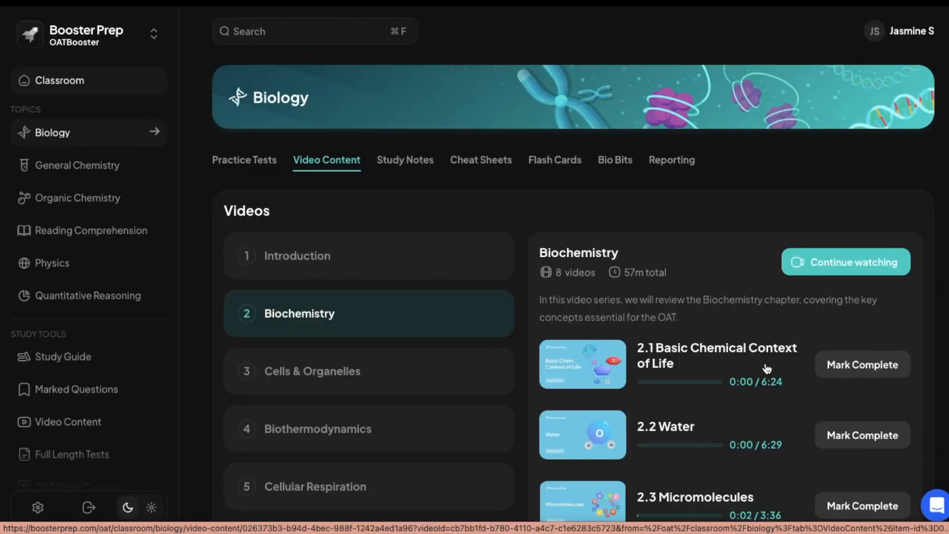
pyautogui.moveTo(673, 252)
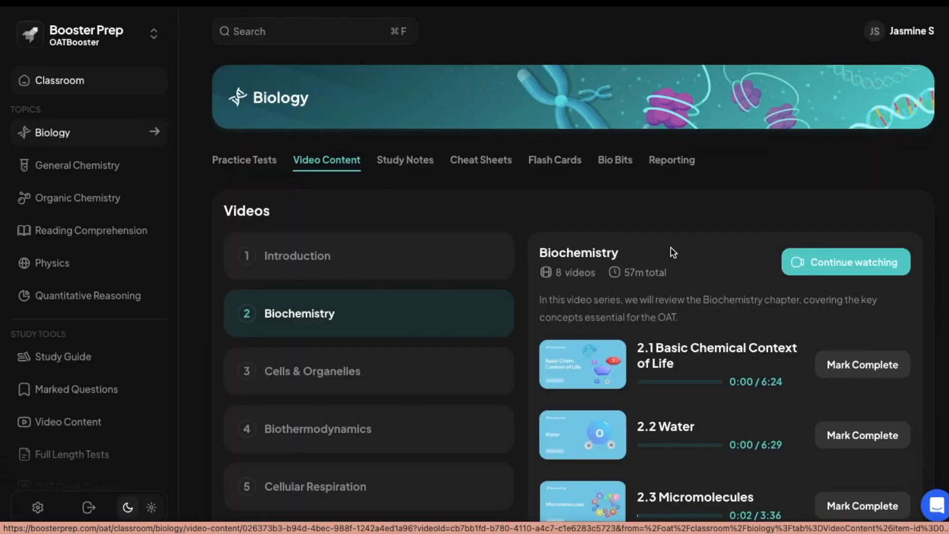
# Step: Mark lesson 2.1 Basic Chemical Context of Life complete, bringing Biochemistry progress to 13%
pyautogui.scroll(-3)
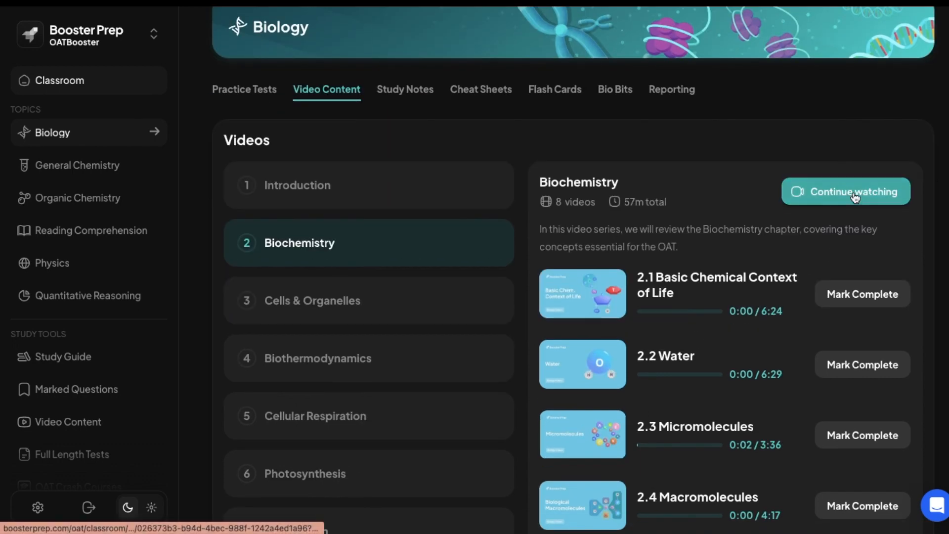
pyautogui.scroll(-3)
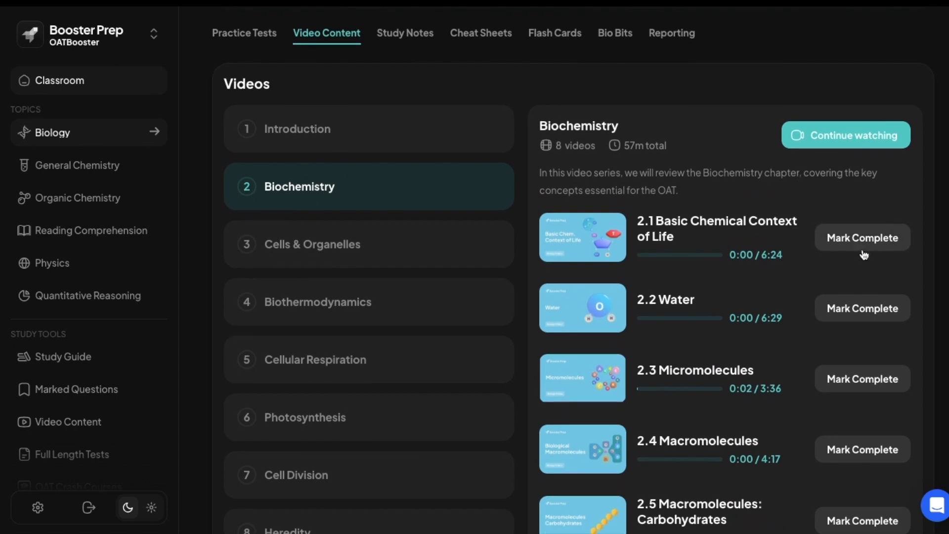
pyautogui.click(862, 237)
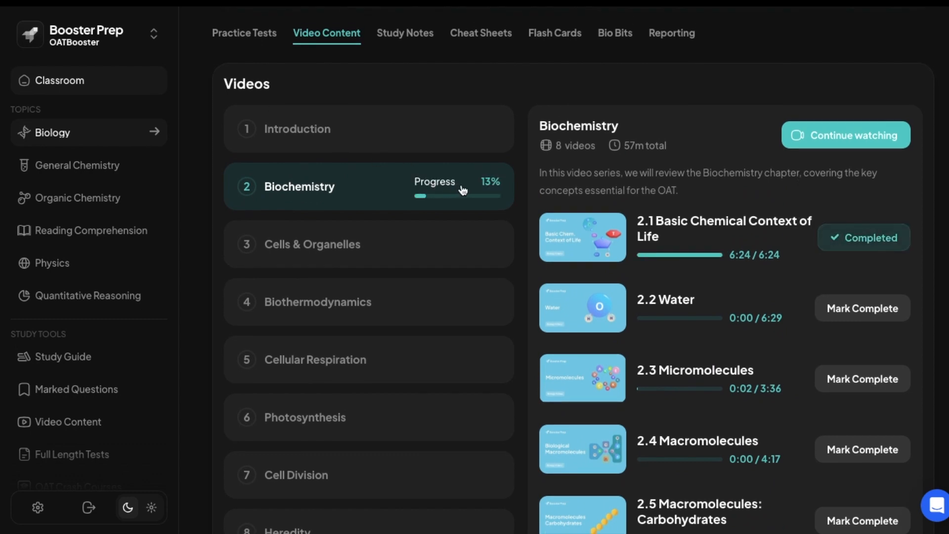
pyautogui.moveTo(764, 302)
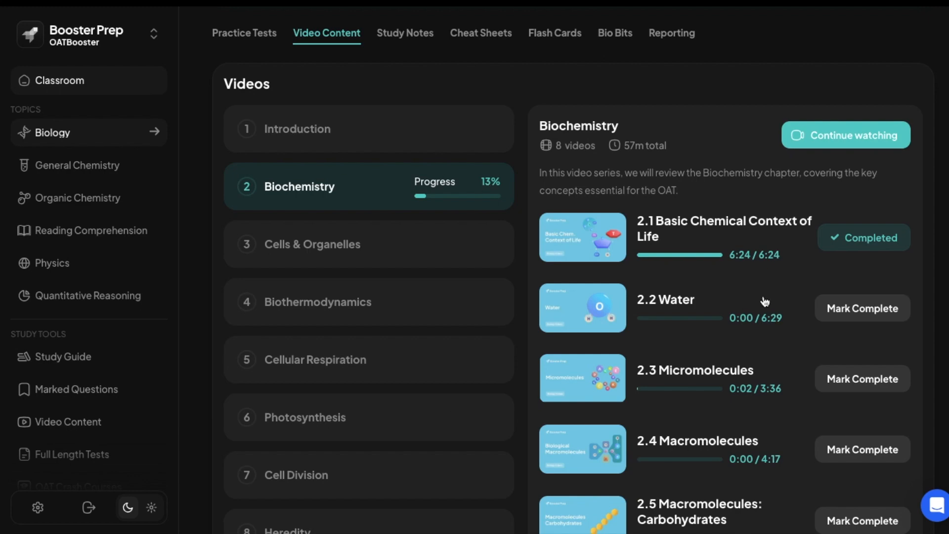
pyautogui.scroll(-3)
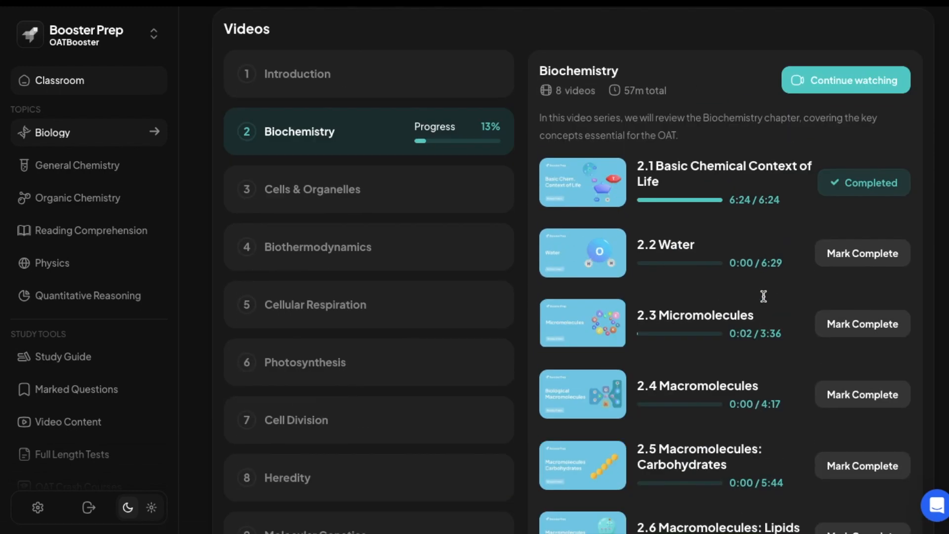
# Step: Browse the Biology Study Notes list of Feralis-Booster chapter notes
pyautogui.click(404, 160)
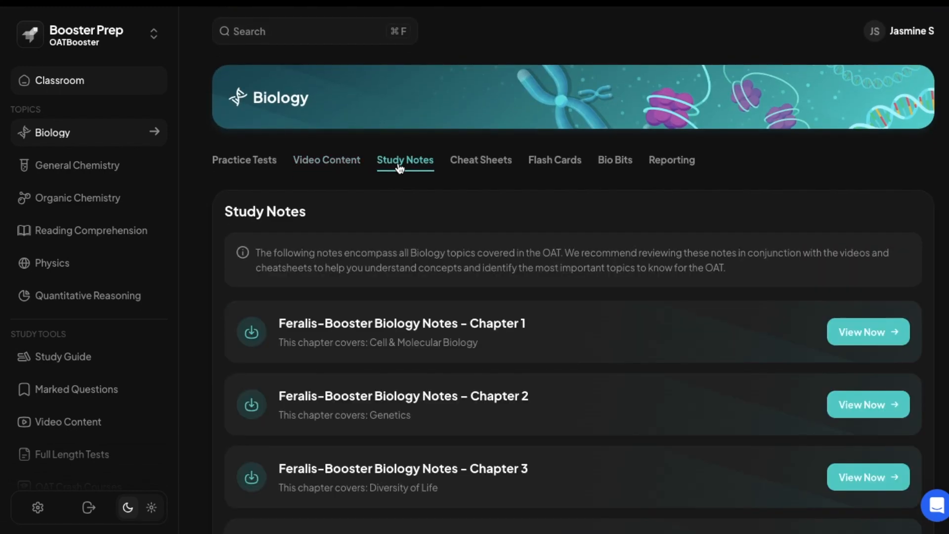
pyautogui.scroll(-3)
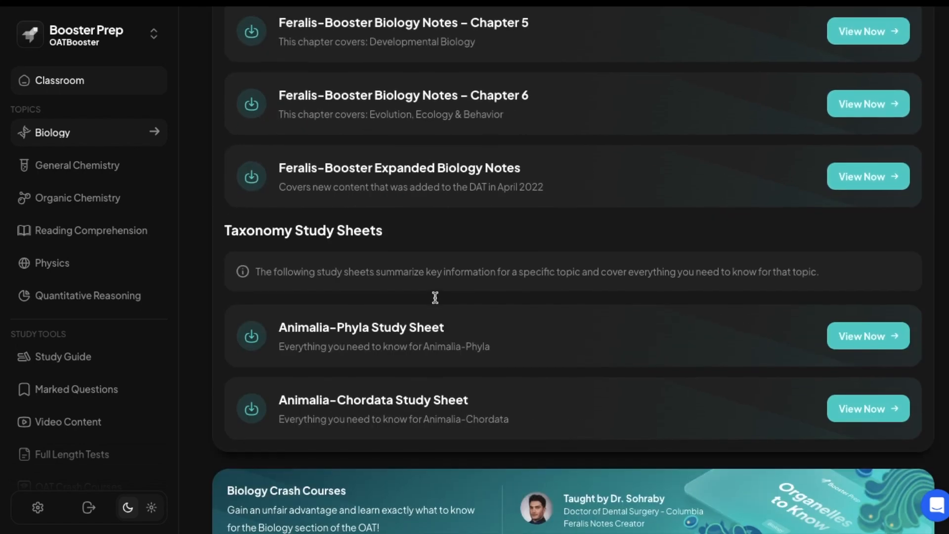
pyautogui.scroll(3)
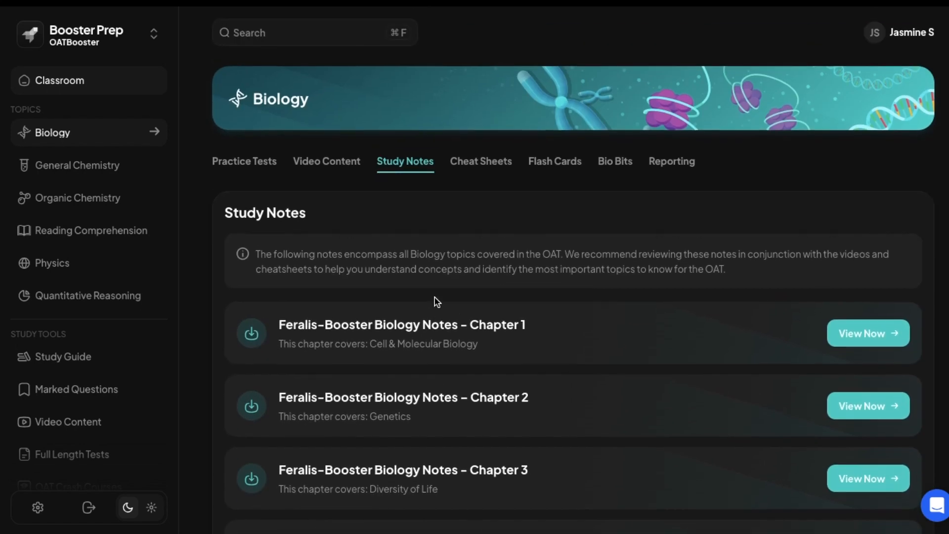
pyautogui.scroll(-3)
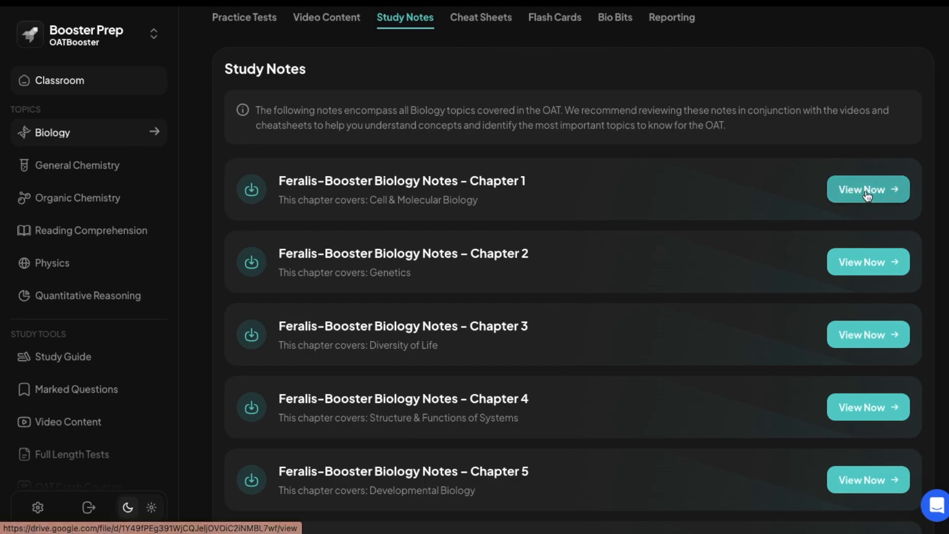
# Step: Read through the Chapter 1 Cell & Molecular Biology notes PDF
pyautogui.click(867, 189)
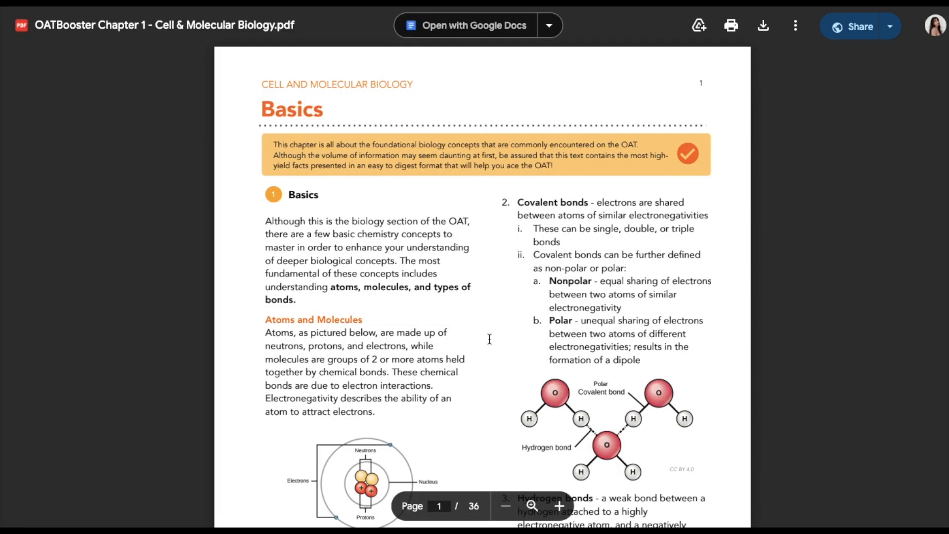
pyautogui.scroll(-3)
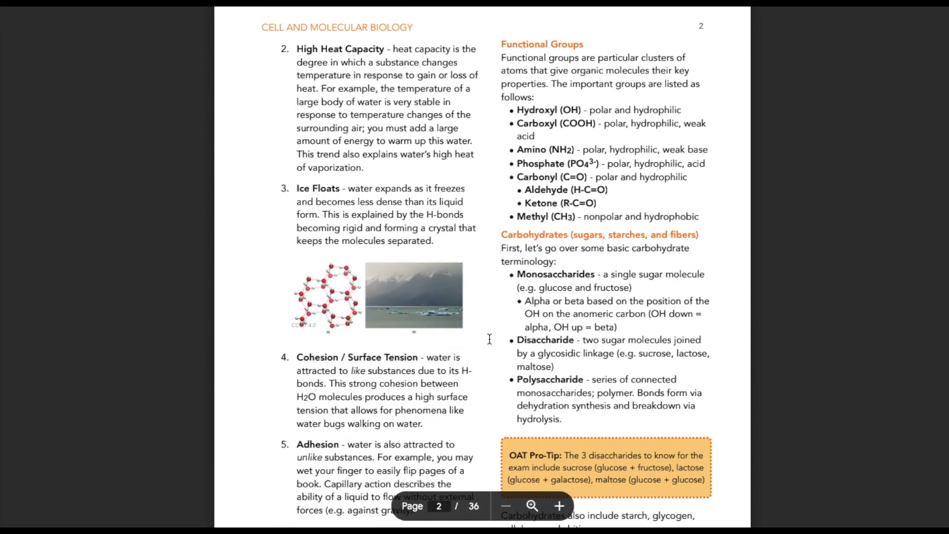
pyautogui.scroll(-3)
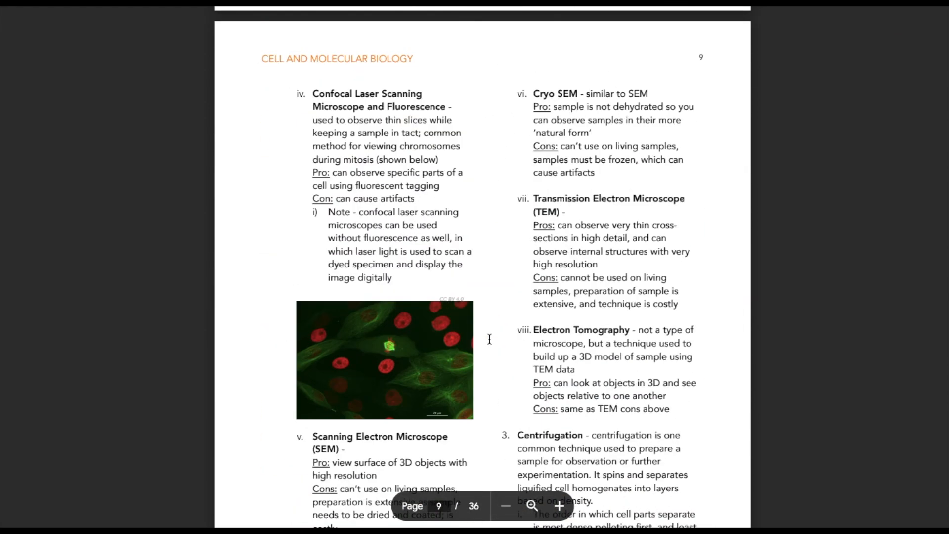
pyautogui.scroll(-3)
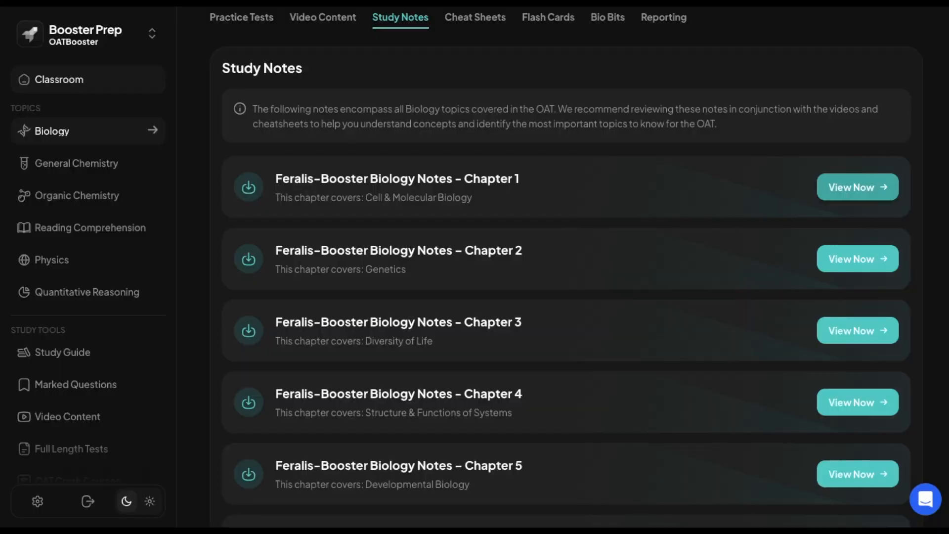
# Step: Return to the Biology video lessons showing the Molecular Genetics chapter from 9.1 Intro DNA Replication
pyautogui.click(322, 16)
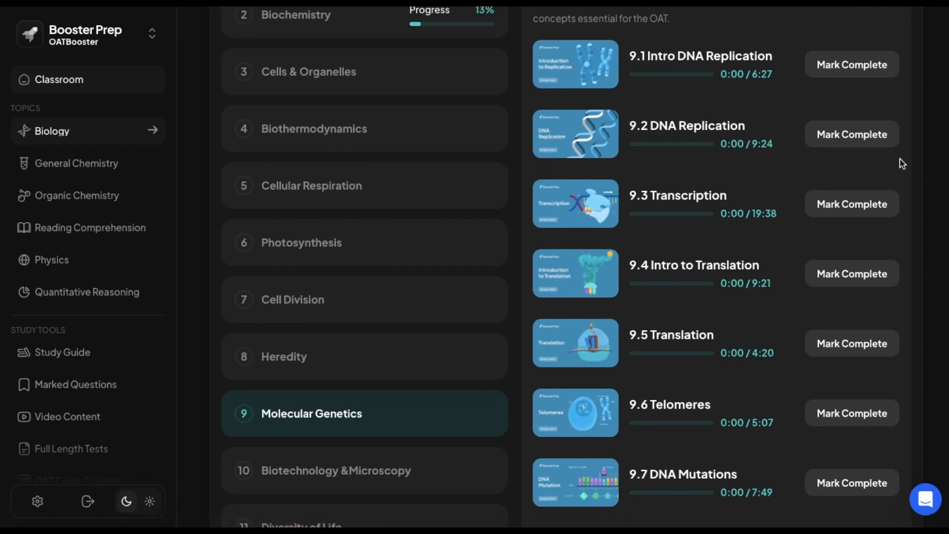
# Step: Open the Respiratory System cheat sheet from the Biology Cheat Sheets list
pyautogui.click(475, 158)
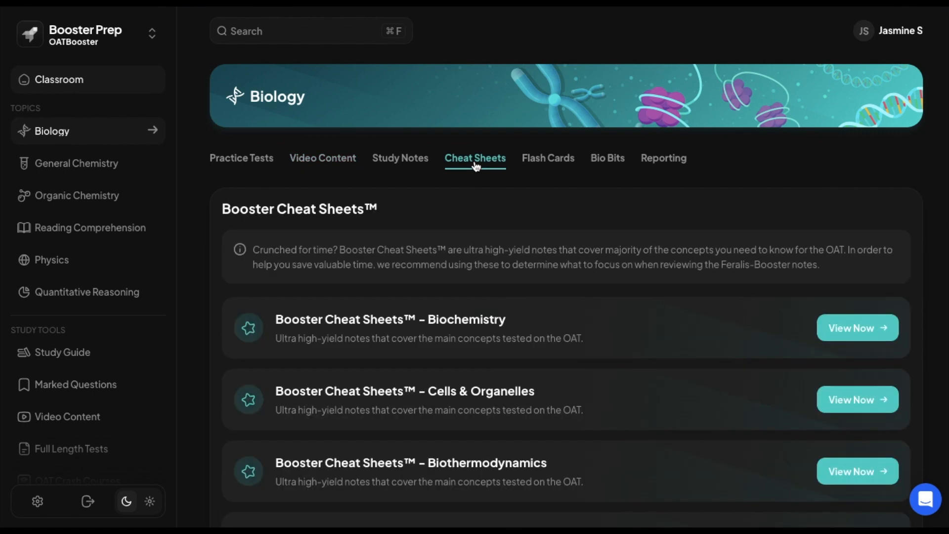
pyautogui.scroll(-3)
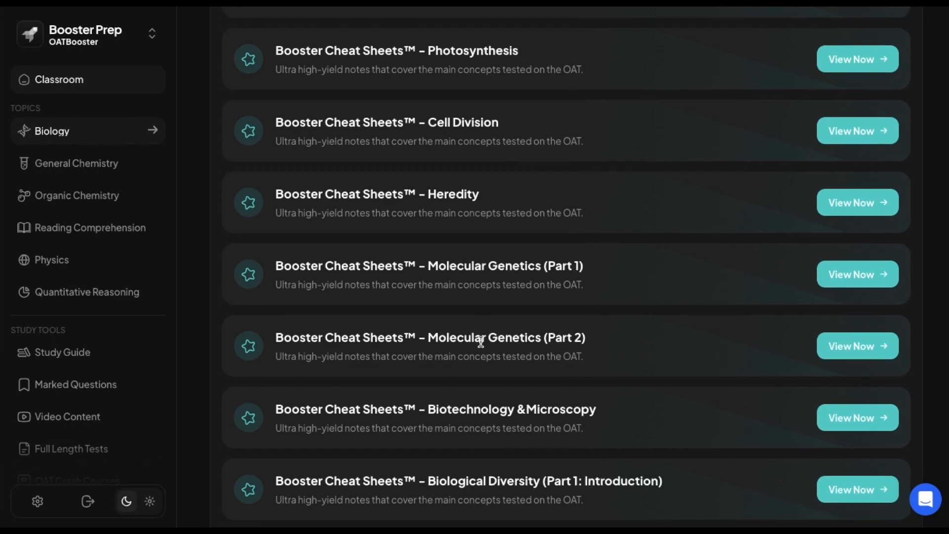
pyautogui.scroll(-3)
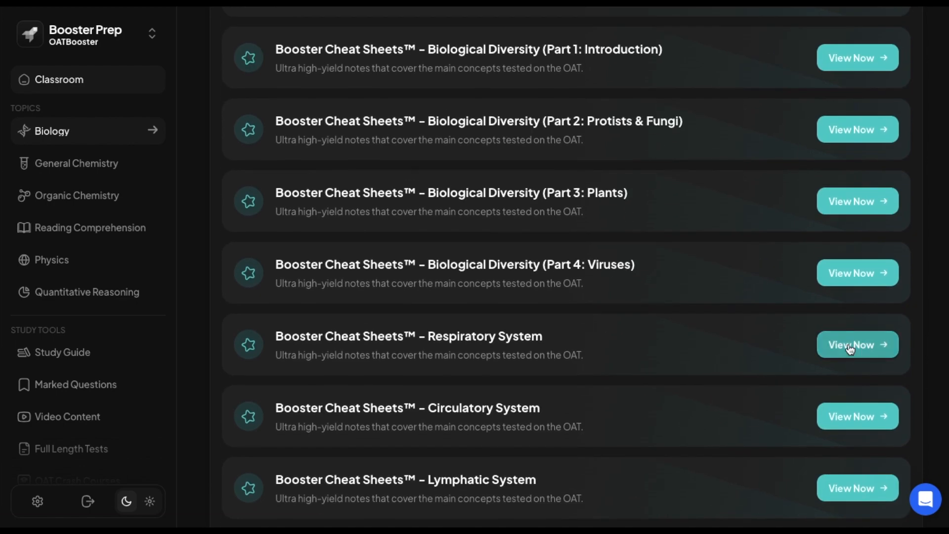
pyautogui.click(856, 344)
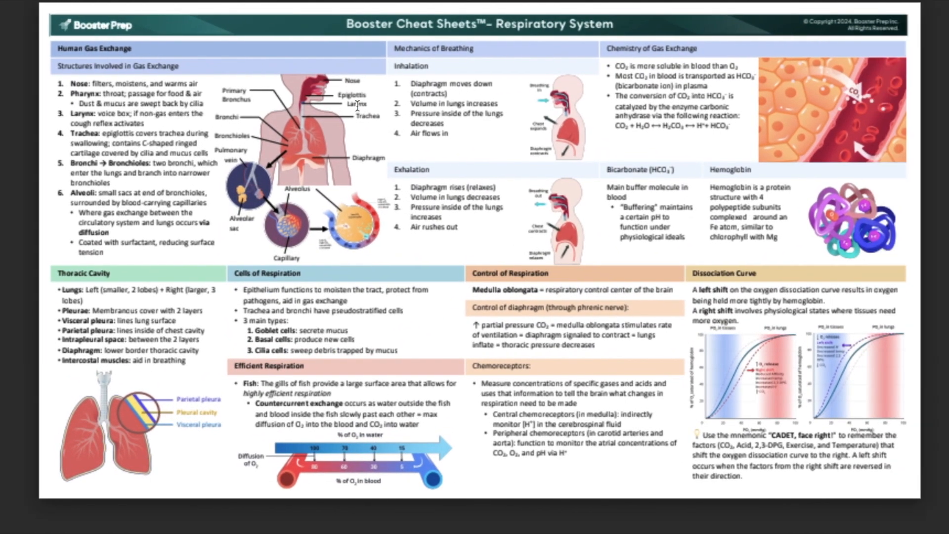
pyautogui.moveTo(213, 125)
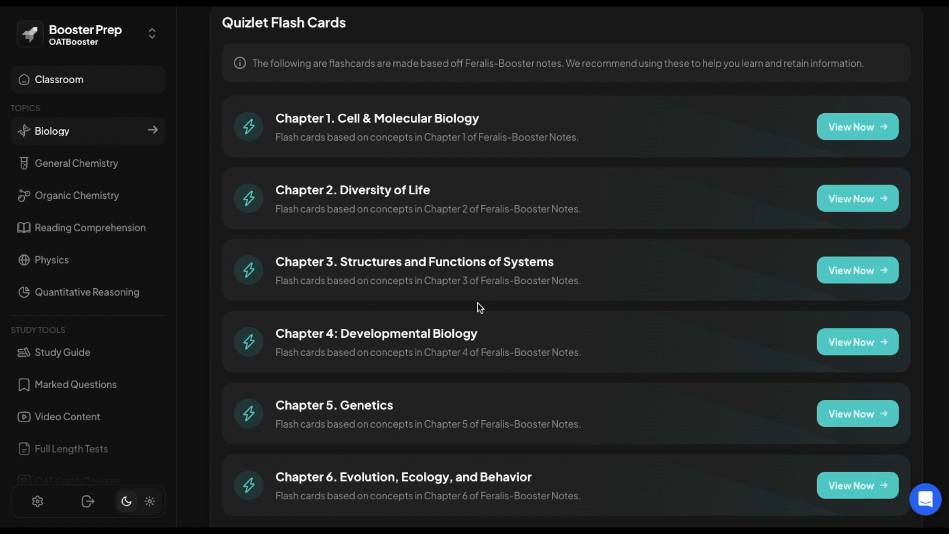
# Step: Browse the Biology flash cards and Anki decks, then move to the Bio Bits section
pyautogui.scroll(-3)
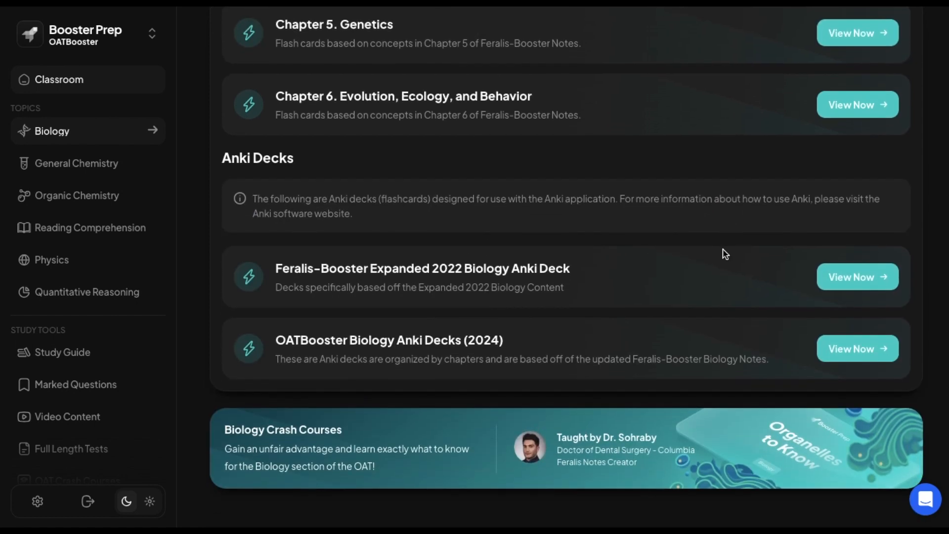
pyautogui.scroll(-3)
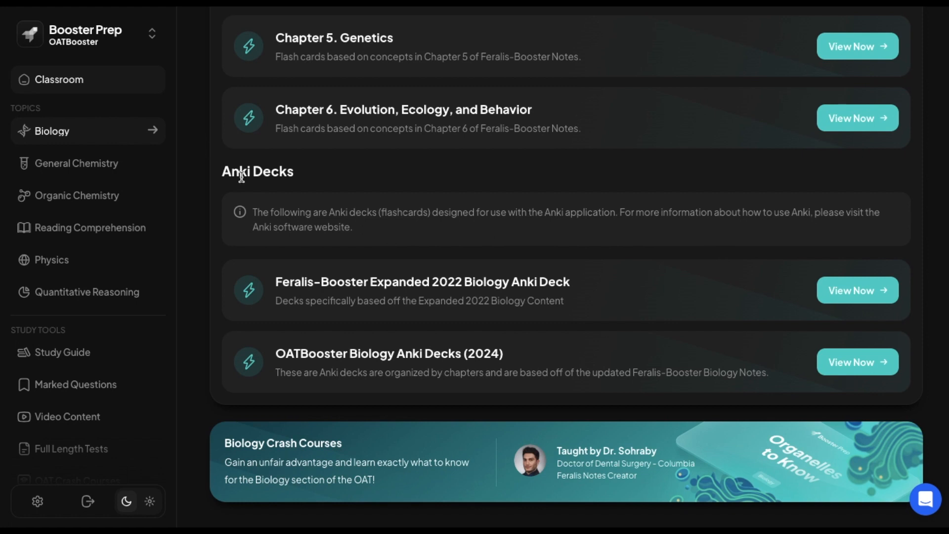
pyautogui.moveTo(924, 267)
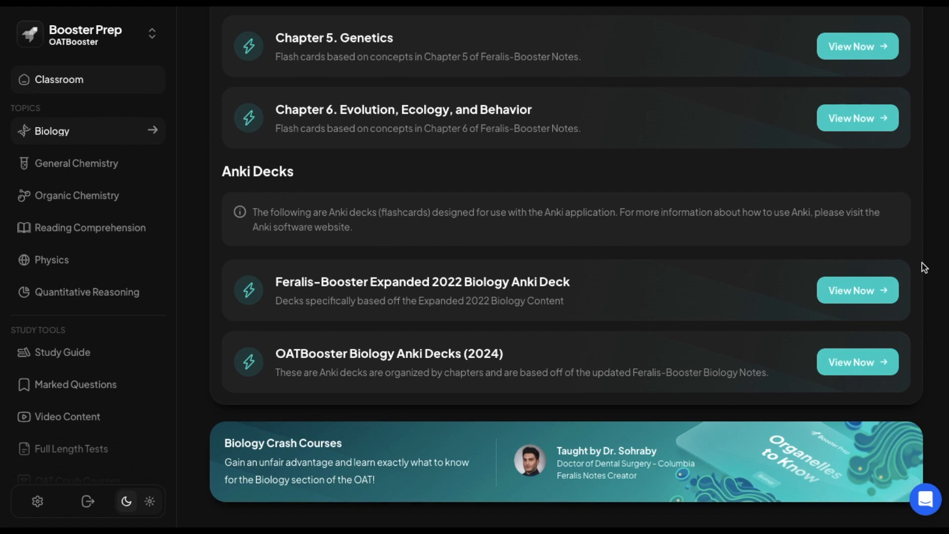
pyautogui.moveTo(322, 294)
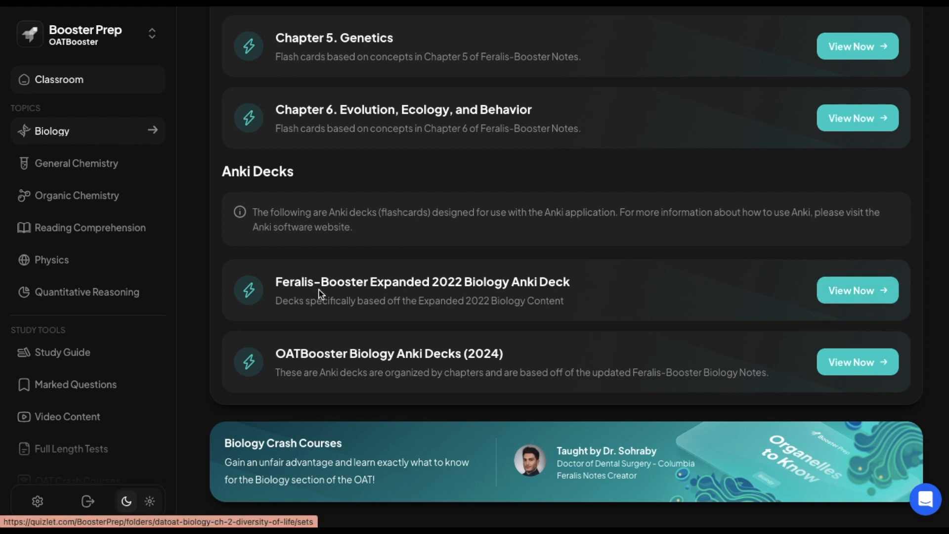
pyautogui.moveTo(430, 282)
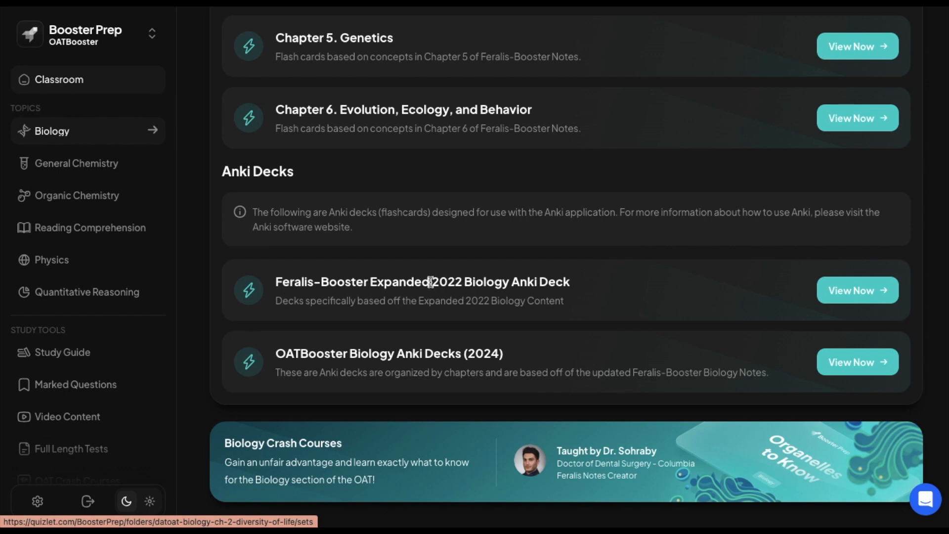
pyautogui.moveTo(430, 281); pyautogui.dragTo(556, 282)
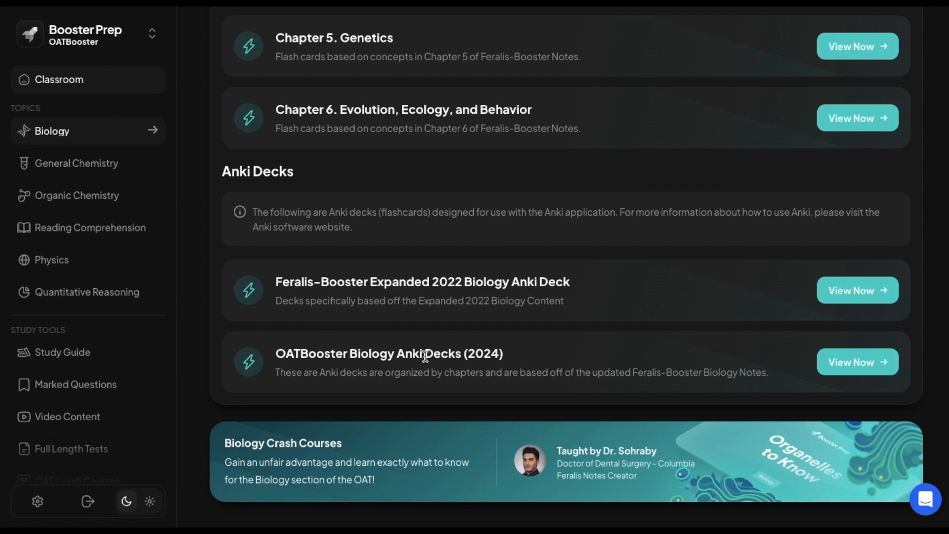
pyautogui.click(607, 158)
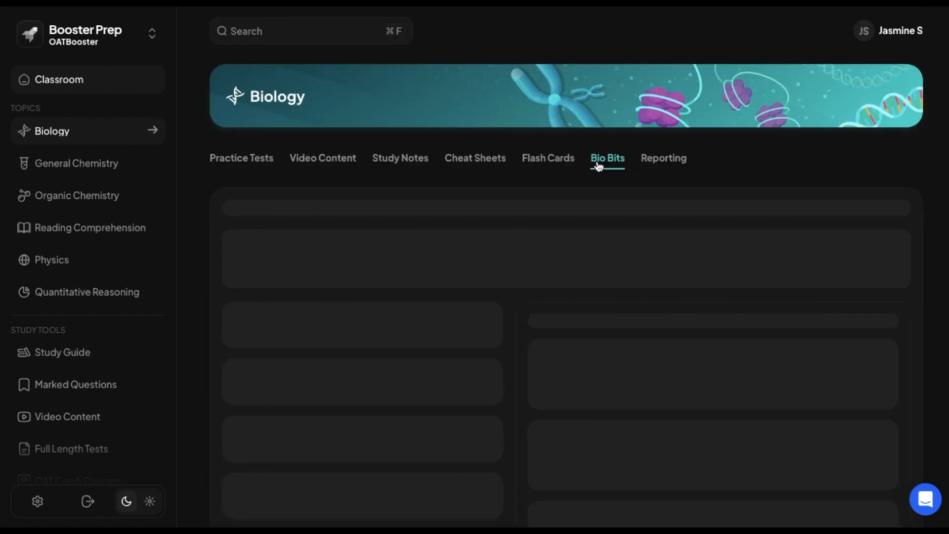
# Step: Start a practice session on the Developmental Biology Embryology question set
pyautogui.click(607, 159)
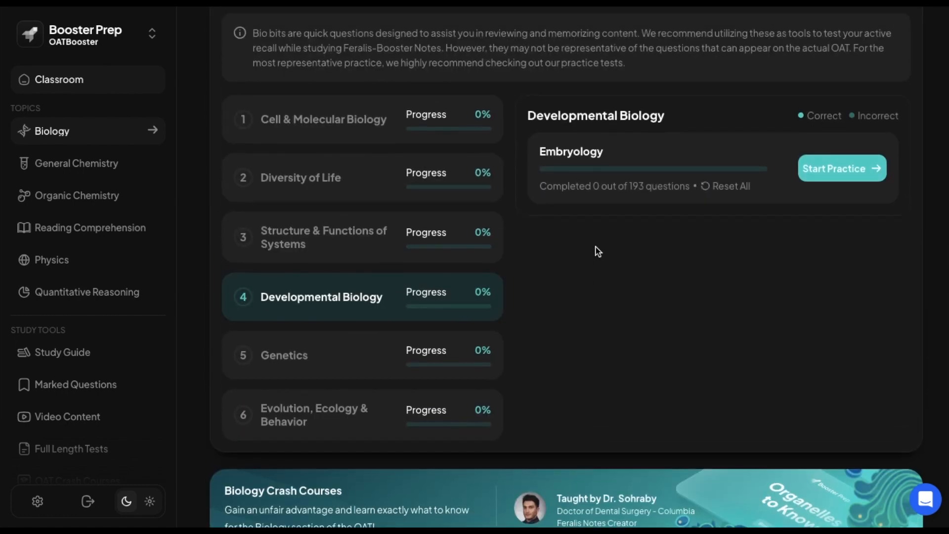
pyautogui.click(840, 168)
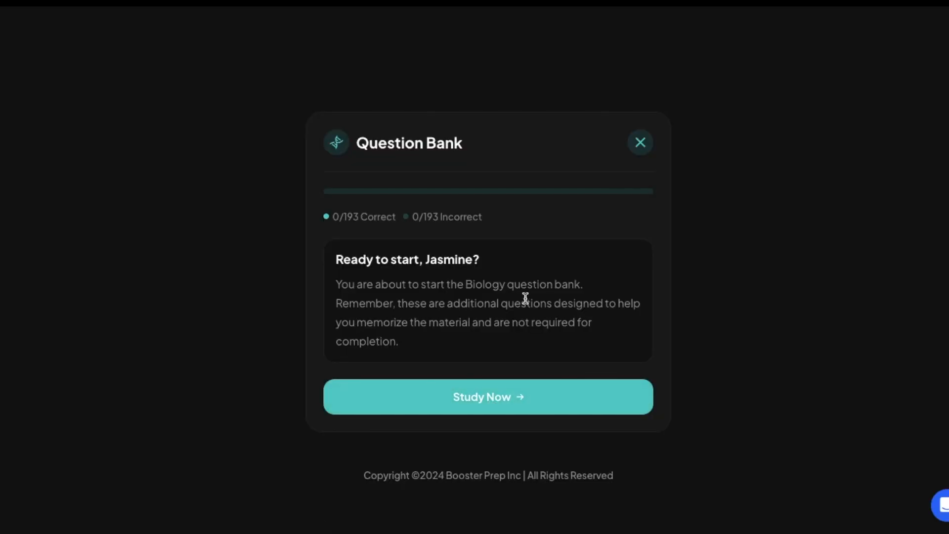
pyautogui.moveTo(347, 211)
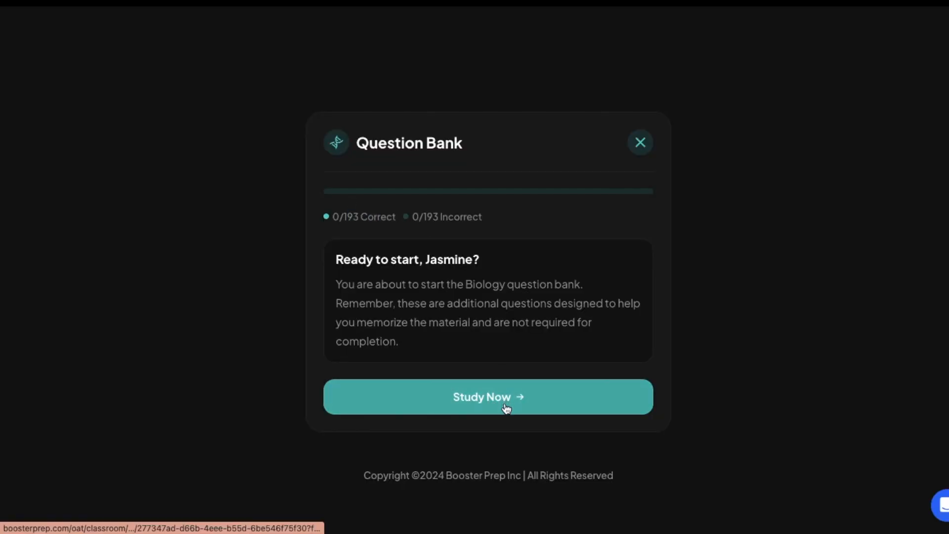
pyautogui.click(488, 396)
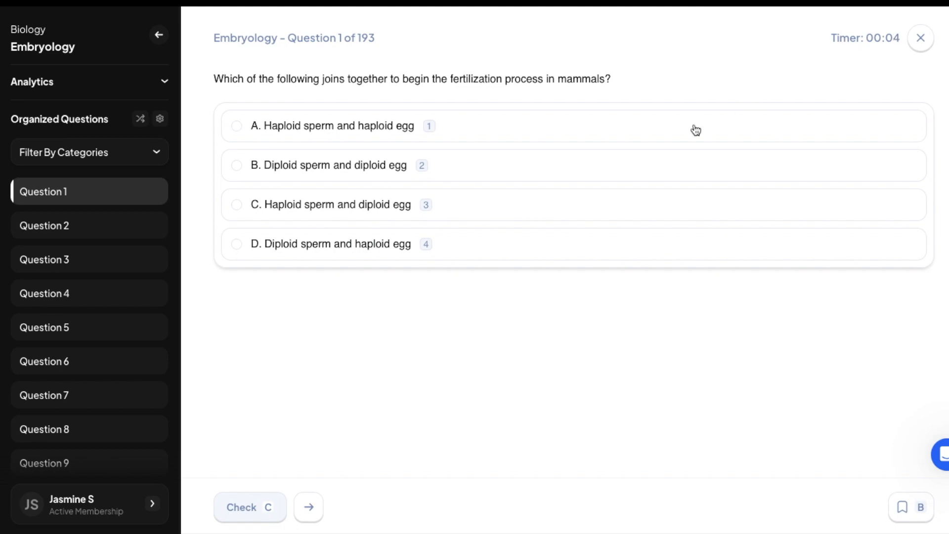
# Step: Answer the first Embryology question correctly with haploid sperm and egg, then return to Bio Bits
pyautogui.click(333, 126)
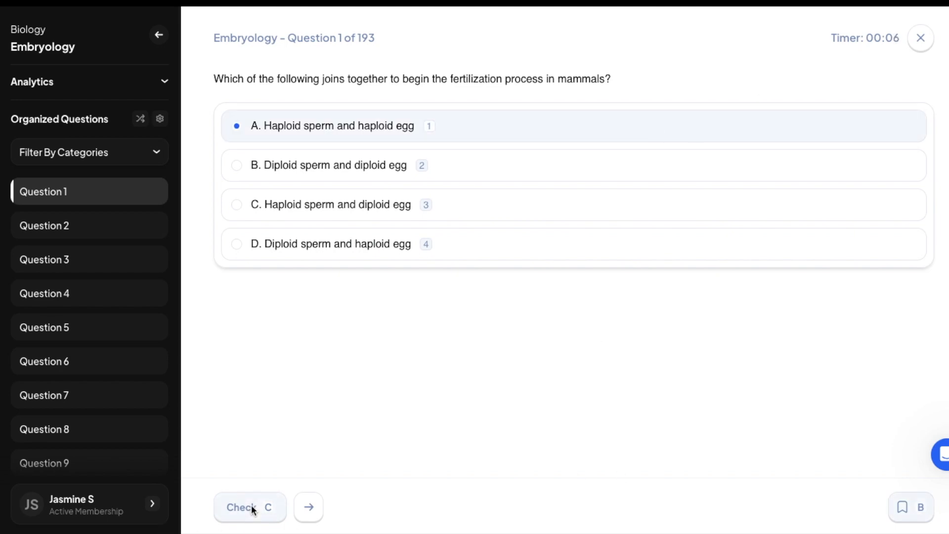
pyautogui.click(249, 506)
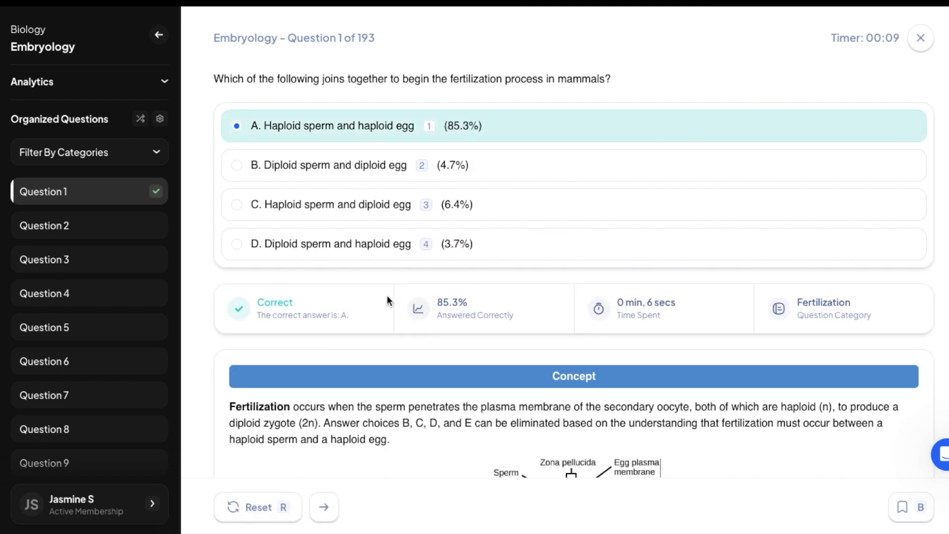
pyautogui.scroll(-3)
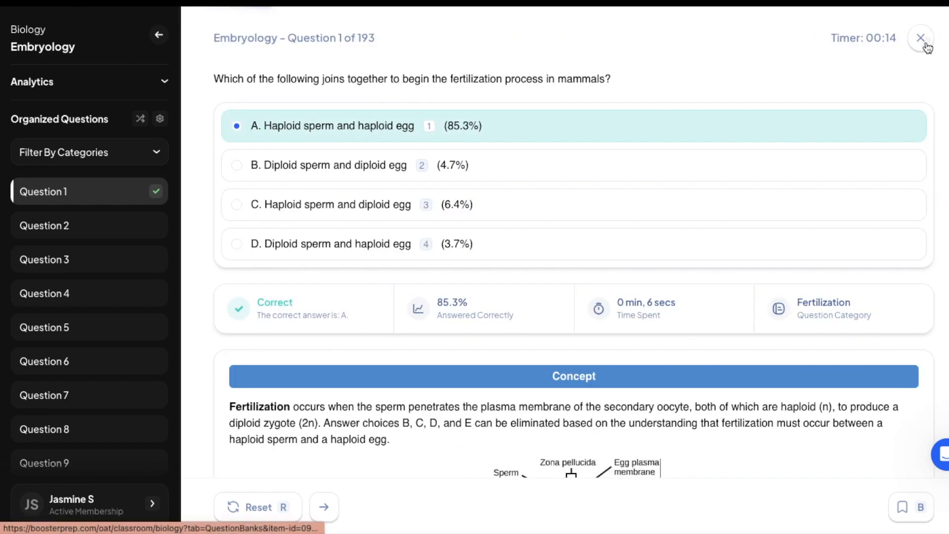
pyautogui.click(920, 39)
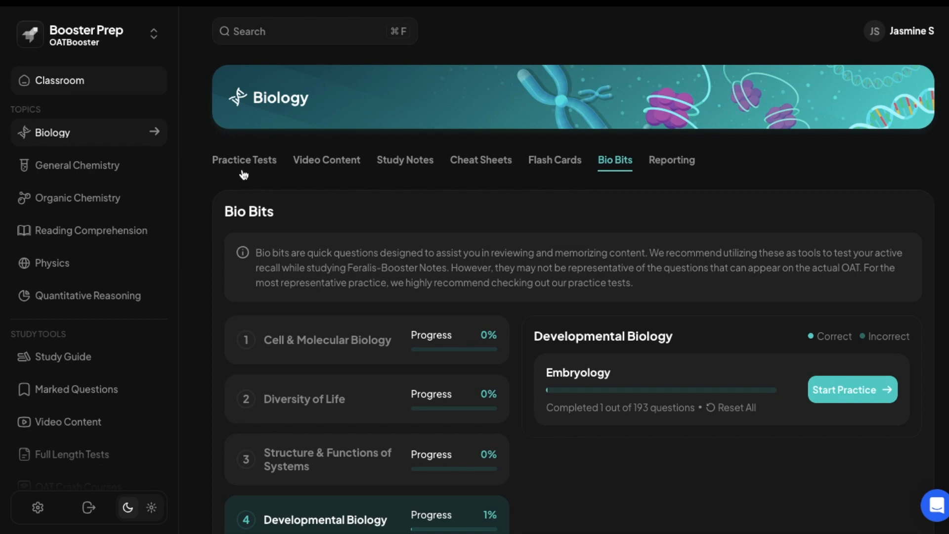
pyautogui.moveTo(668, 142)
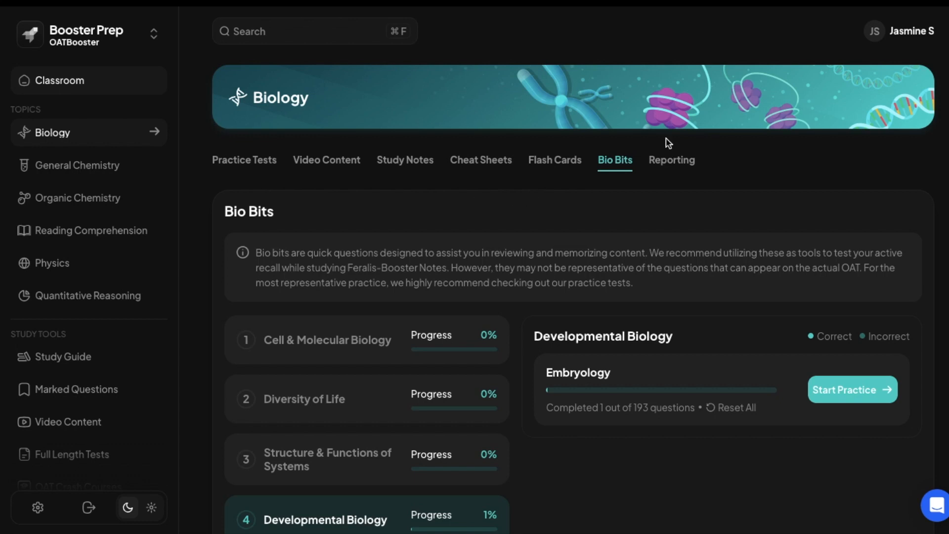
# Step: View the Biology Reporting progress, then switch to the General Chemistry topic
pyautogui.click(671, 160)
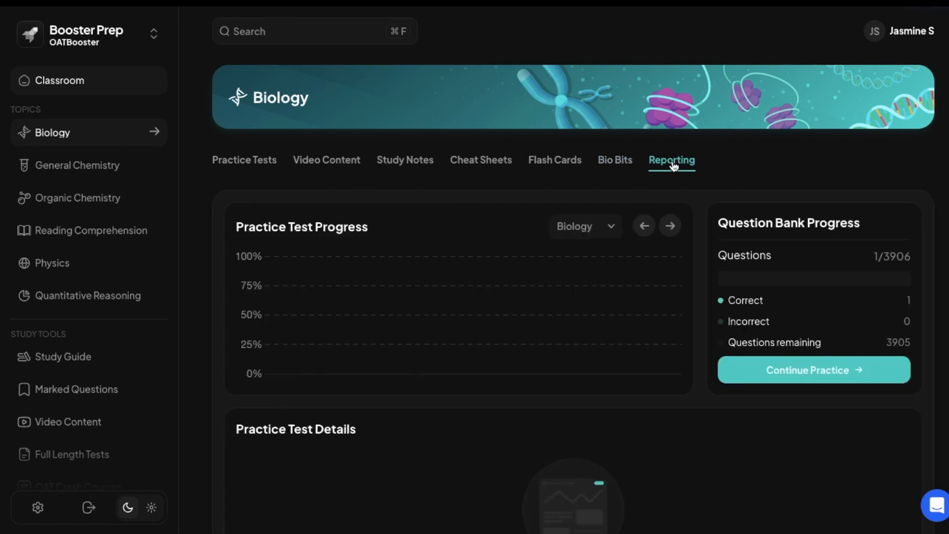
pyautogui.moveTo(252, 258)
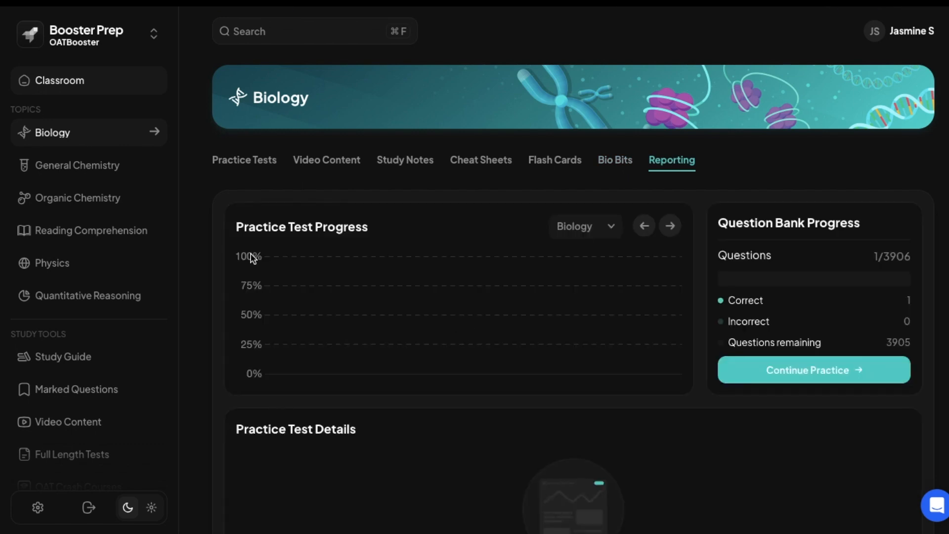
pyautogui.click(76, 165)
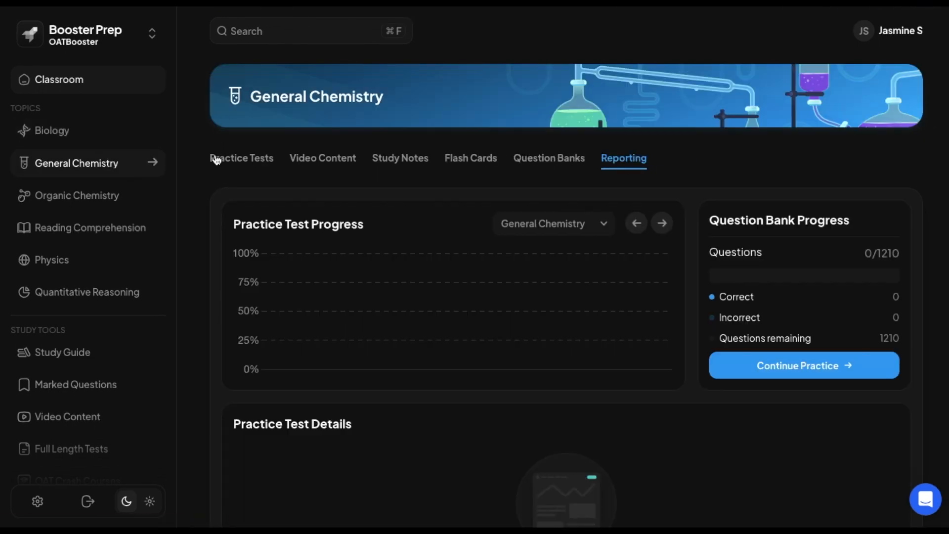
# Step: Browse General Chemistry's practice tests, flash cards and Question Banks sections
pyautogui.click(241, 158)
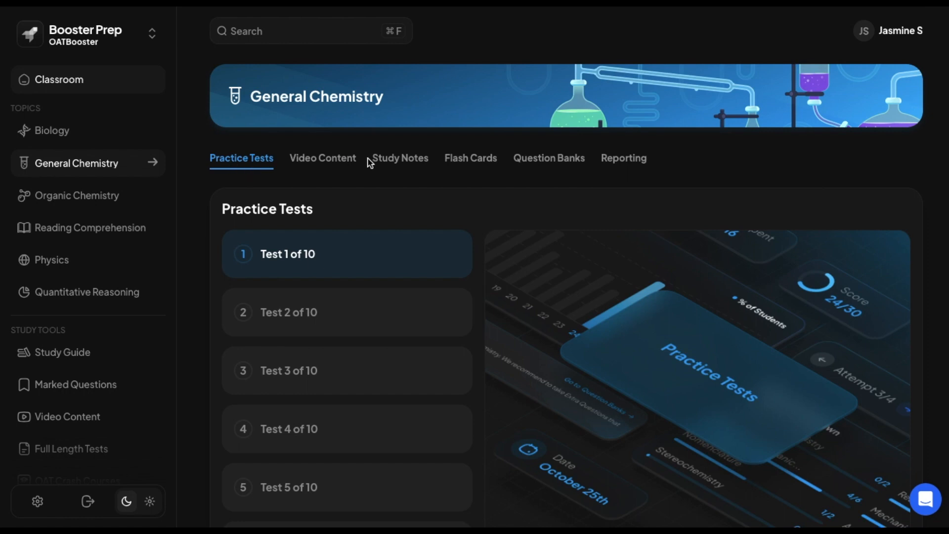
pyautogui.moveTo(408, 169)
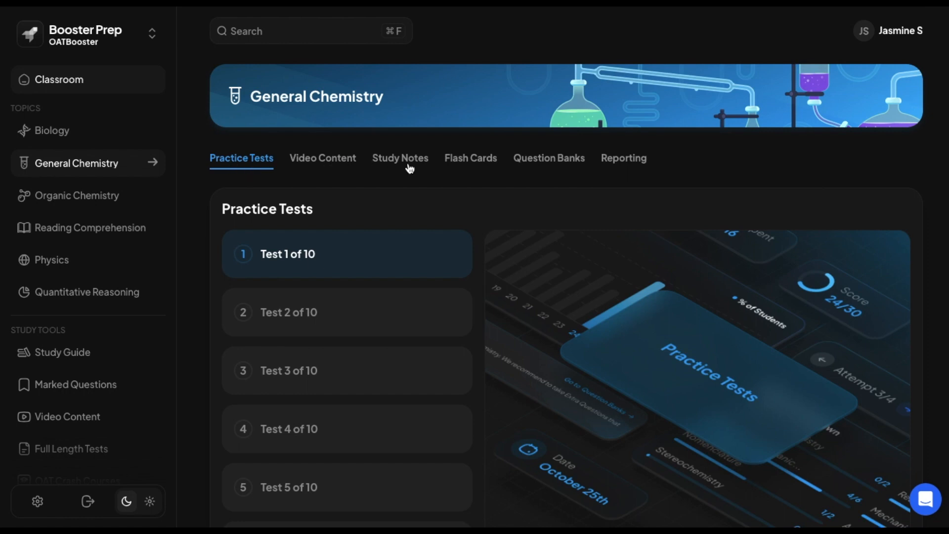
pyautogui.click(471, 158)
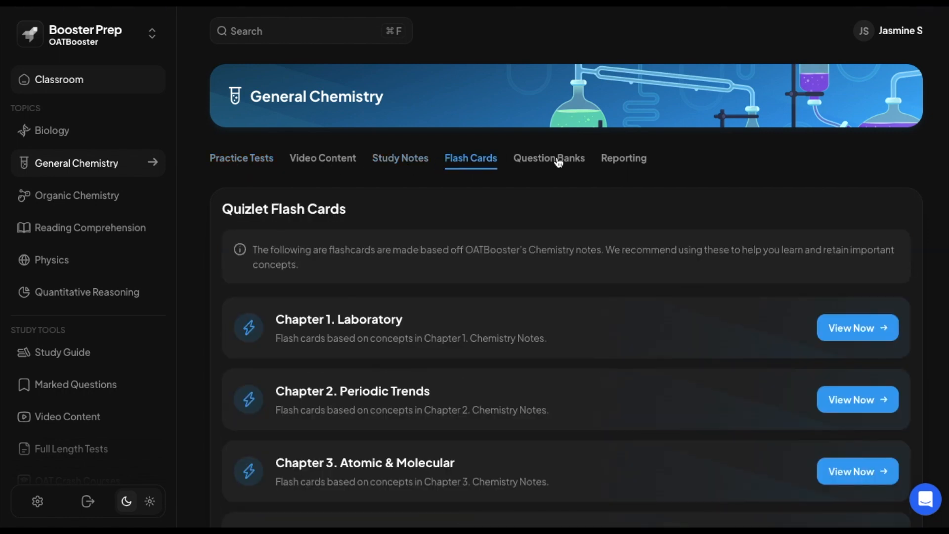
pyautogui.click(549, 158)
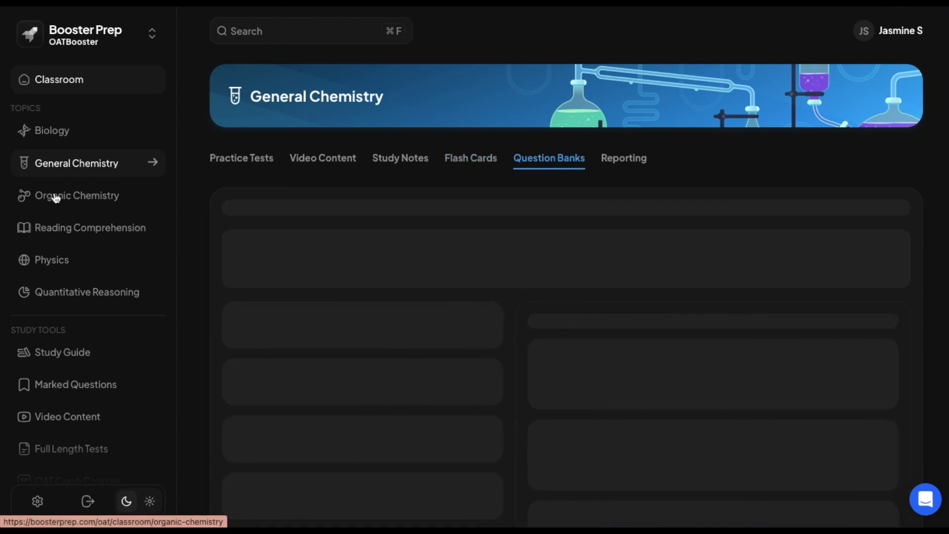
# Step: Browse Organic Chemistry's Reaction QBanks, then switch to the Reading Comprehension section's practice tests
pyautogui.click(76, 194)
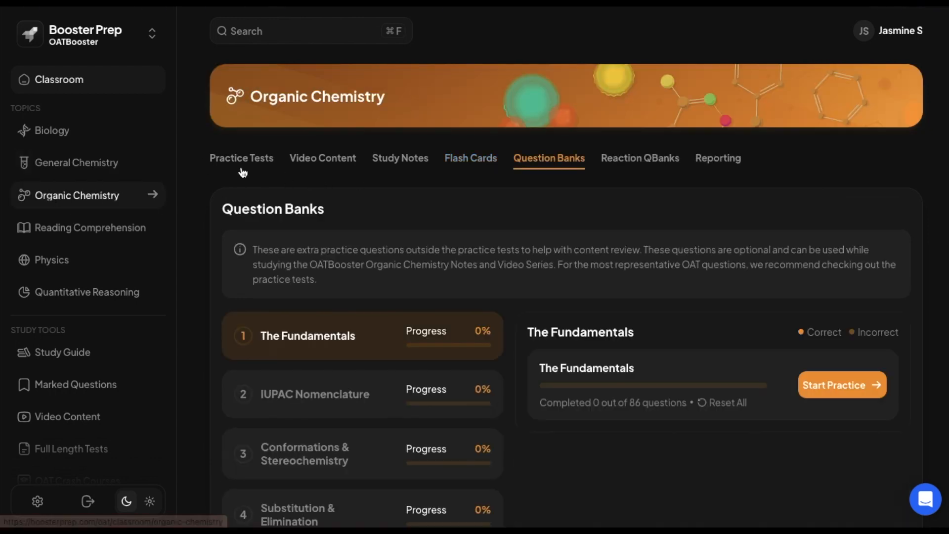
pyautogui.moveTo(459, 325)
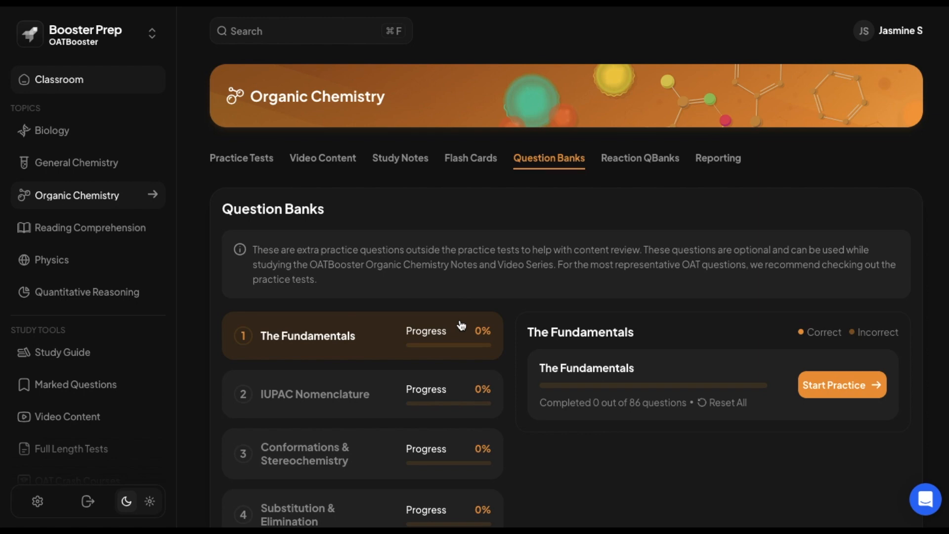
pyautogui.moveTo(599, 146)
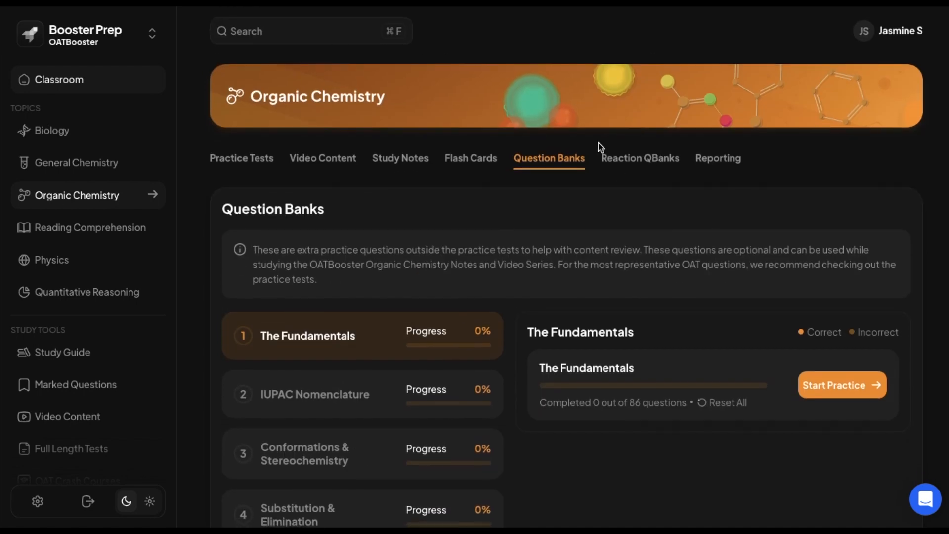
pyautogui.click(639, 158)
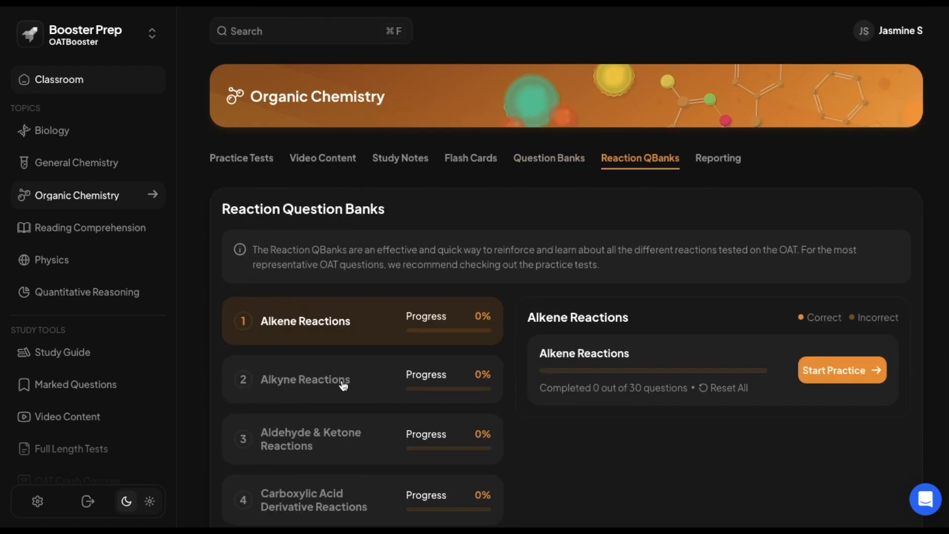
pyautogui.scroll(-3)
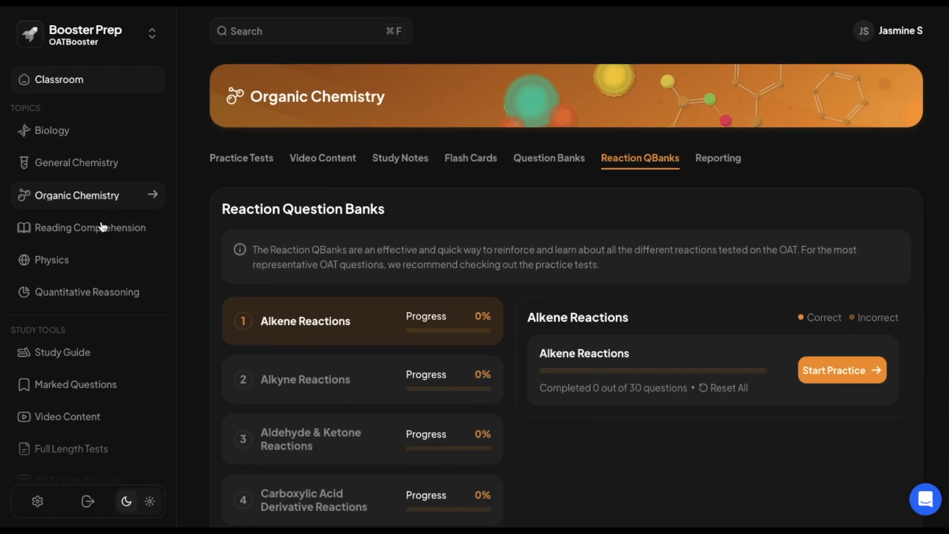
pyautogui.click(90, 227)
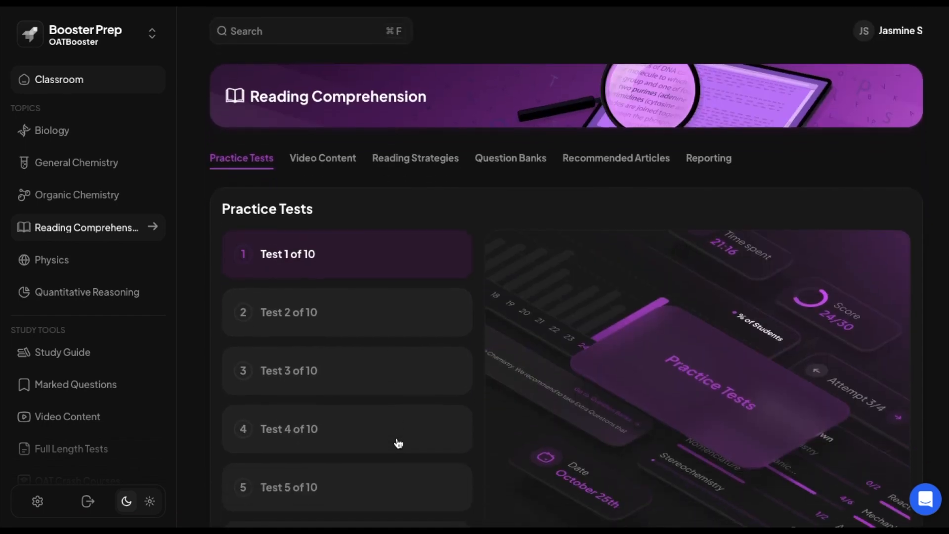
# Step: Review the Reading Strategies and Recommended Articles for Reading Comprehension
pyautogui.click(415, 159)
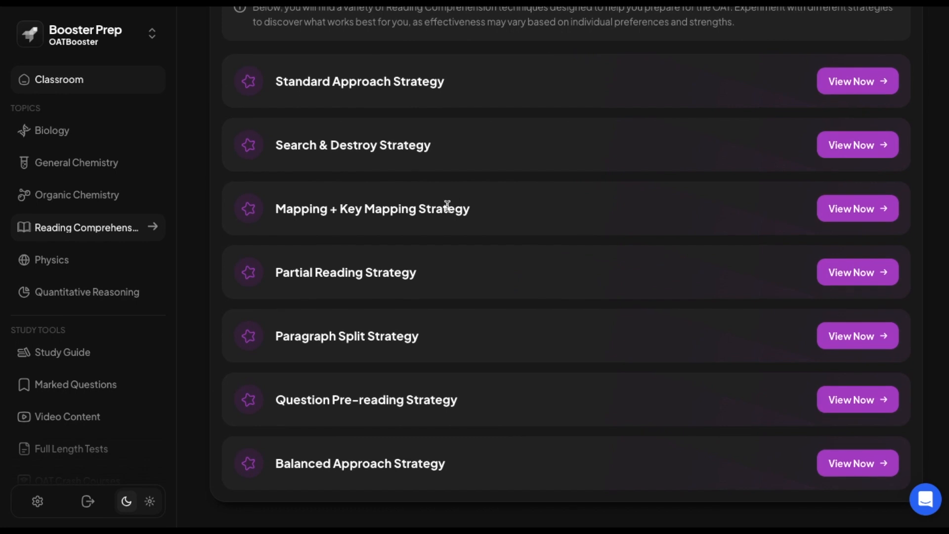
pyautogui.scroll(3)
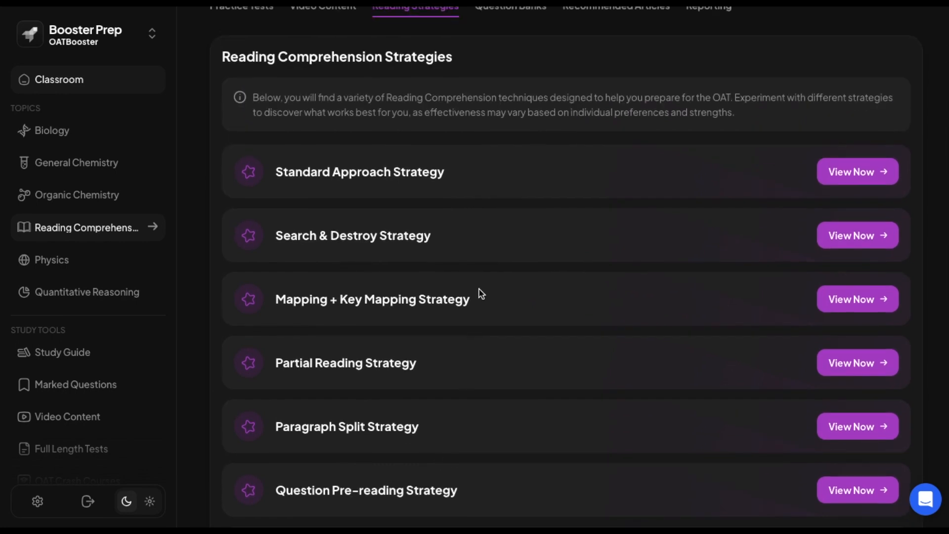
pyautogui.moveTo(674, 358)
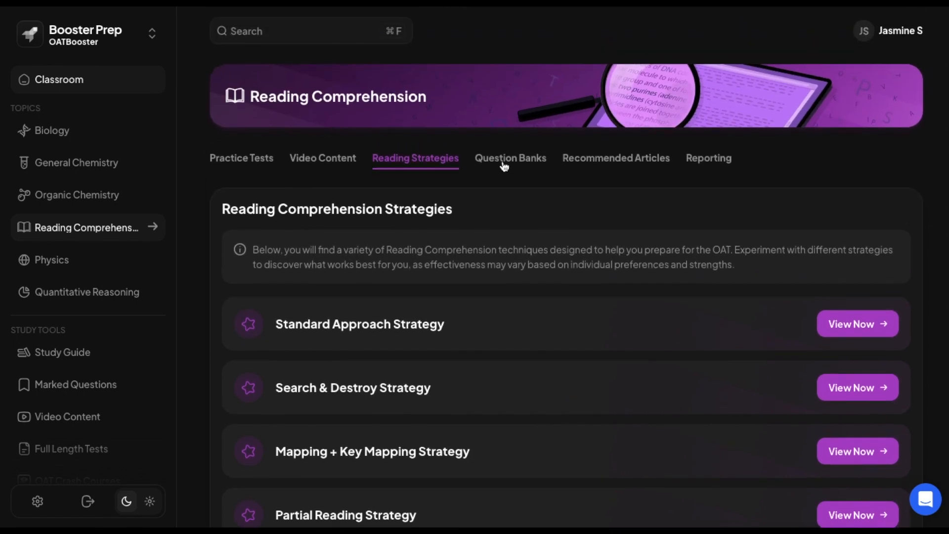
pyautogui.moveTo(692, 201)
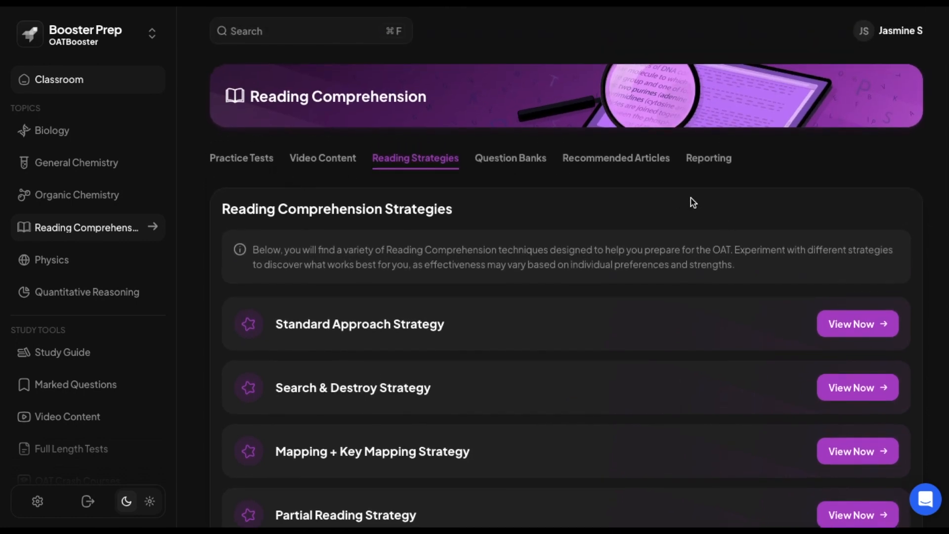
pyautogui.click(616, 158)
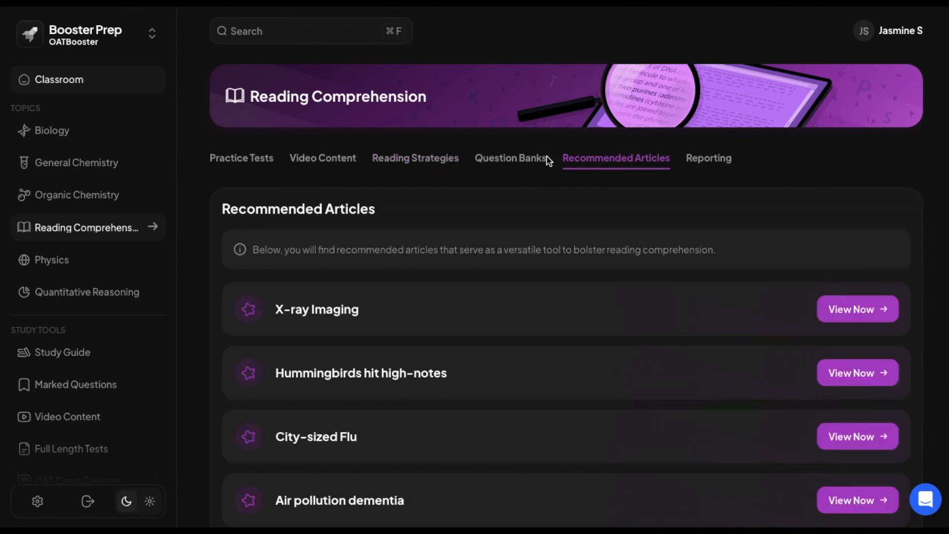
pyautogui.moveTo(546, 161)
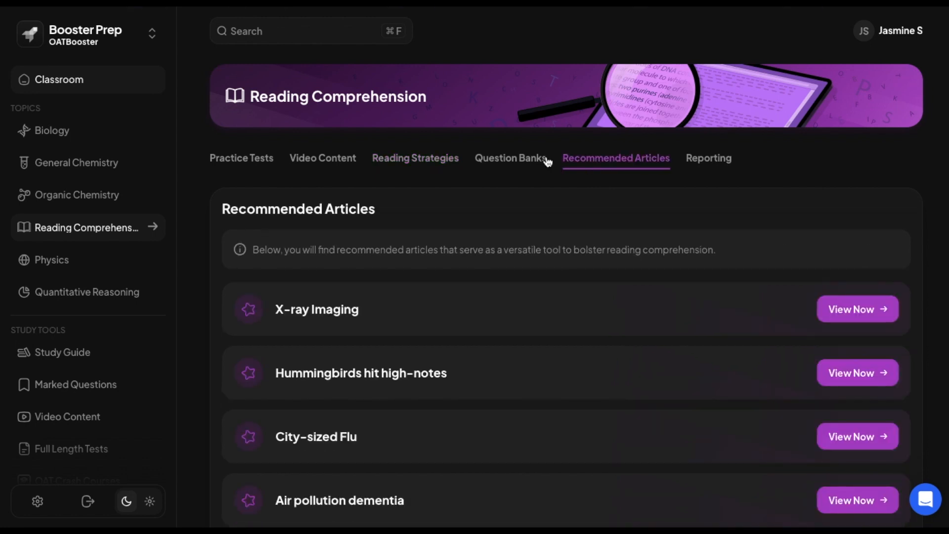
pyautogui.scroll(-3)
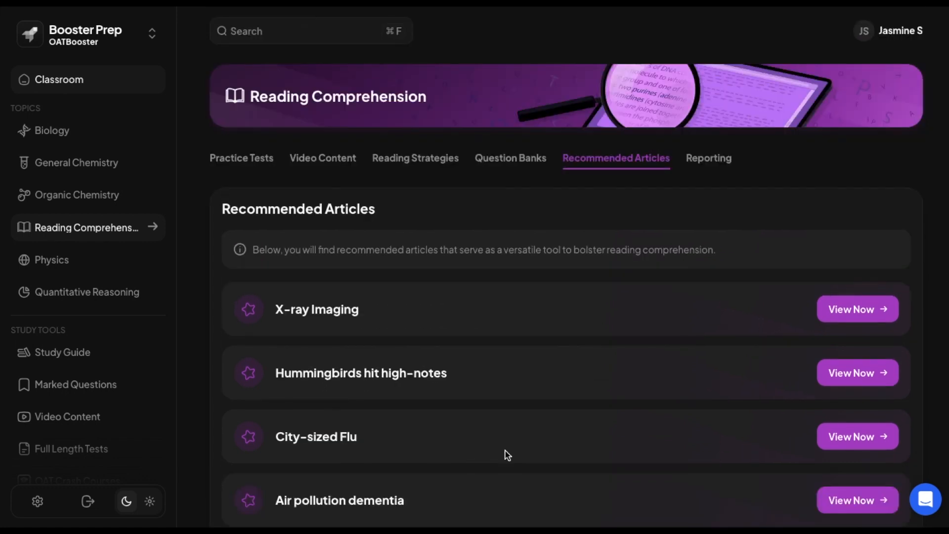
# Step: Return to Practice Tests, show the Question Banks and start Extra Reading Comprehension Practice #1
pyautogui.click(241, 158)
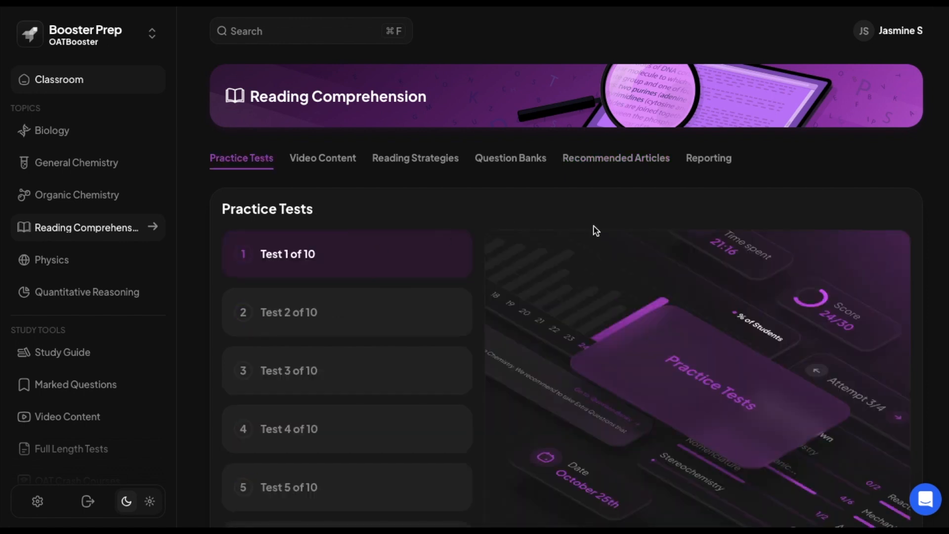
pyautogui.moveTo(423, 240)
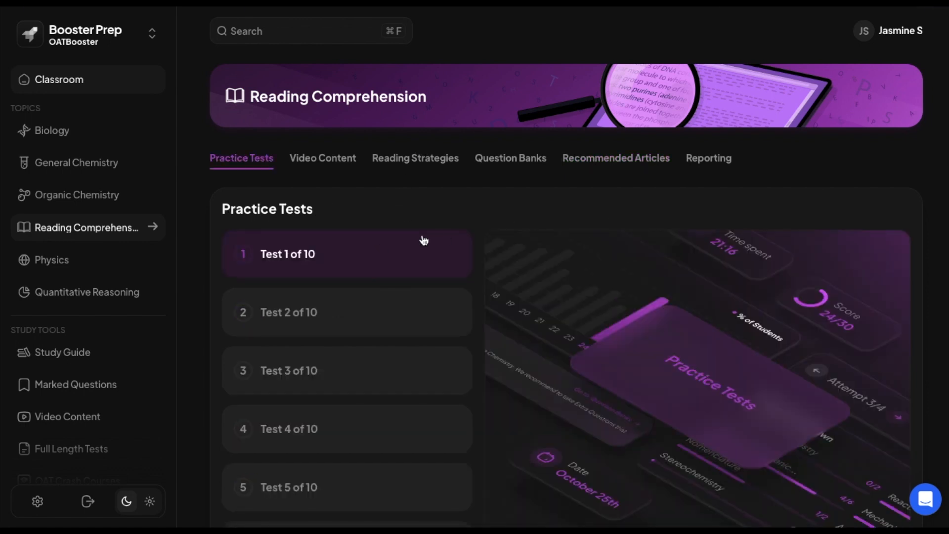
pyautogui.moveTo(520, 165)
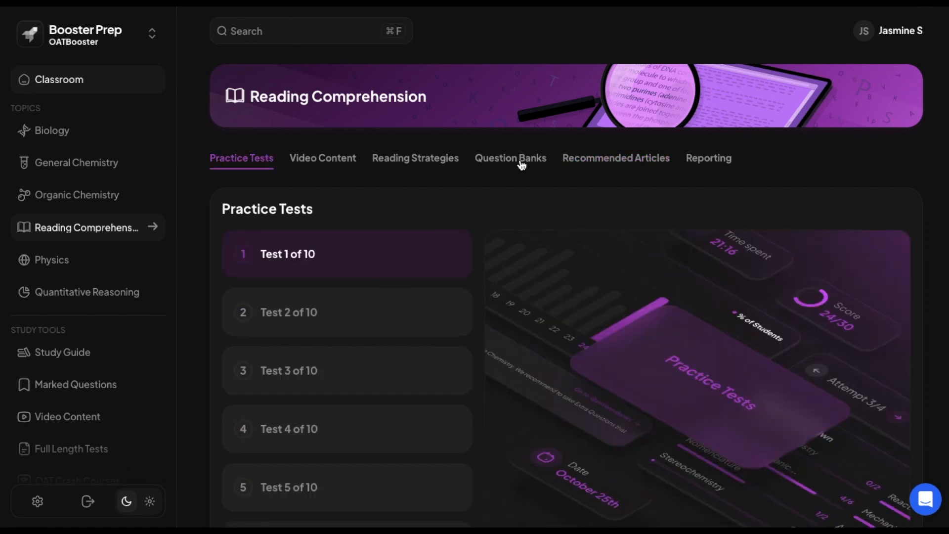
pyautogui.click(510, 158)
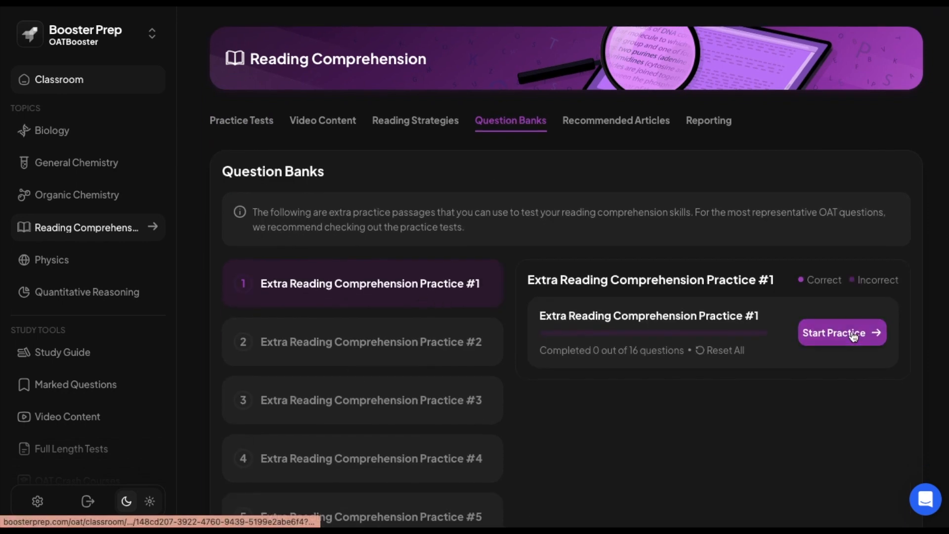
pyautogui.click(840, 332)
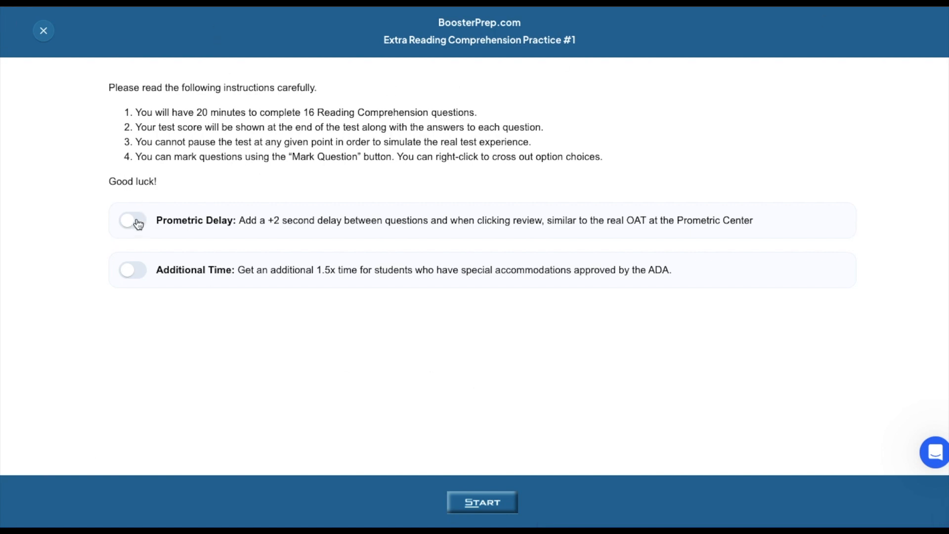
pyautogui.click(132, 219)
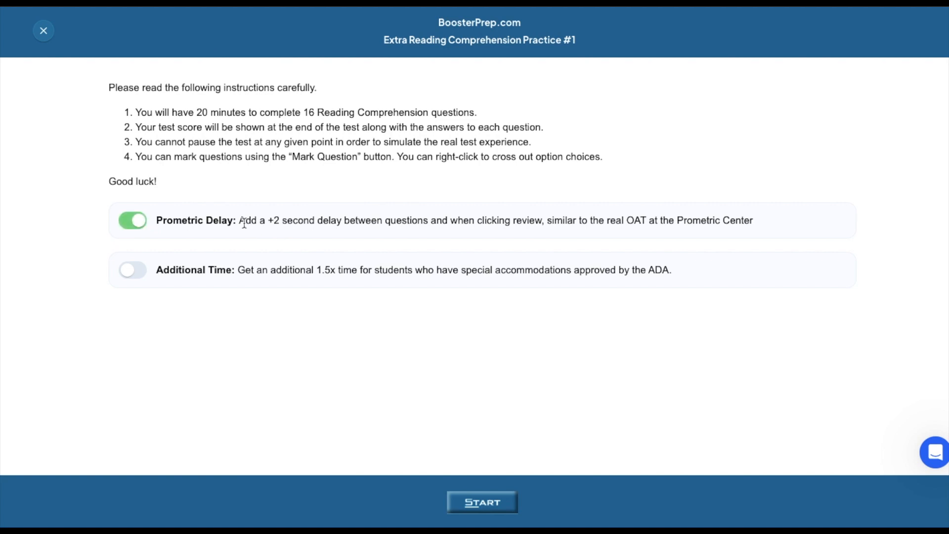
pyautogui.moveTo(239, 220); pyautogui.dragTo(659, 220)
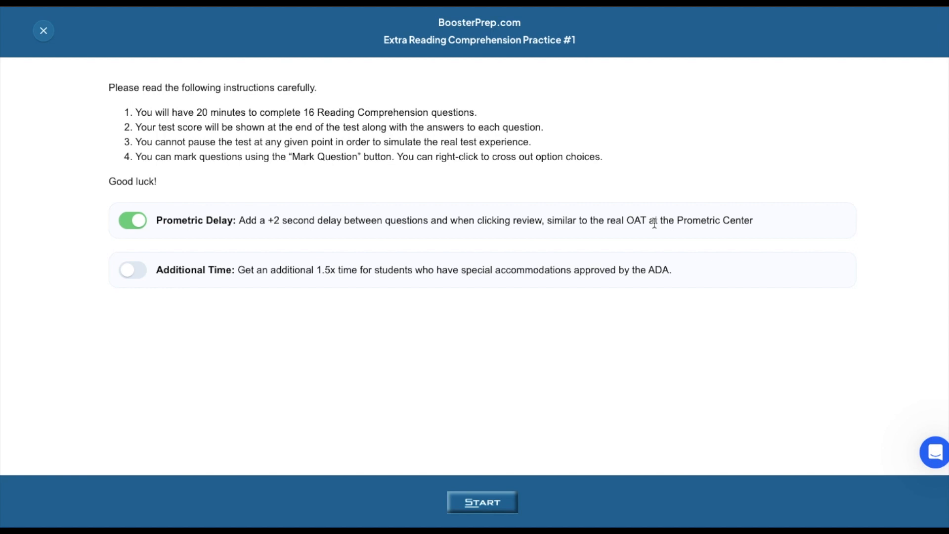
pyautogui.moveTo(271, 223)
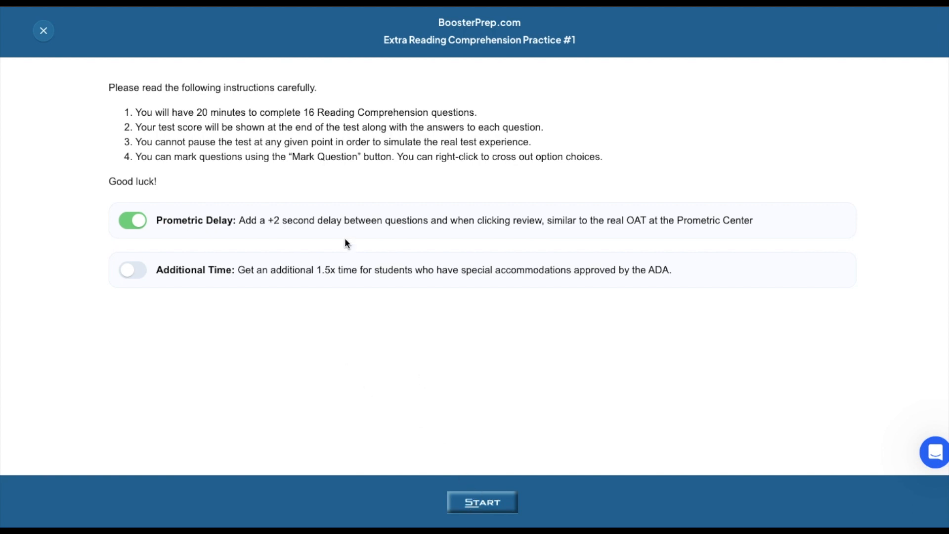
pyautogui.click(481, 502)
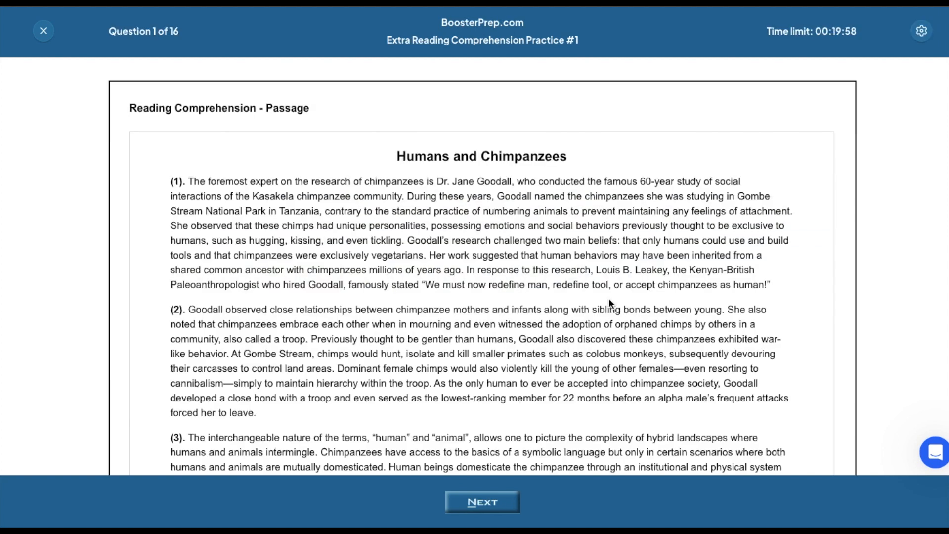
pyautogui.scroll(-3)
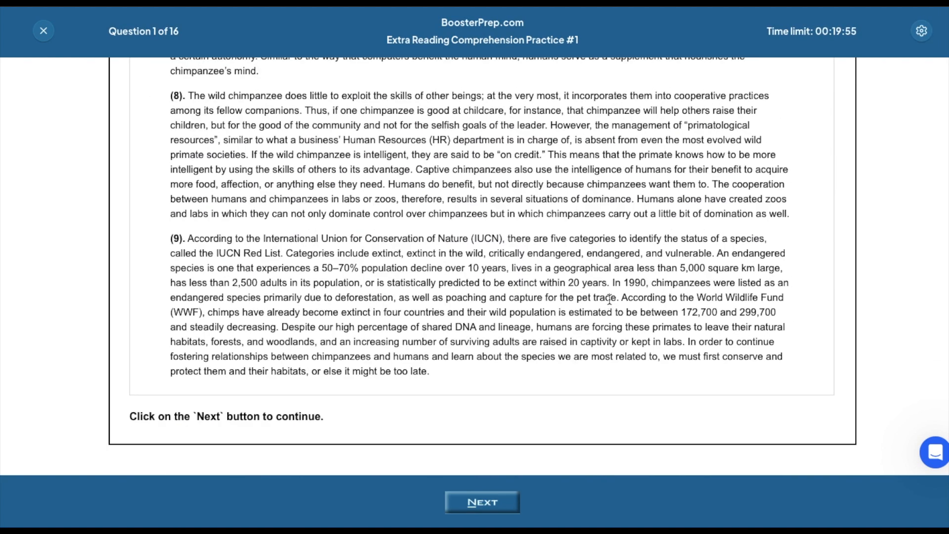
pyautogui.click(481, 502)
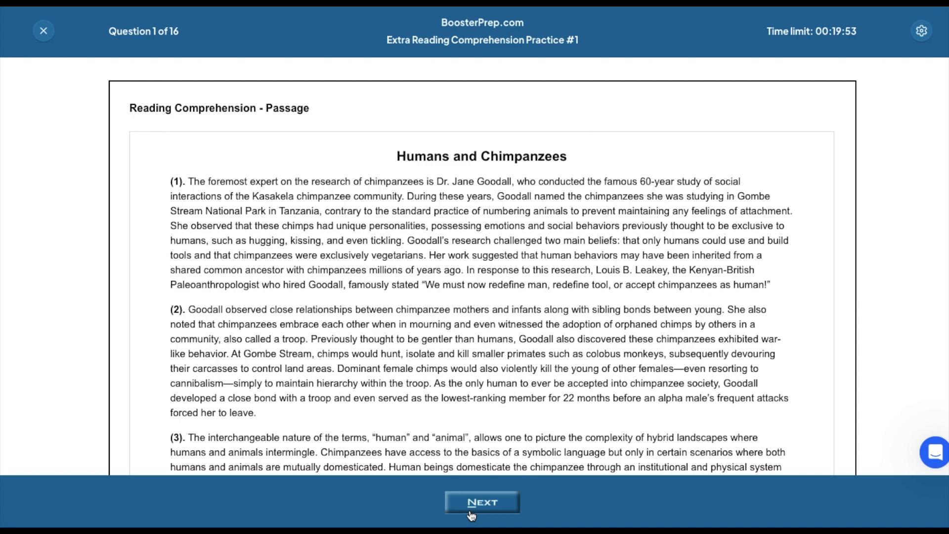
pyautogui.click(481, 502)
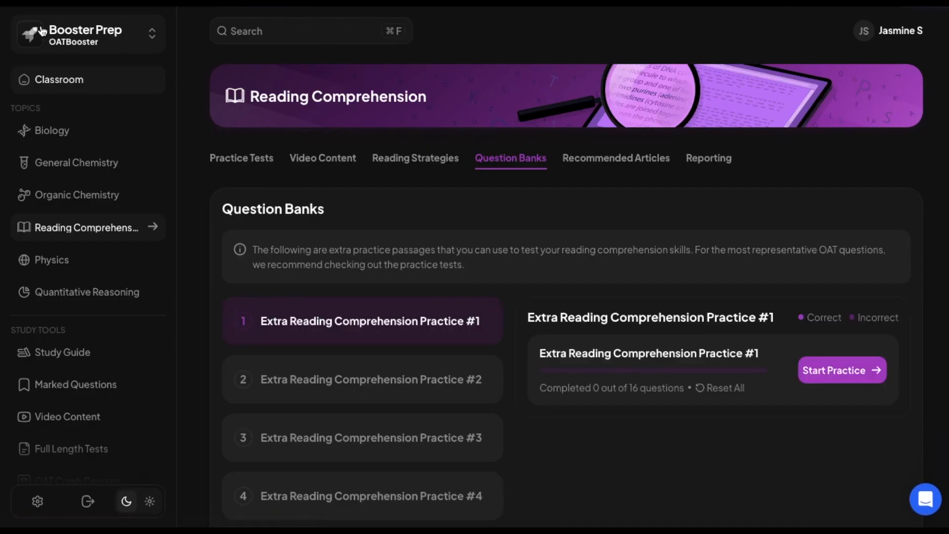
# Step: Go to Physics, preview the 1.2 Vector vs Scalar video lesson and scroll the video chapters
pyautogui.click(51, 260)
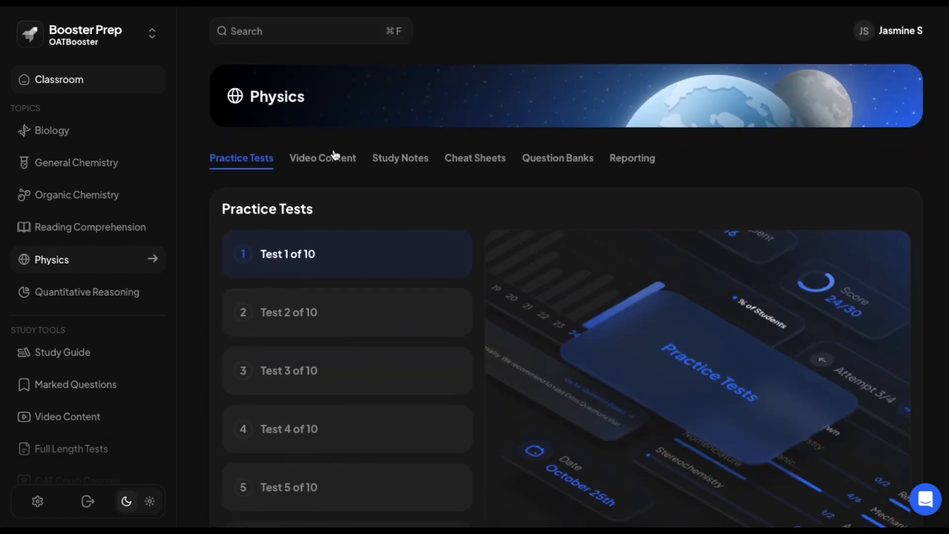
pyautogui.click(322, 159)
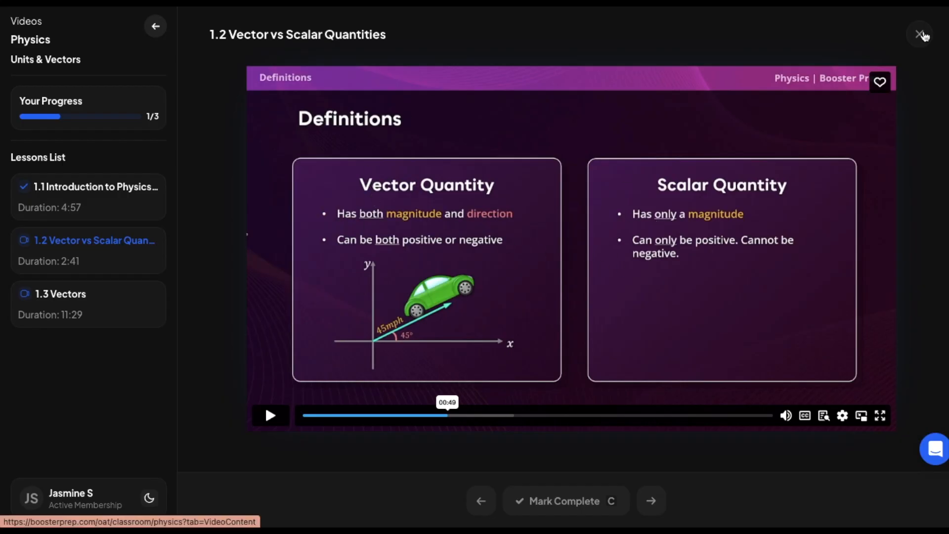
pyautogui.click(920, 35)
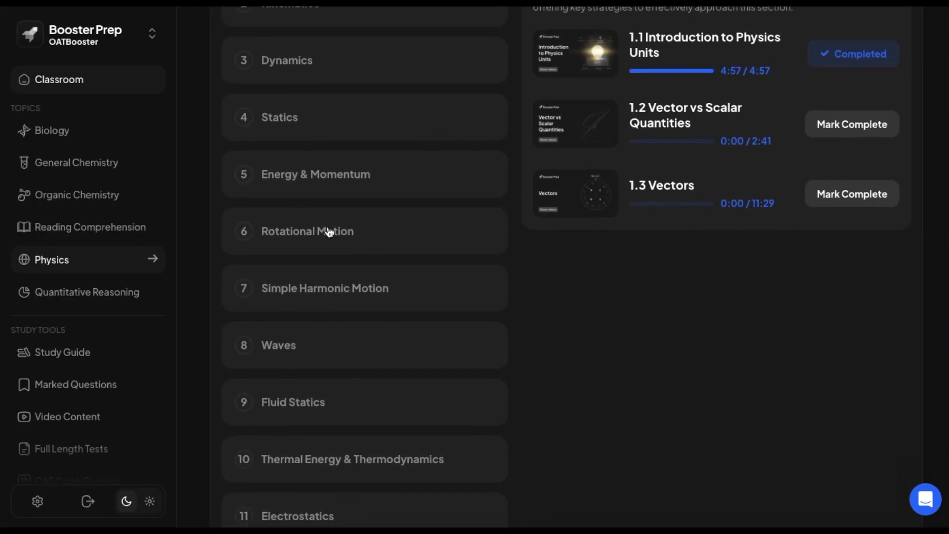
pyautogui.scroll(-3)
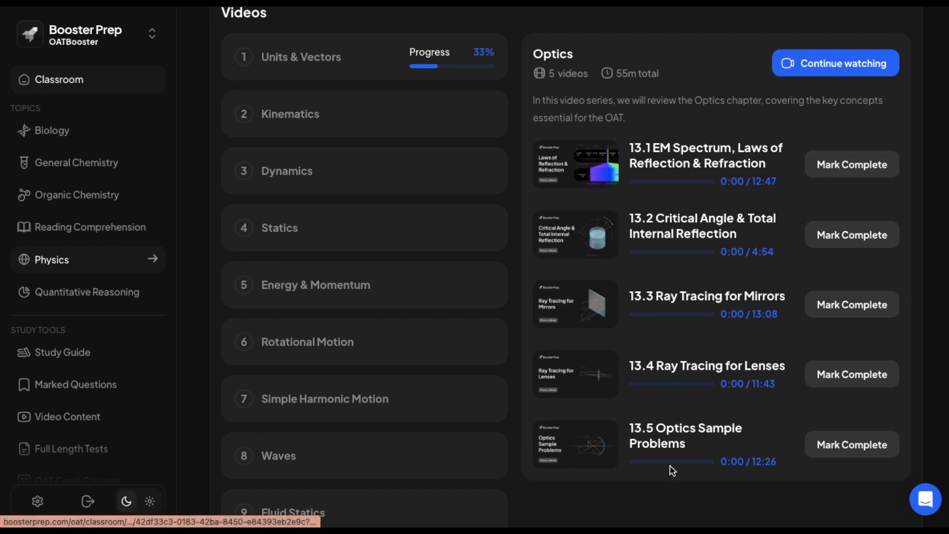
pyautogui.moveTo(909, 457)
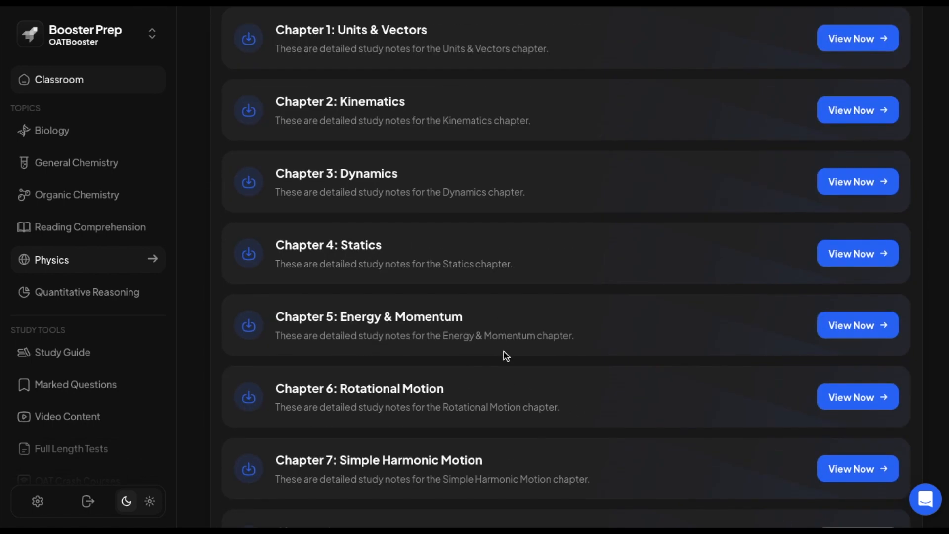
# Step: View the Physics Formula Sheet under Cheat Sheets, then list the Physics Question Banks
pyautogui.click(475, 158)
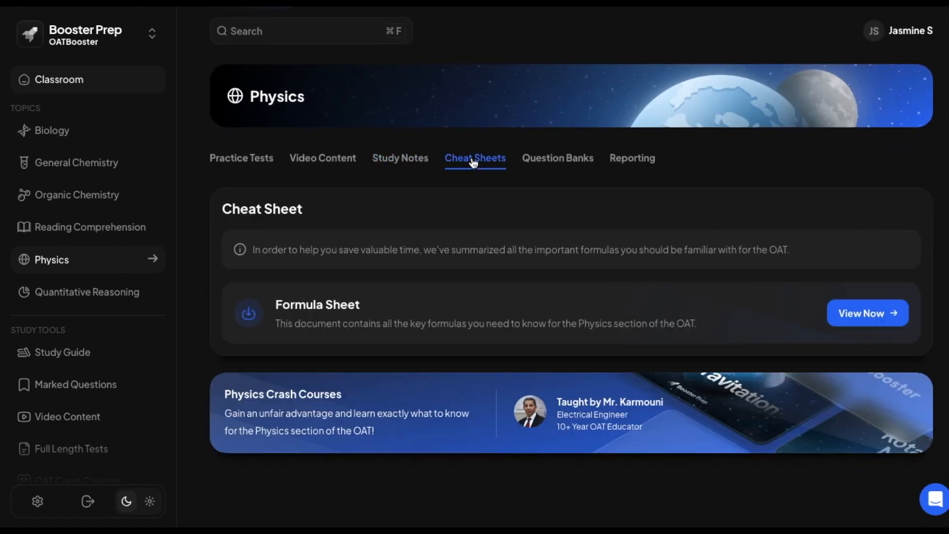
pyautogui.moveTo(286, 305)
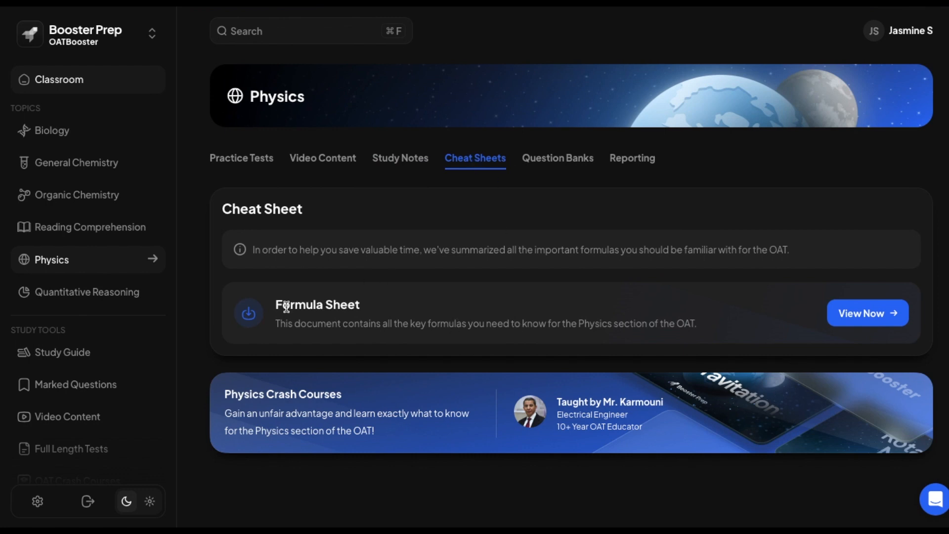
pyautogui.moveTo(457, 298)
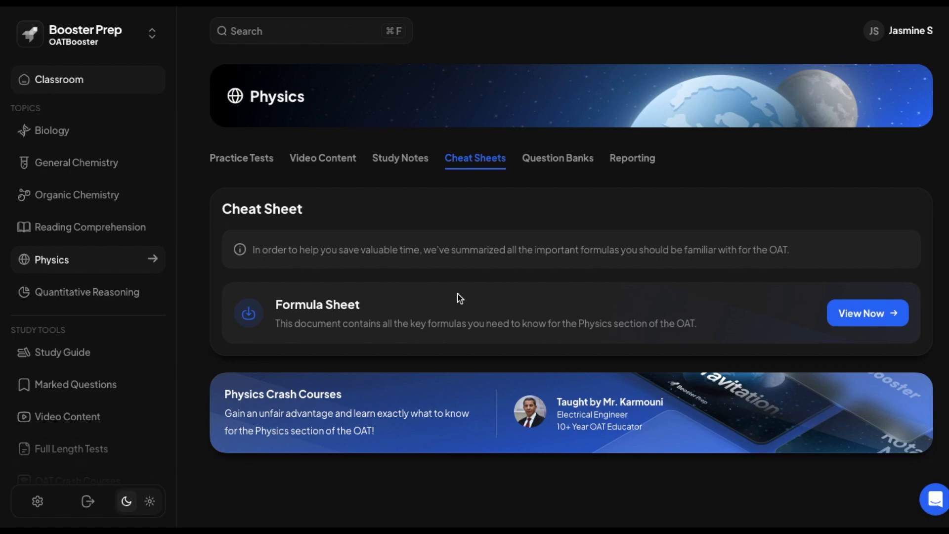
pyautogui.click(556, 159)
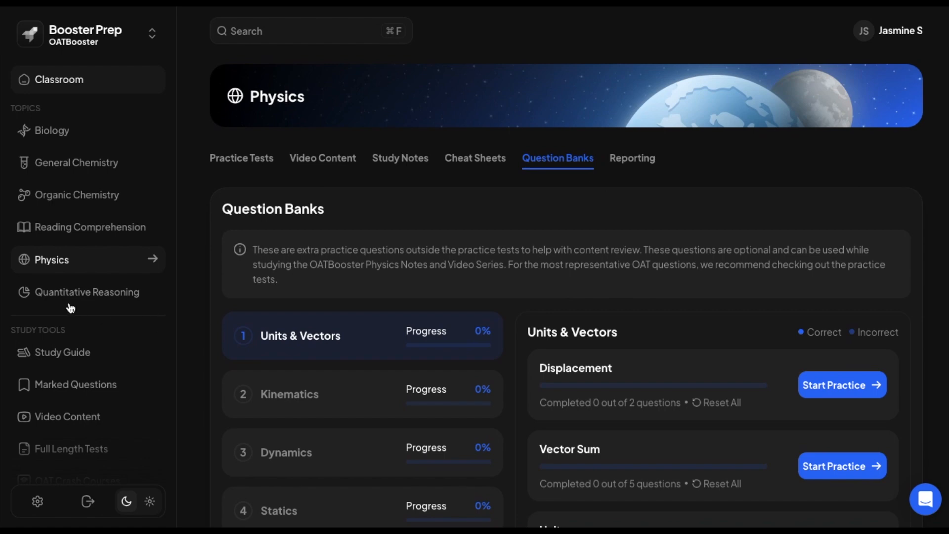
# Step: Switch to Quantitative Reasoning and scroll through its Question Banks
pyautogui.click(87, 291)
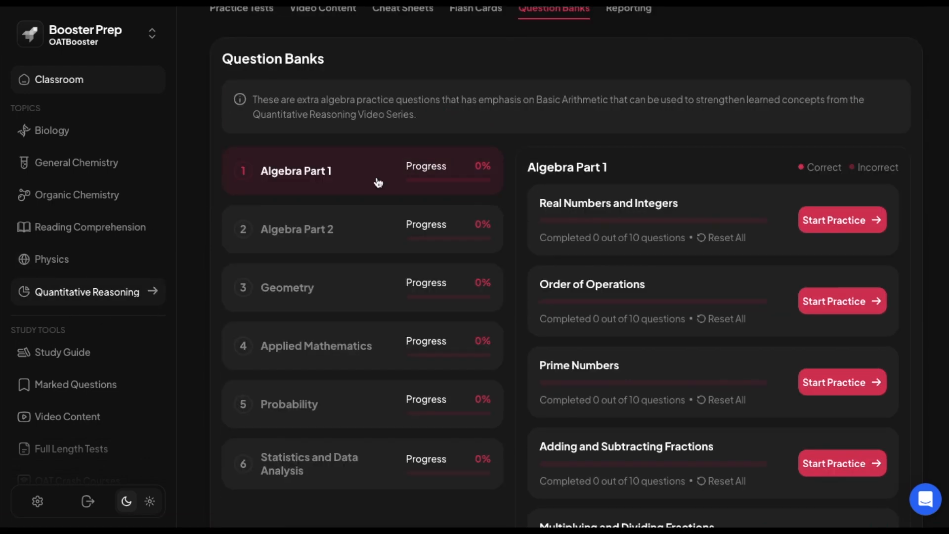
pyautogui.moveTo(699, 294)
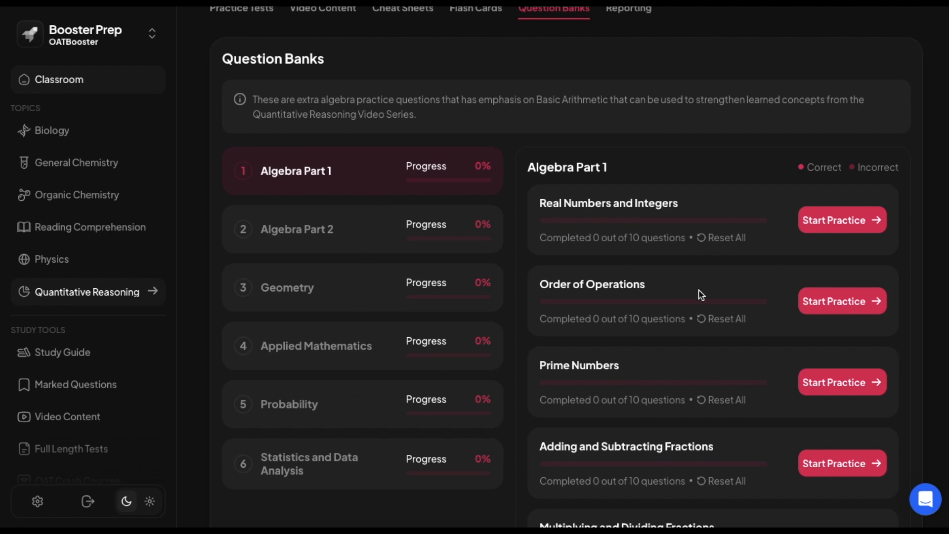
pyautogui.scroll(-3)
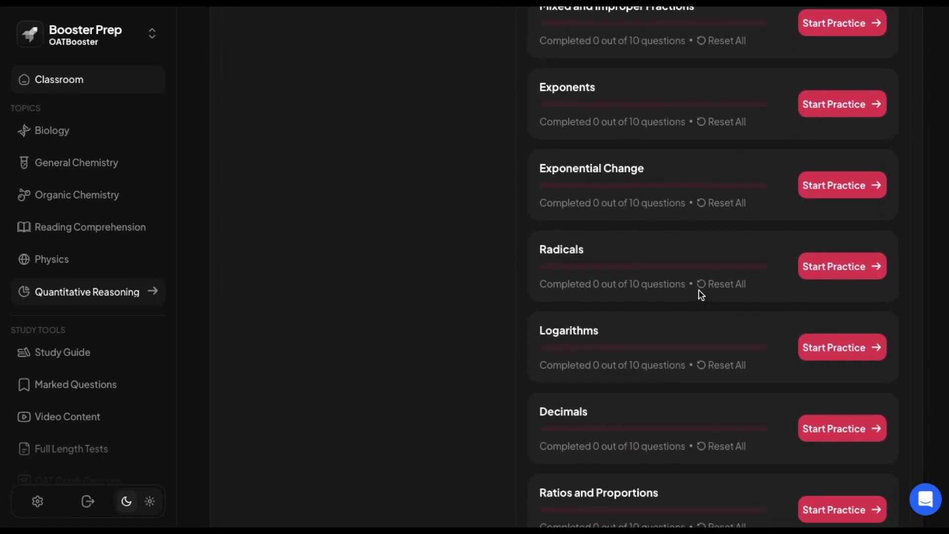
pyautogui.click(552, 158)
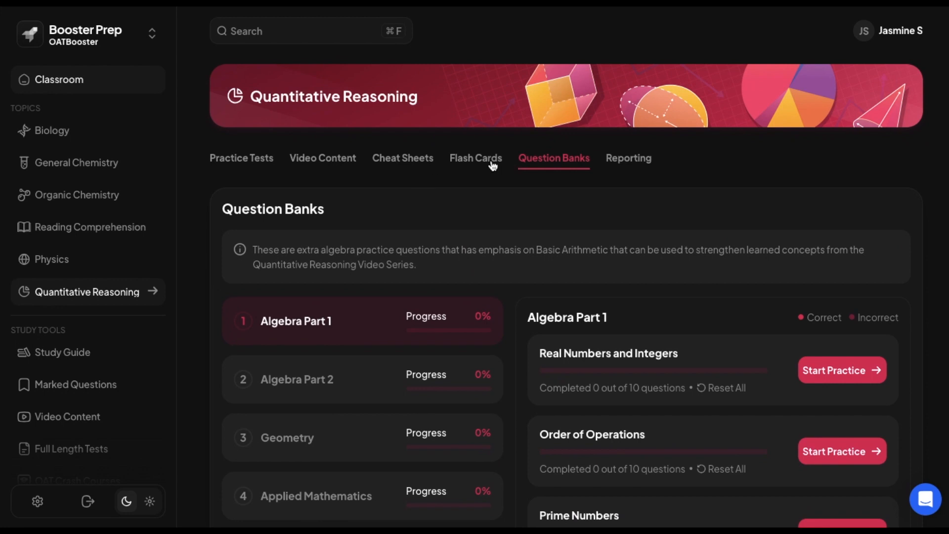
# Step: Browse Quantitative Reasoning's Flash Cards, Cheat Sheets and Practice Tests 1 through 10
pyautogui.click(476, 158)
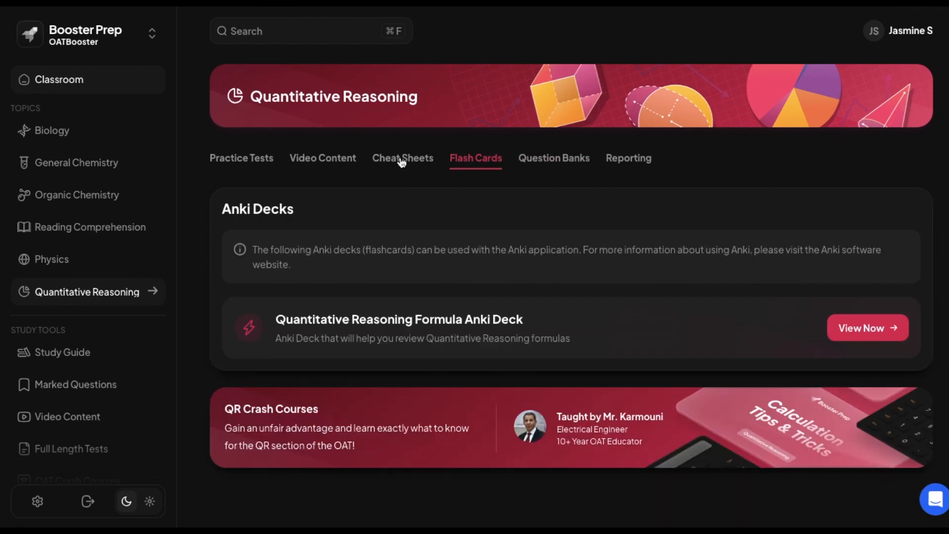
pyautogui.click(402, 158)
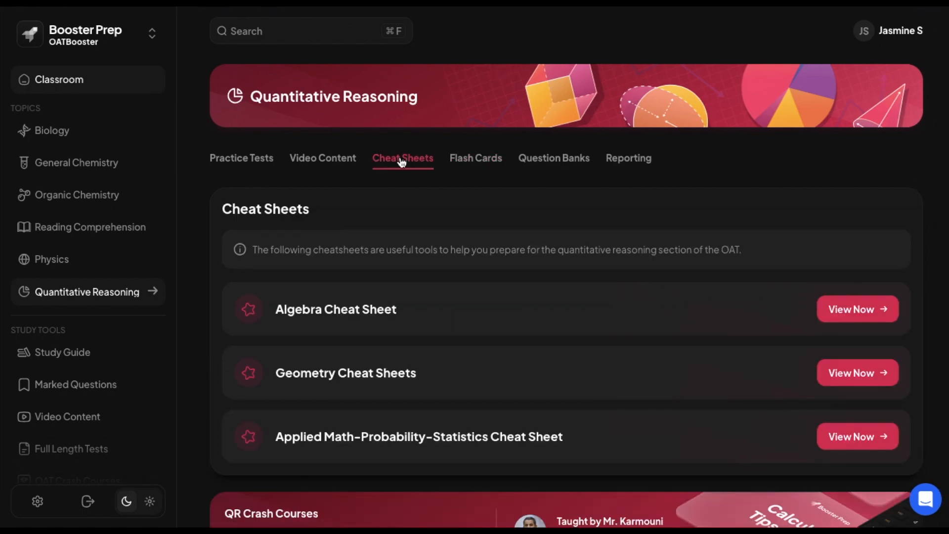
pyautogui.click(322, 158)
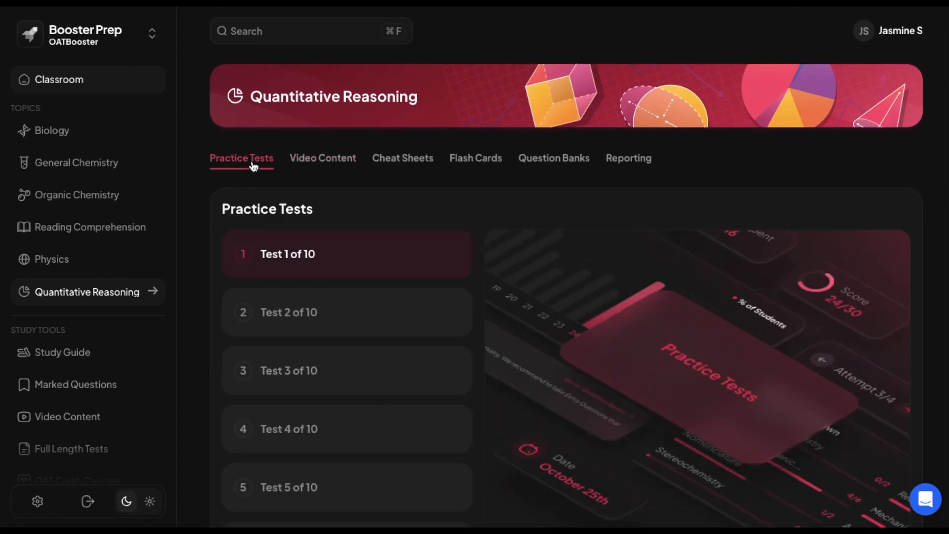
pyautogui.scroll(-3)
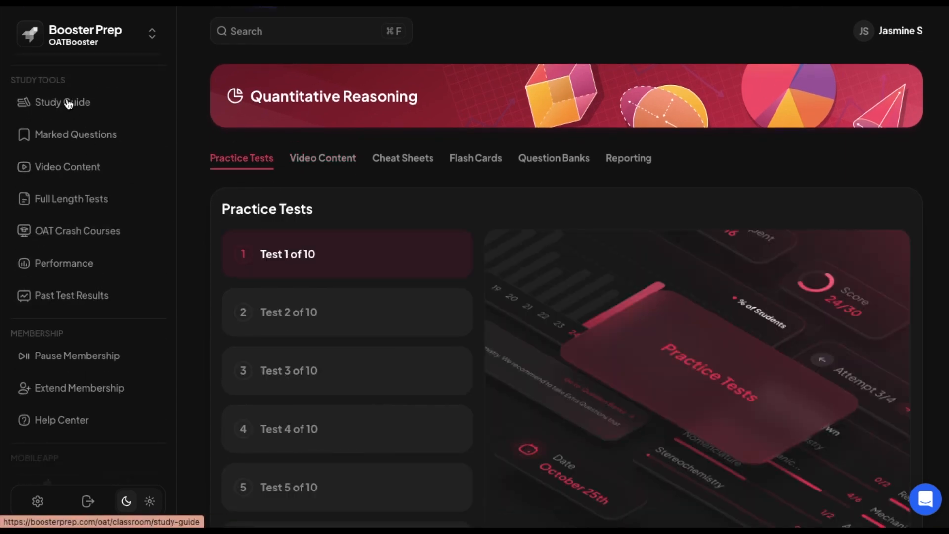
# Step: Go to Study Guide and scroll the 8, 10 and 12 week schedules and FAQ
pyautogui.click(62, 102)
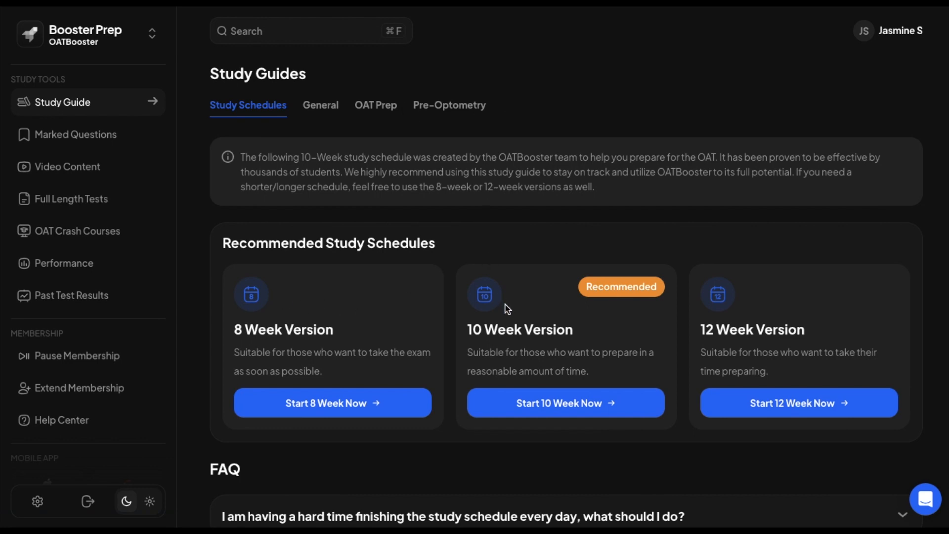
pyautogui.moveTo(659, 288)
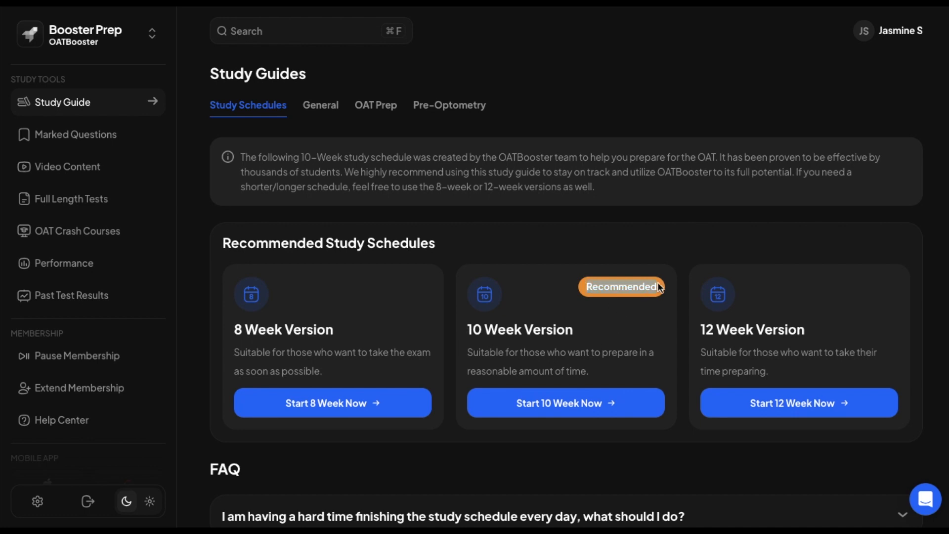
pyautogui.moveTo(592, 307)
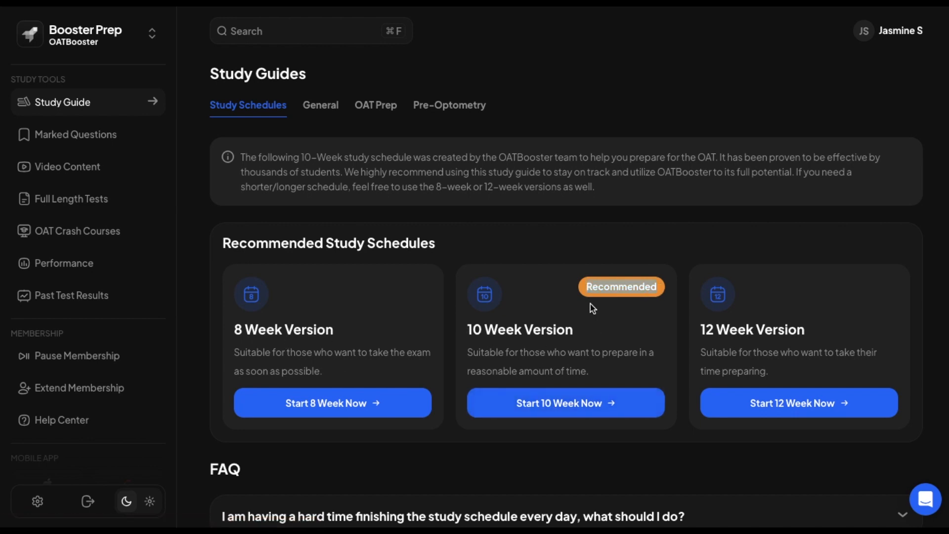
pyautogui.scroll(-3)
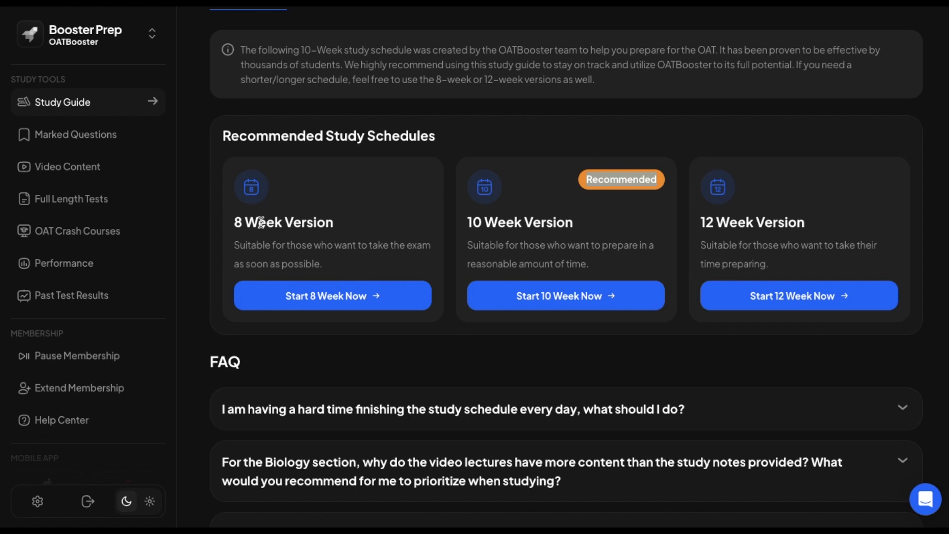
# Step: Start the 10 Week schedule and skim its PDF in the Google Drive viewer
pyautogui.click(566, 295)
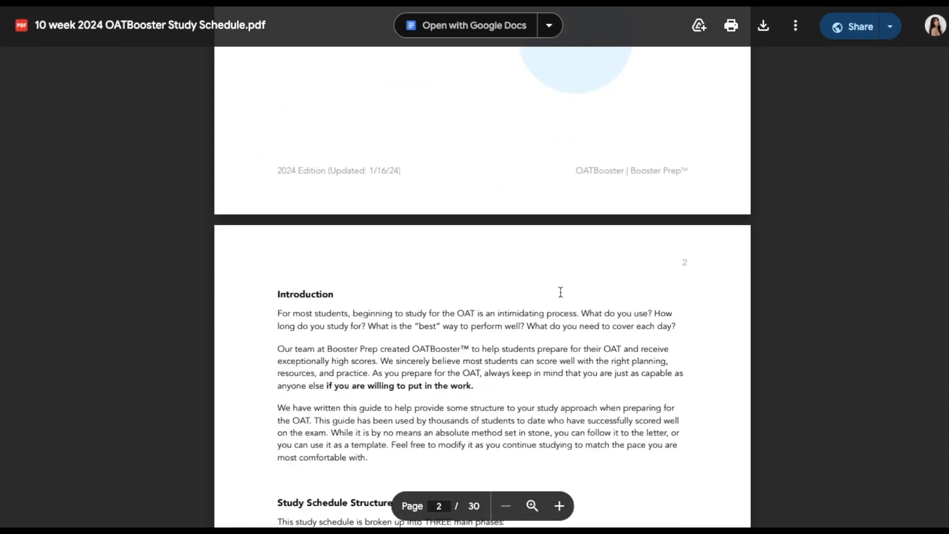
pyautogui.scroll(-3)
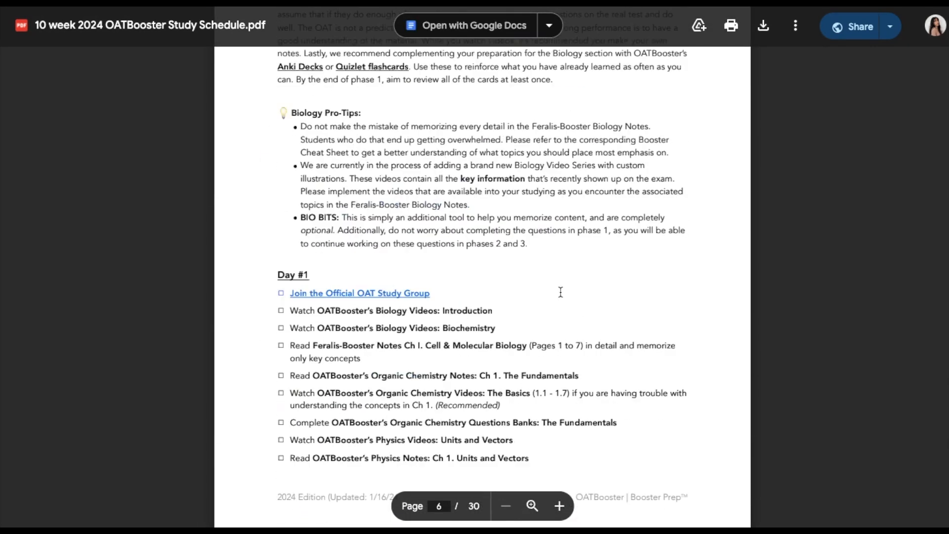
pyautogui.scroll(-3)
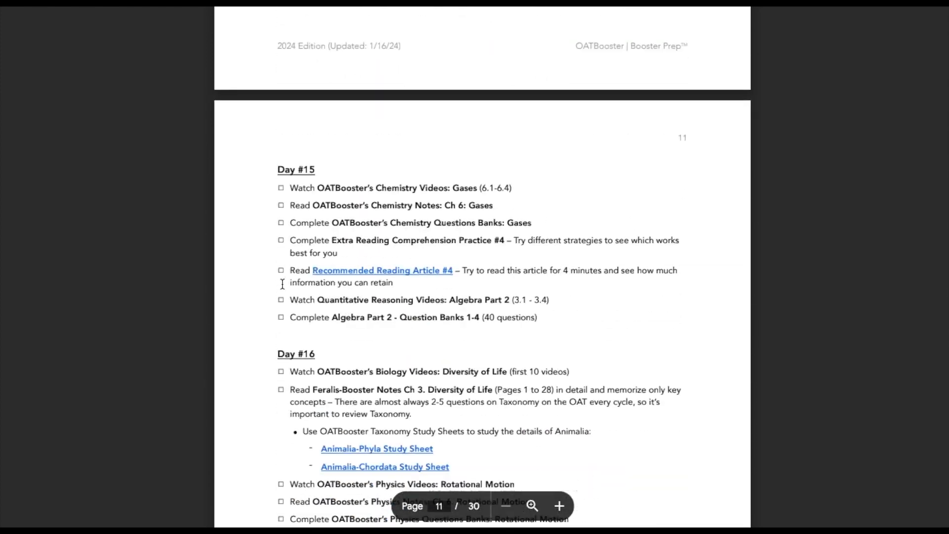
pyautogui.scroll(-3)
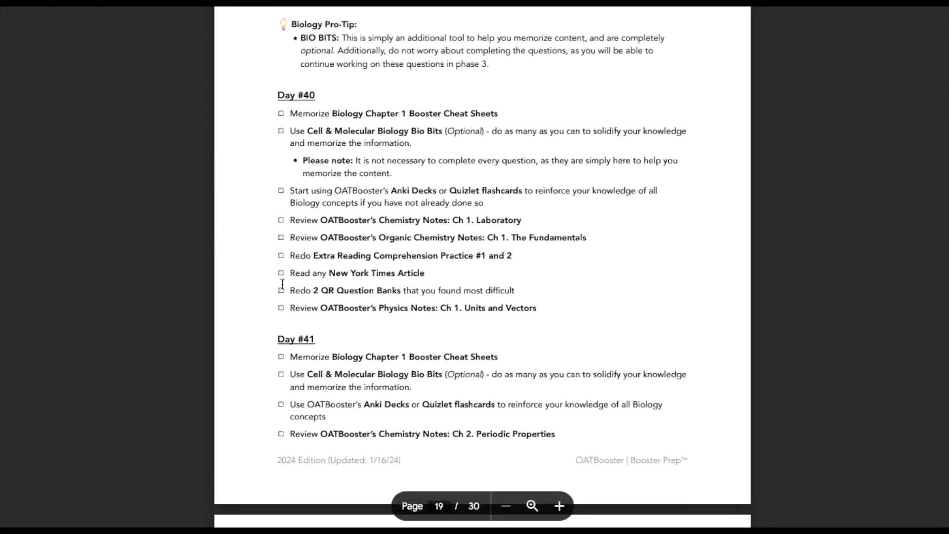
# Step: Return to Booster Prep's Marked Questions page showing zero marked questions
pyautogui.click(75, 135)
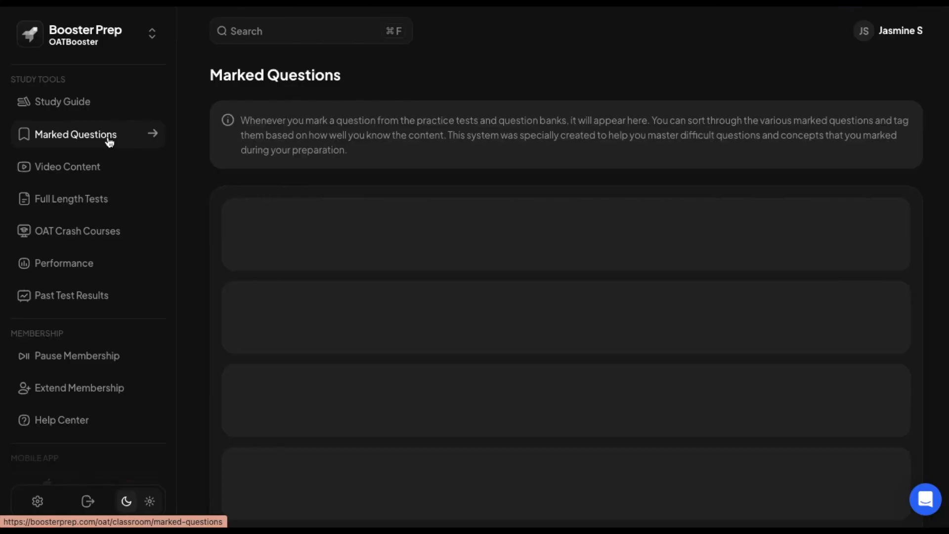
pyautogui.scroll(-3)
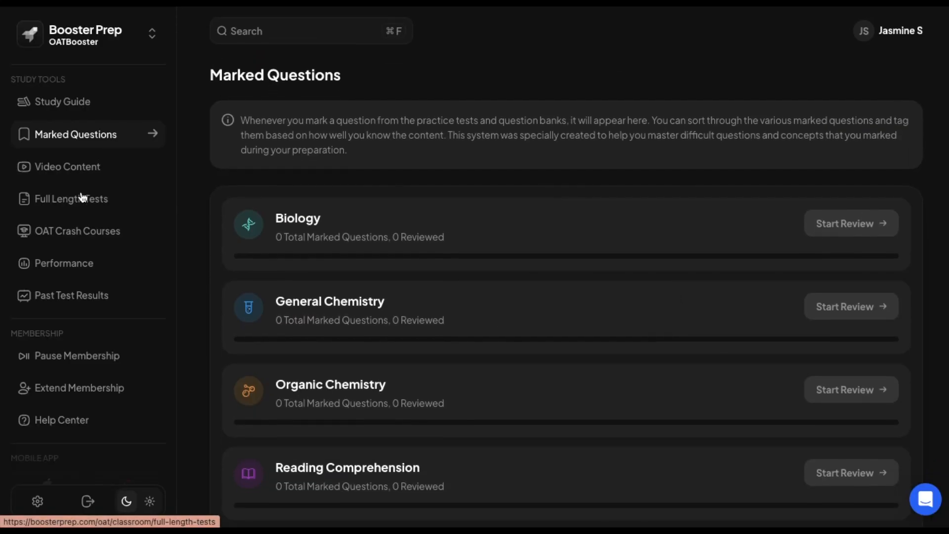
# Step: Browse the Full Length Tests list, tests #1 through #10, and back to the top
pyautogui.click(71, 199)
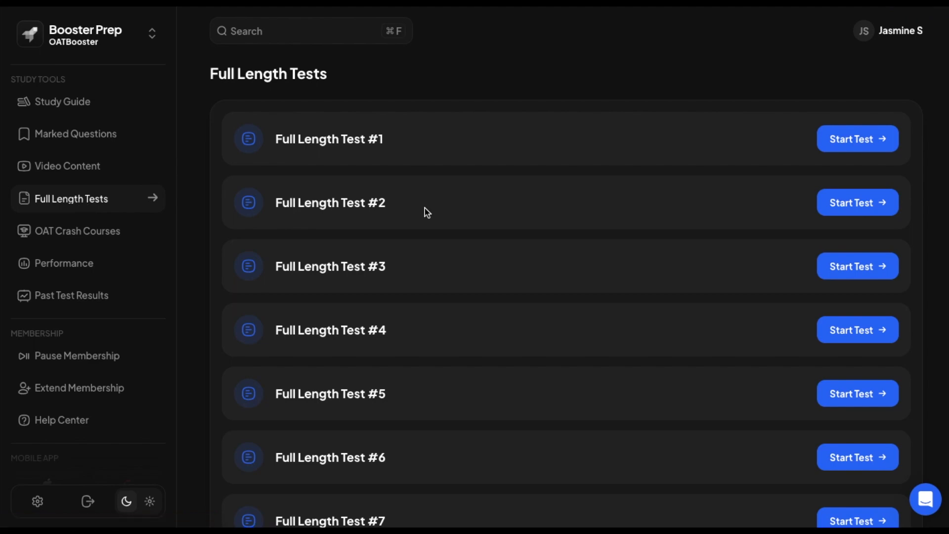
pyautogui.scroll(-3)
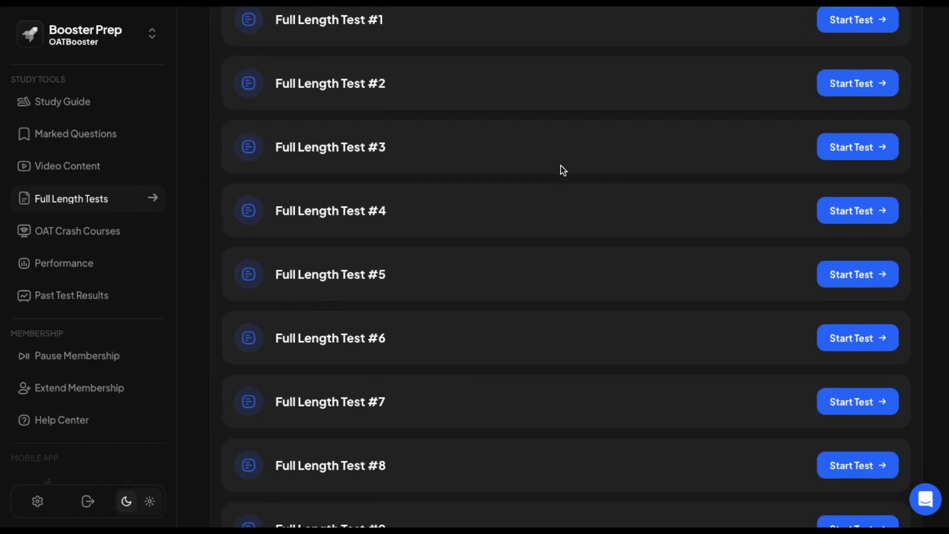
pyautogui.scroll(-3)
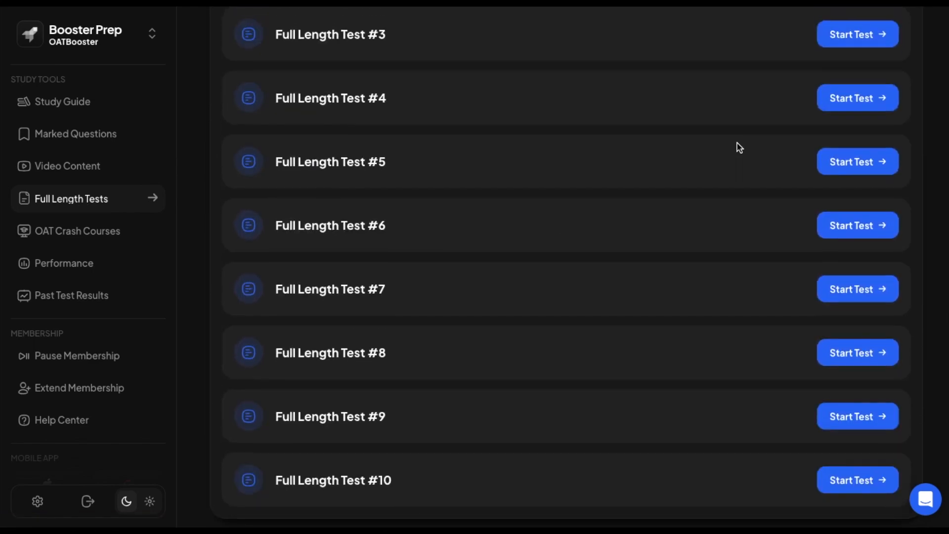
pyautogui.scroll(3)
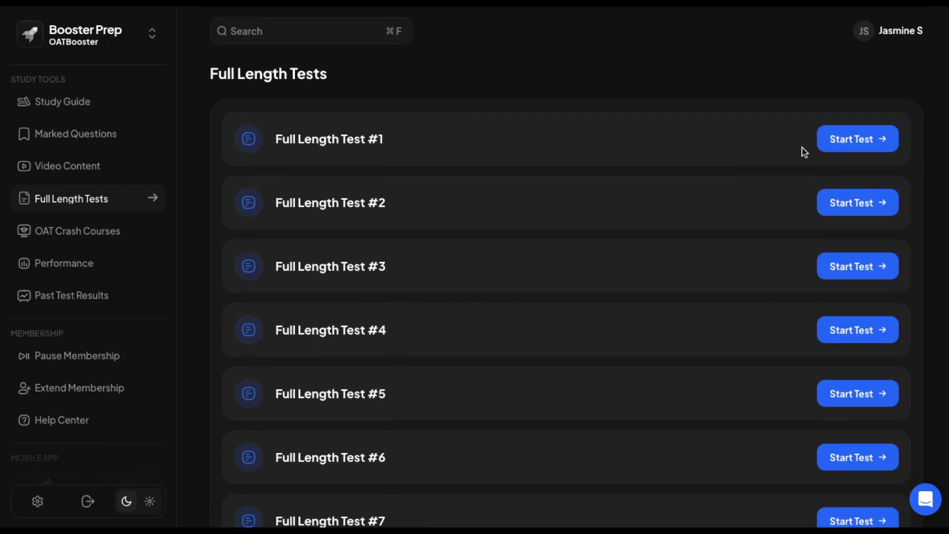
pyautogui.moveTo(793, 145)
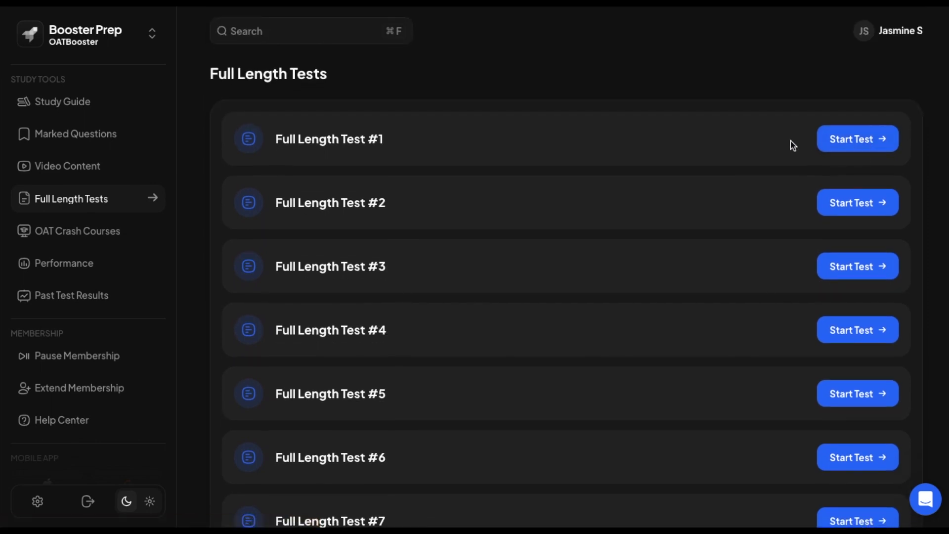